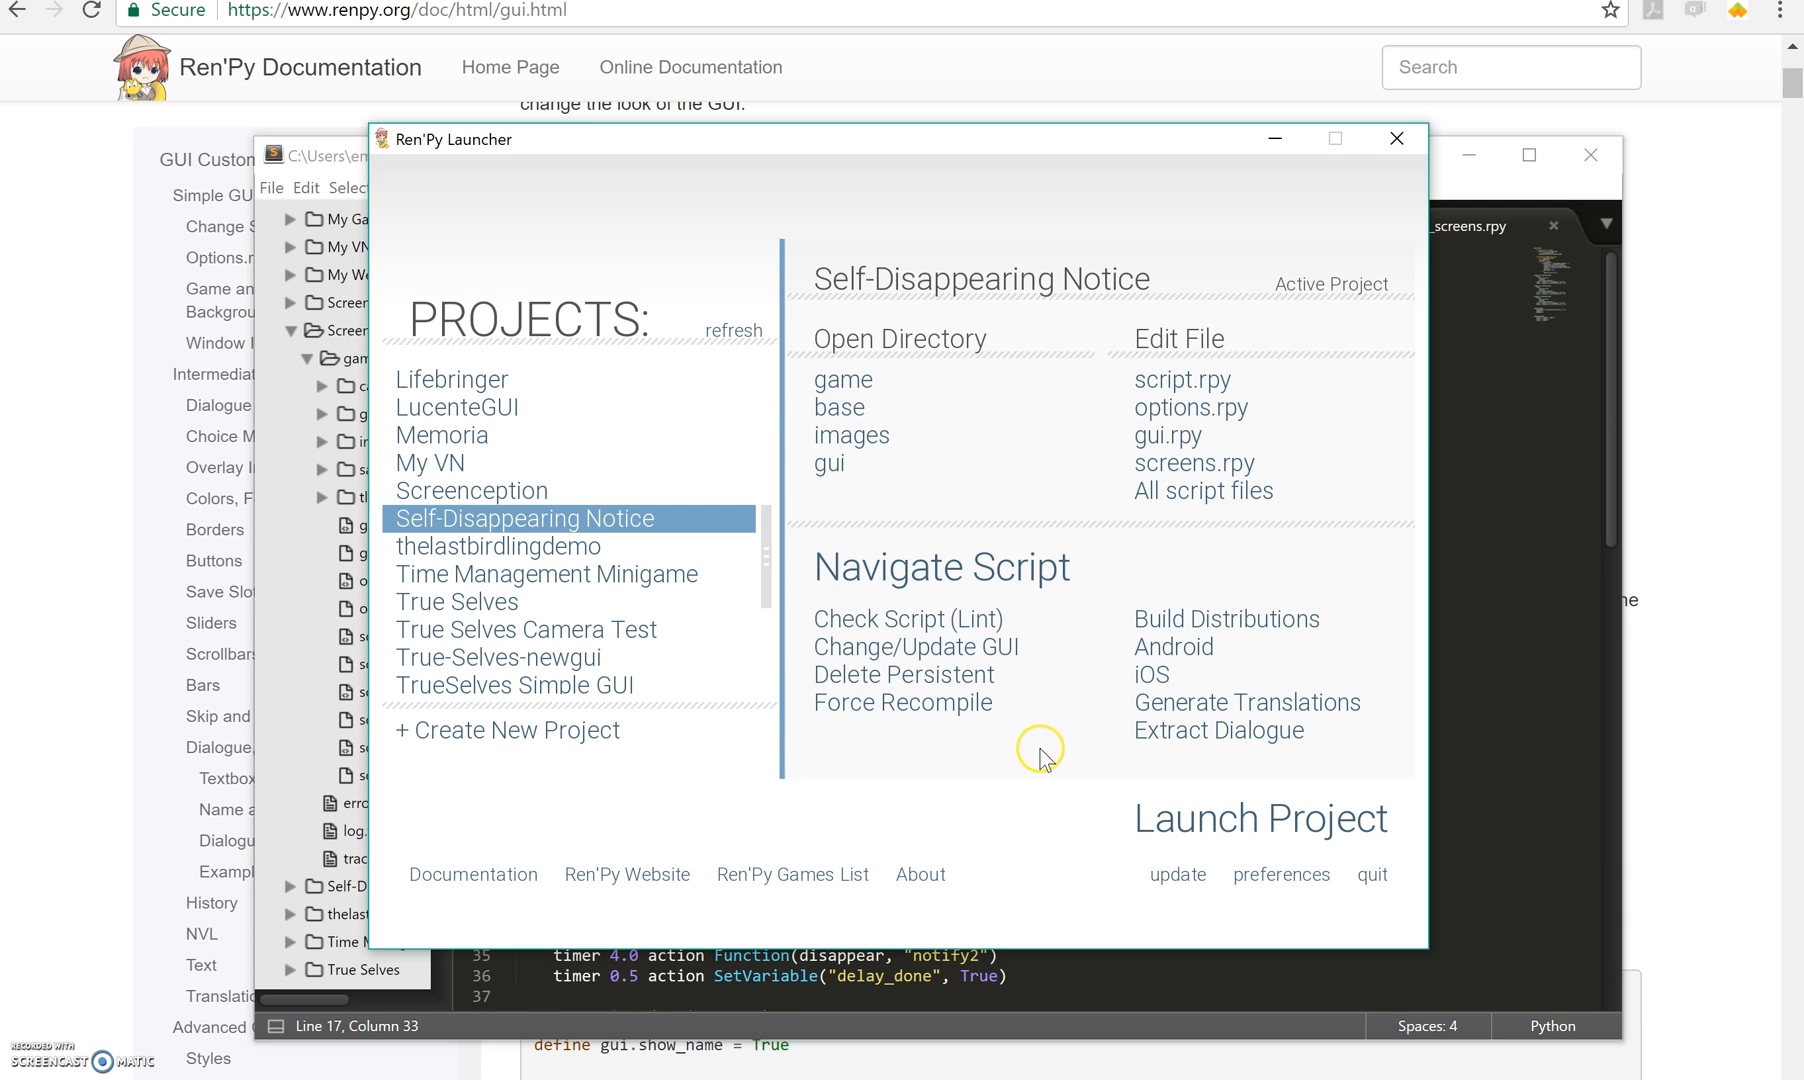
mouse_move(1187, 828)
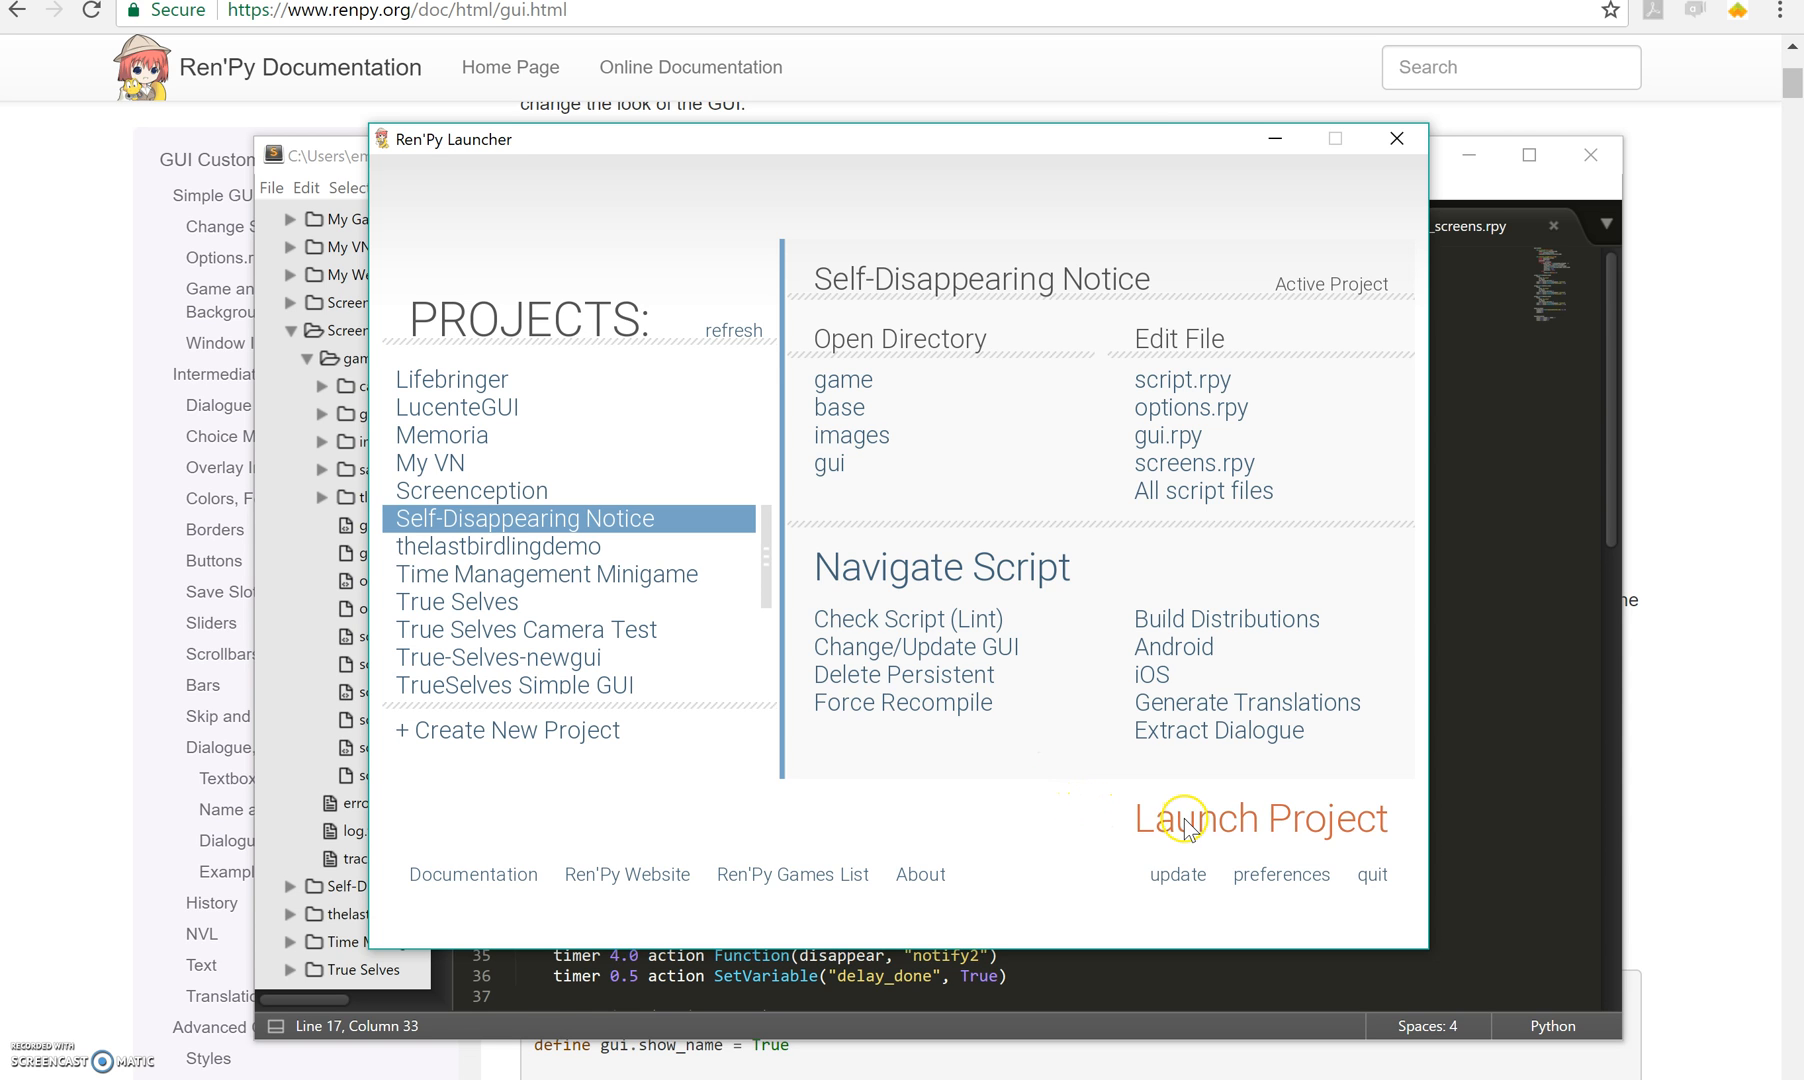
mouse_move(1378, 734)
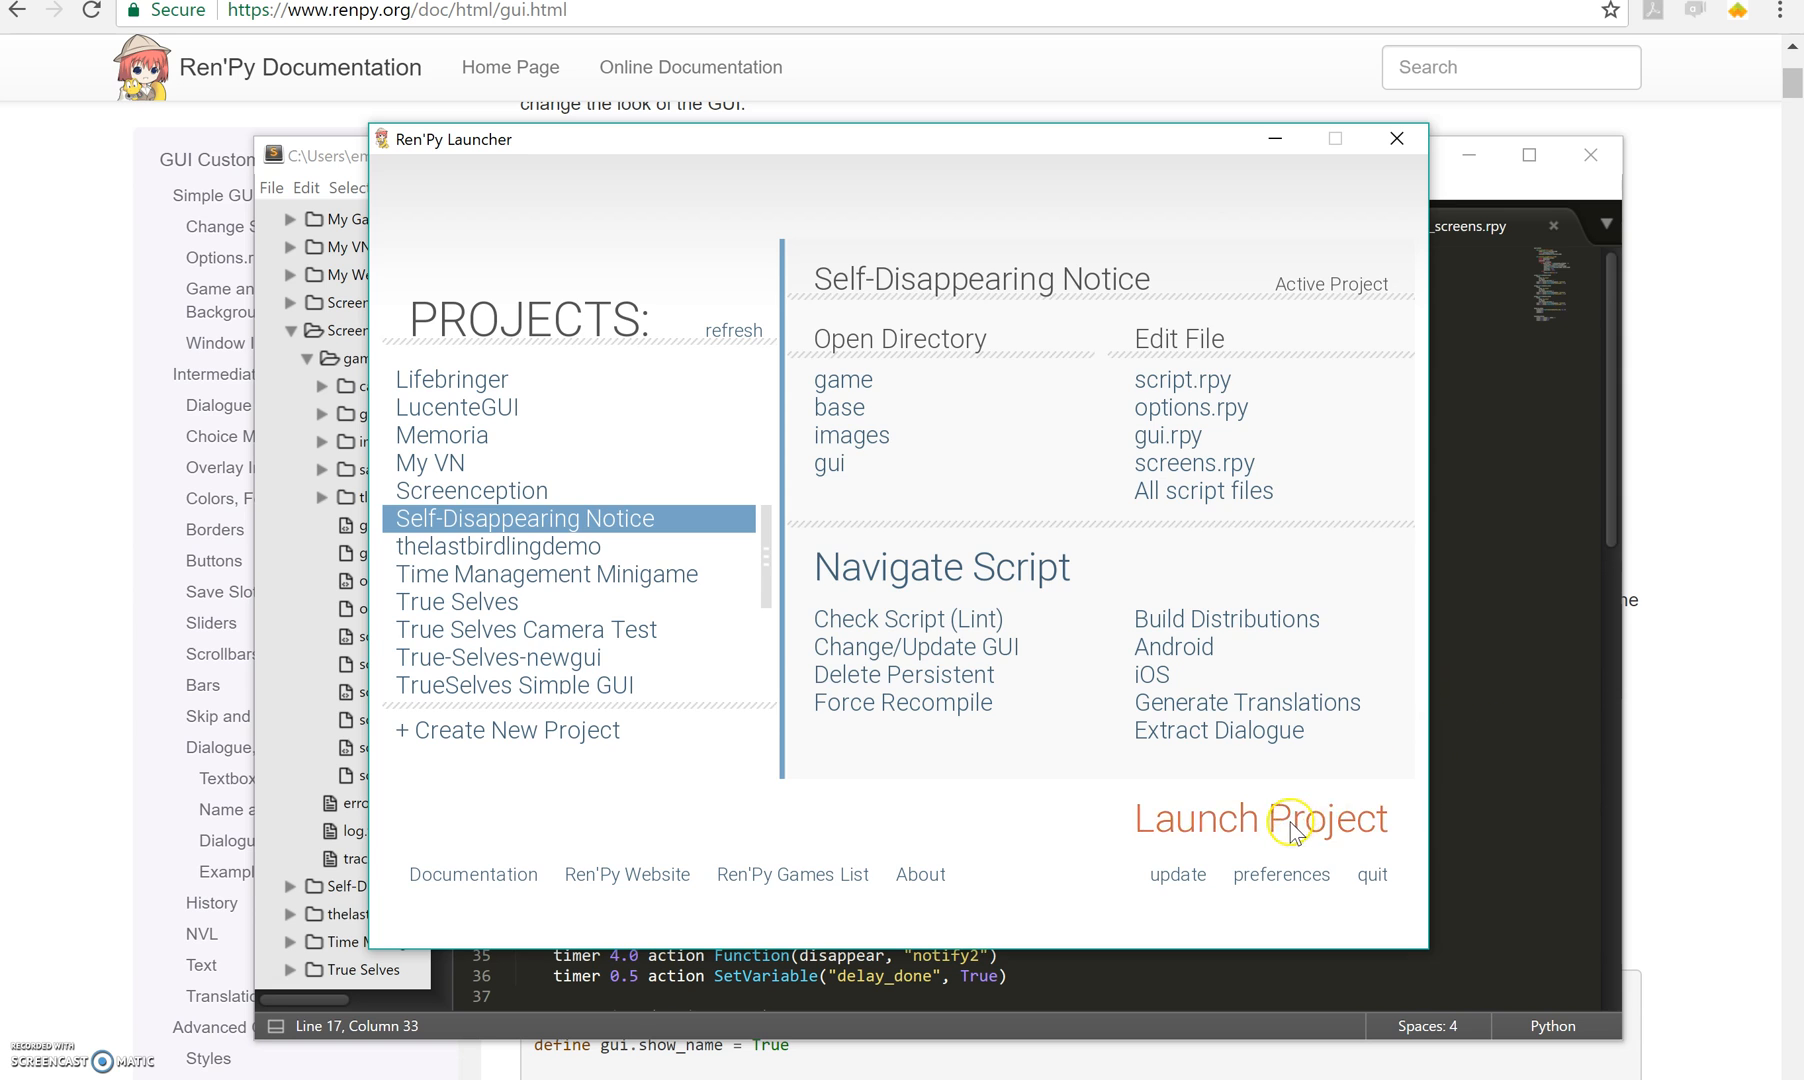
Launch the Self-Disappearing Notice project and wait at its main menu.
click(1262, 819)
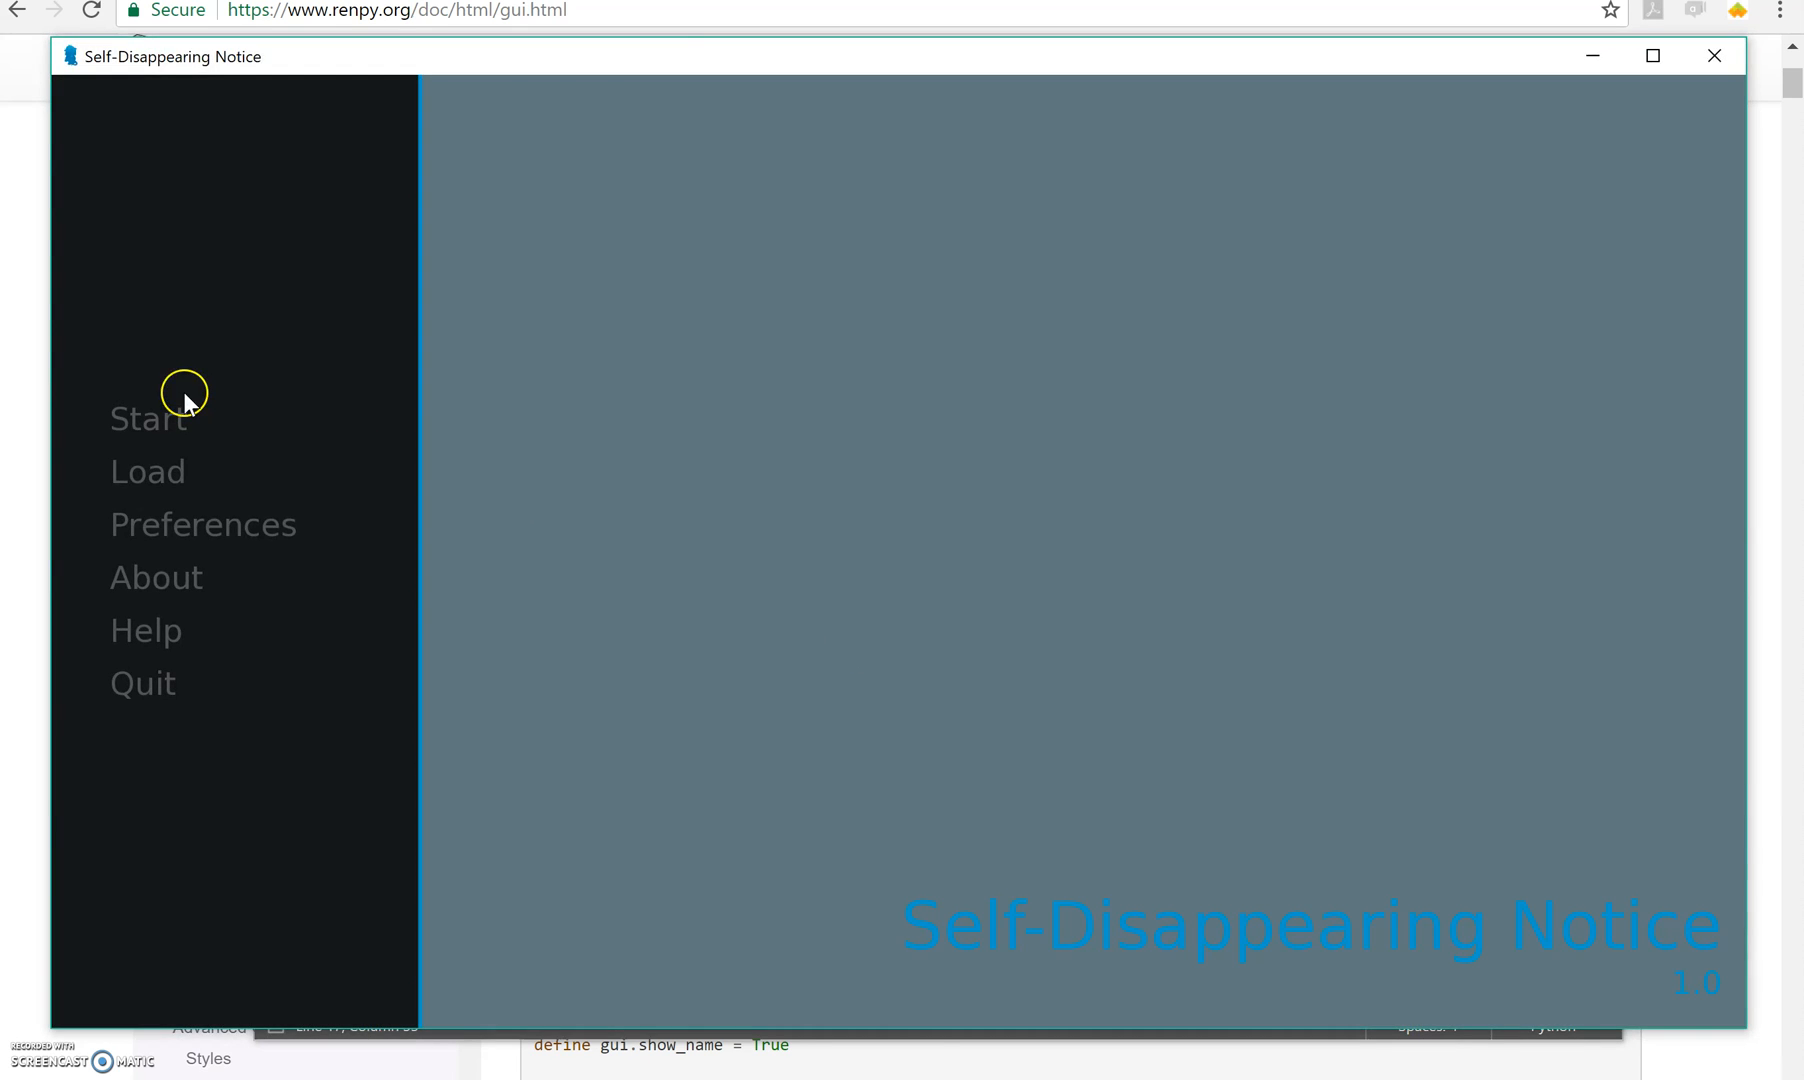
click(146, 418)
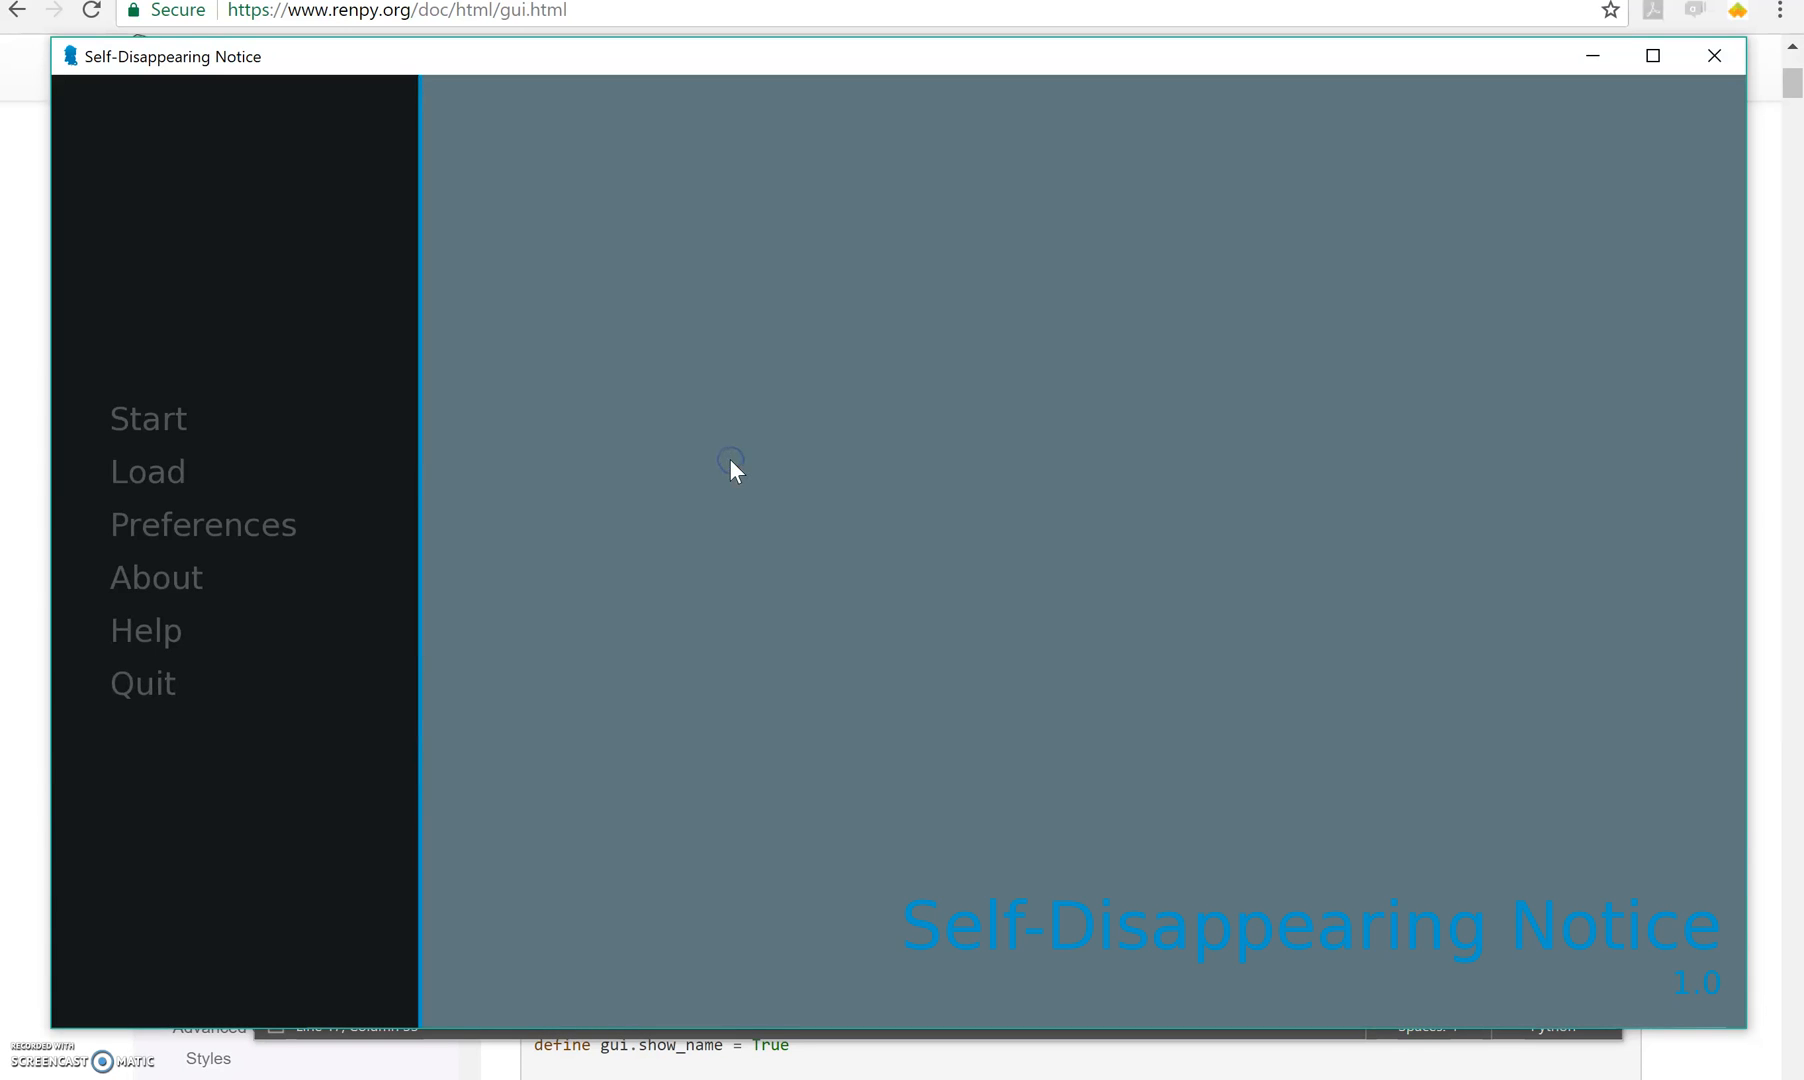
mouse_move(607, 437)
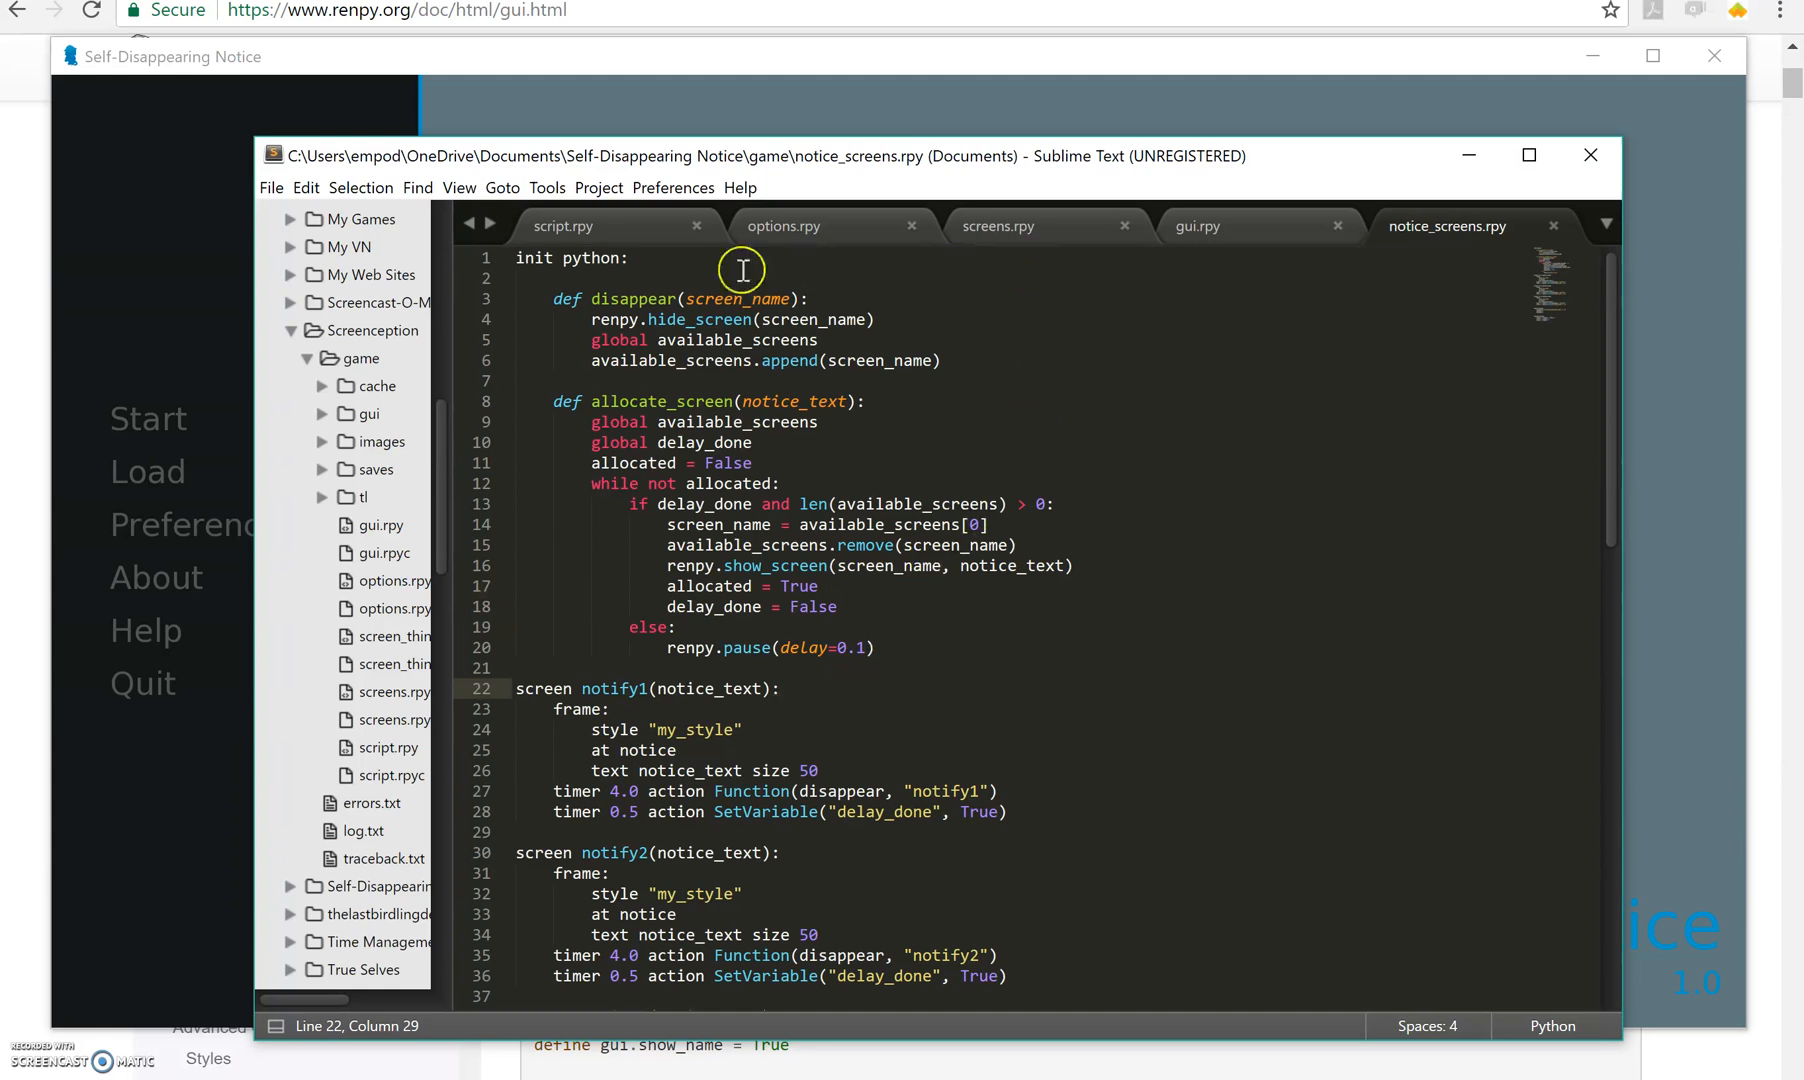
Glance at the running game, then view script.rpy's allocate_screen calls before each dialogue line.
click(563, 225)
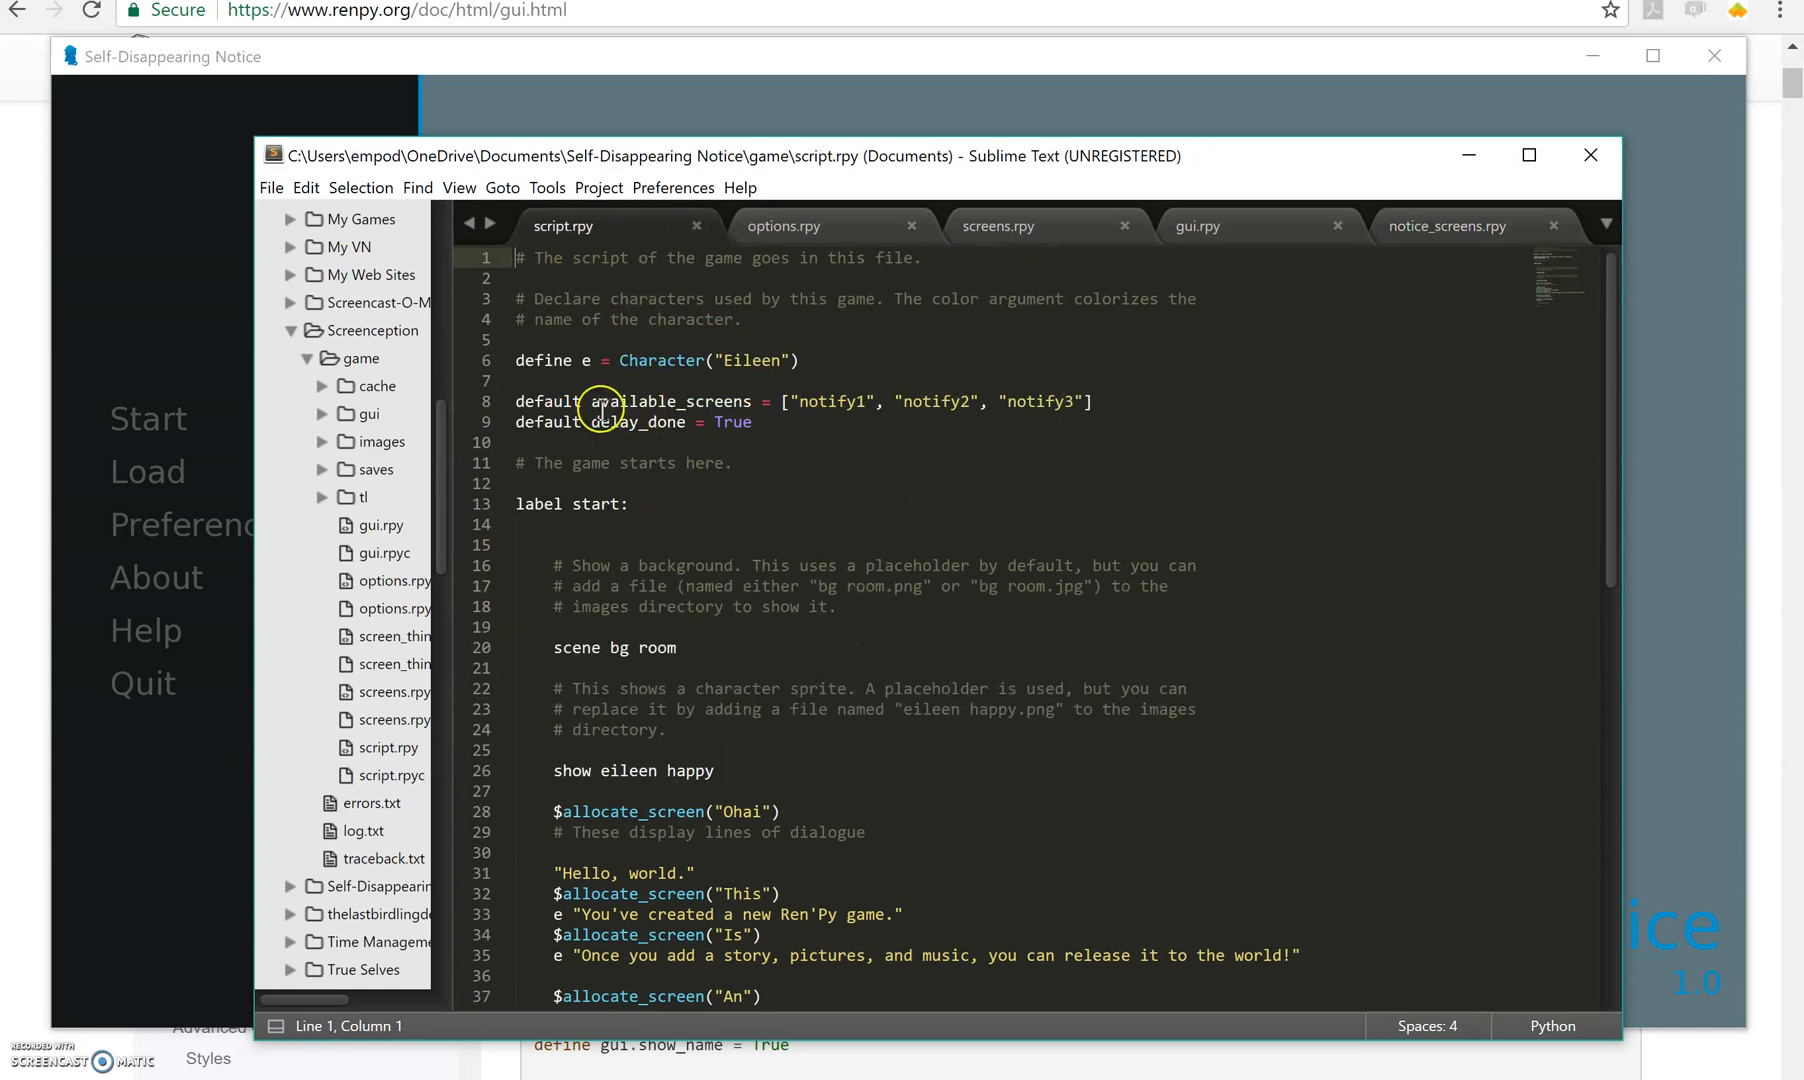
click(636, 401)
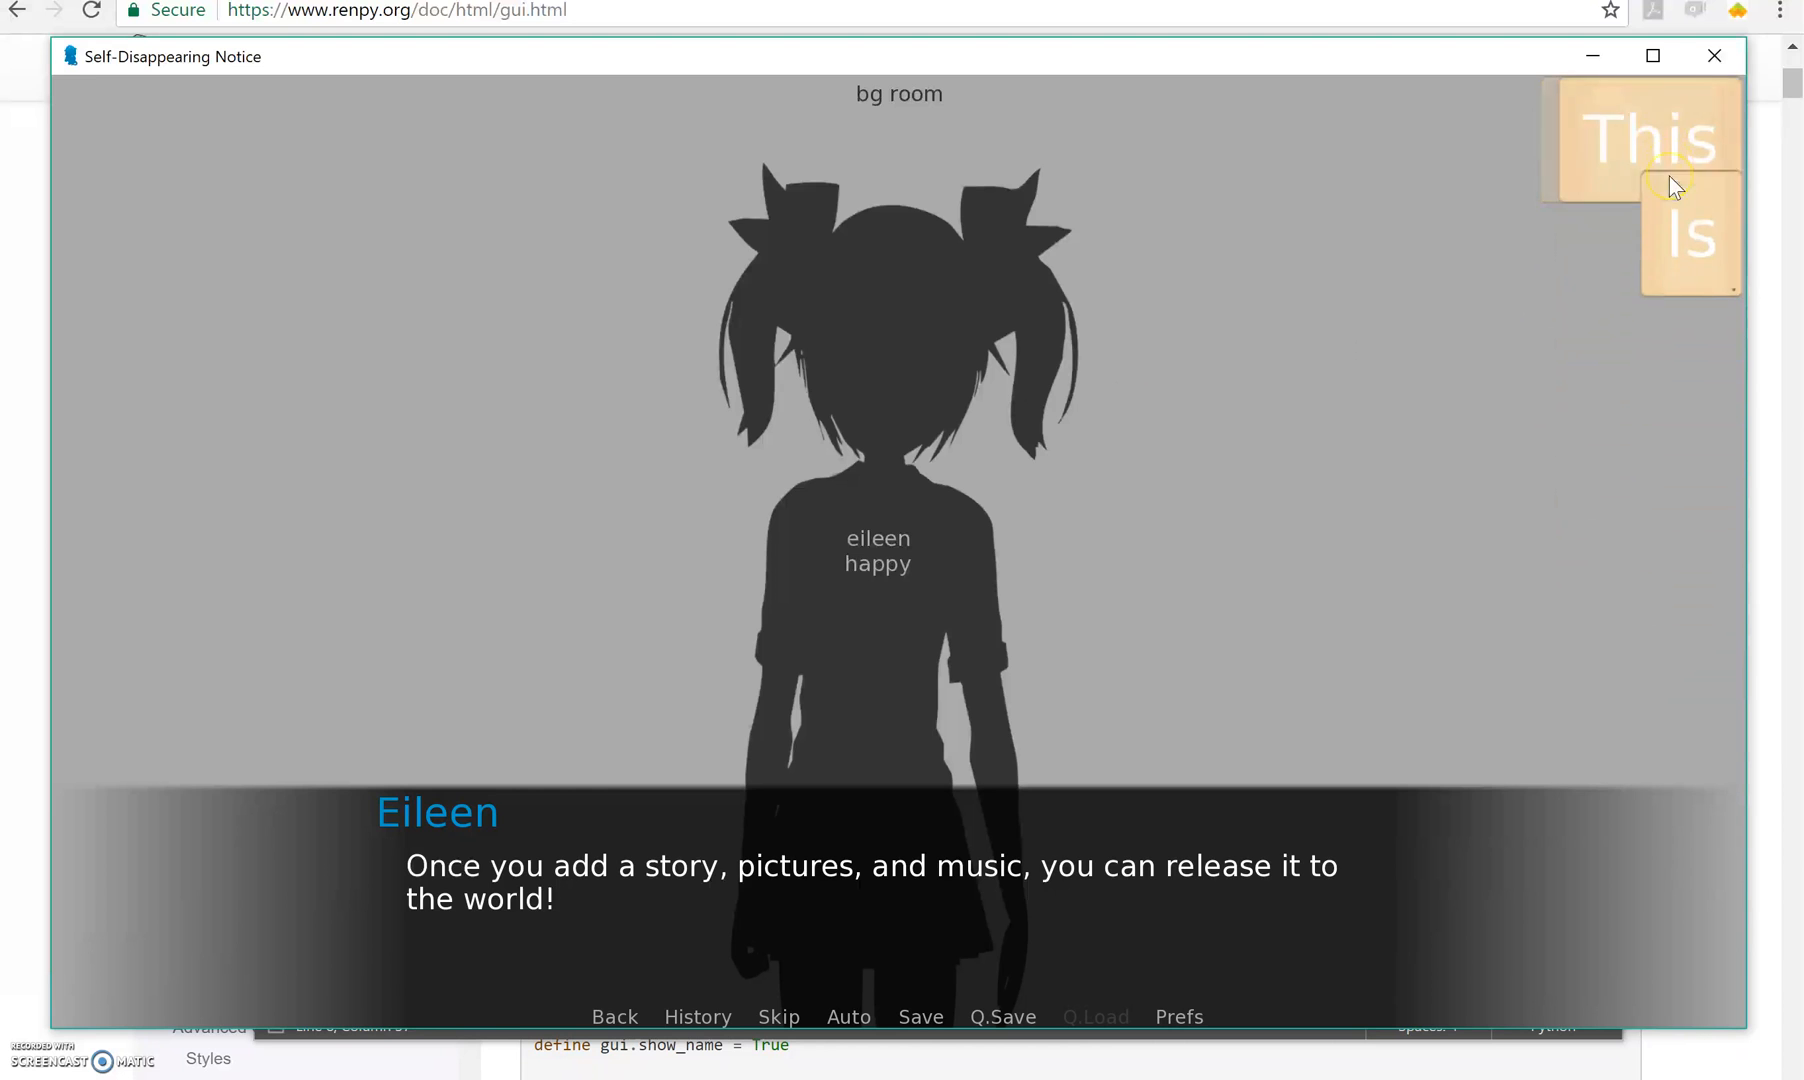
mouse_move(1032, 354)
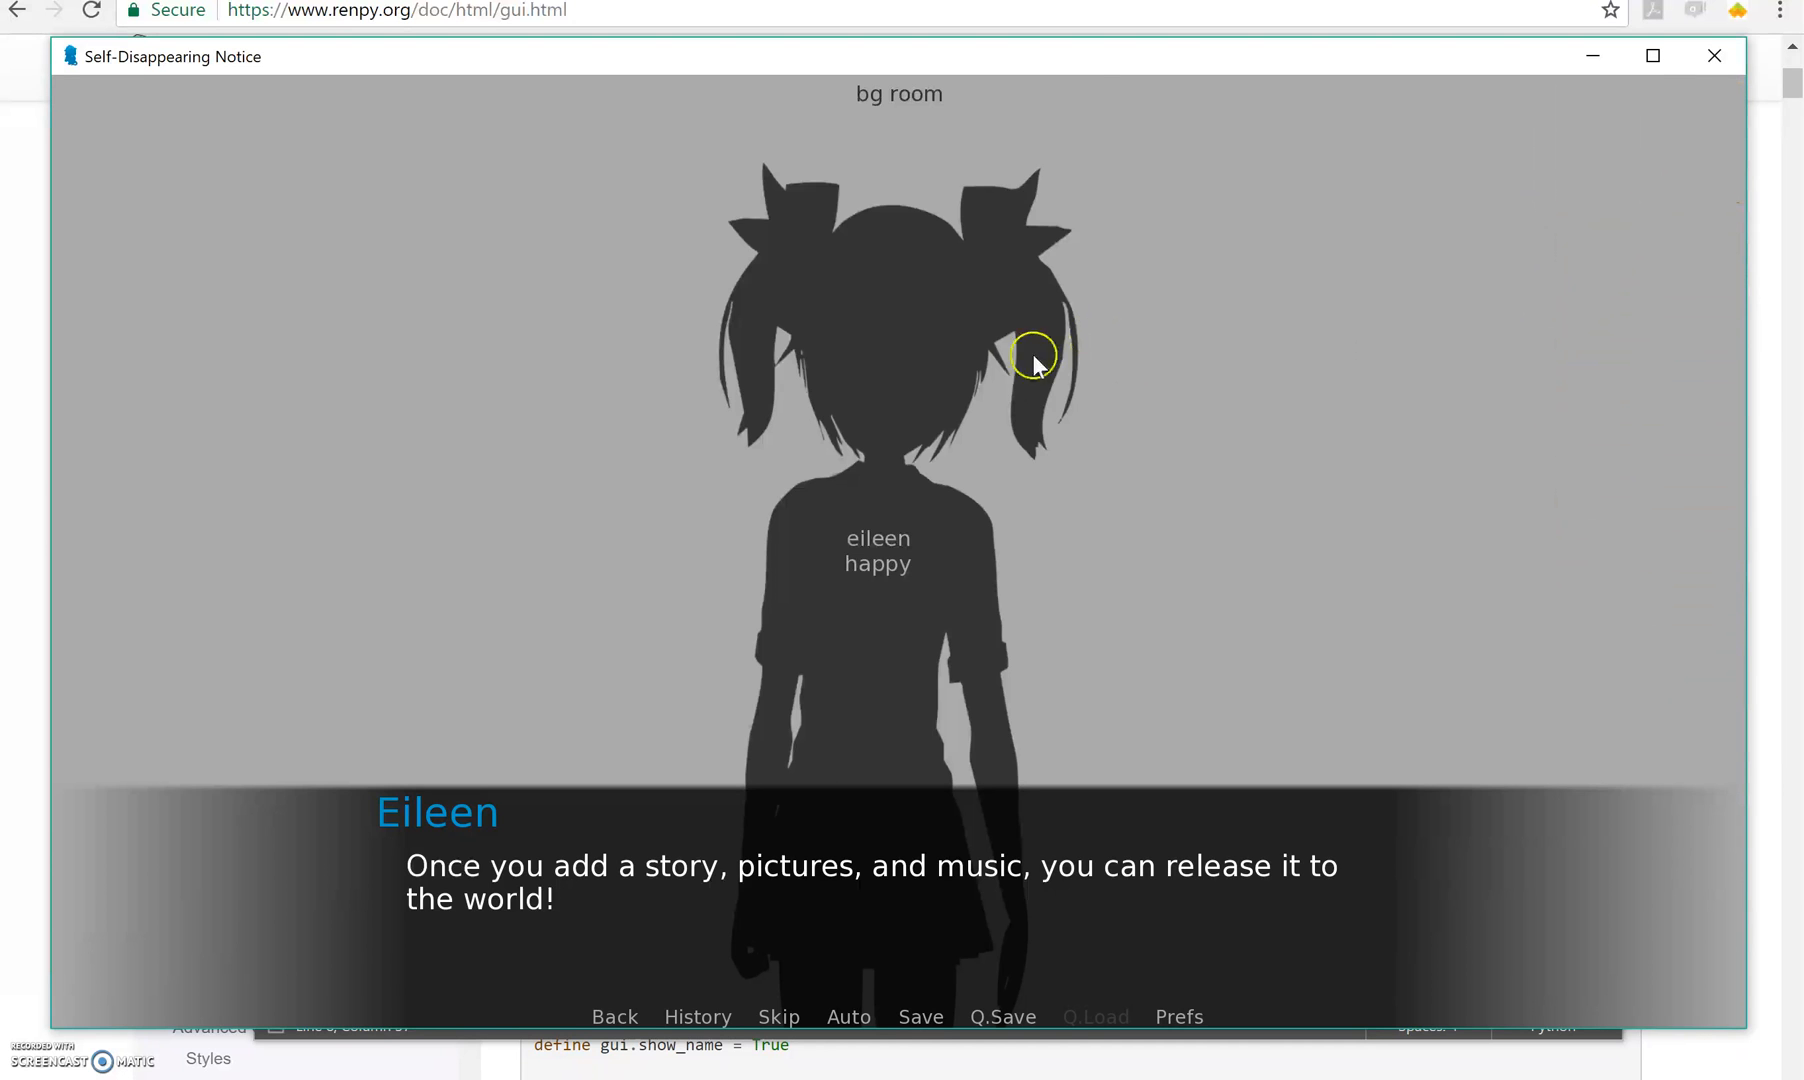
click(1032, 357)
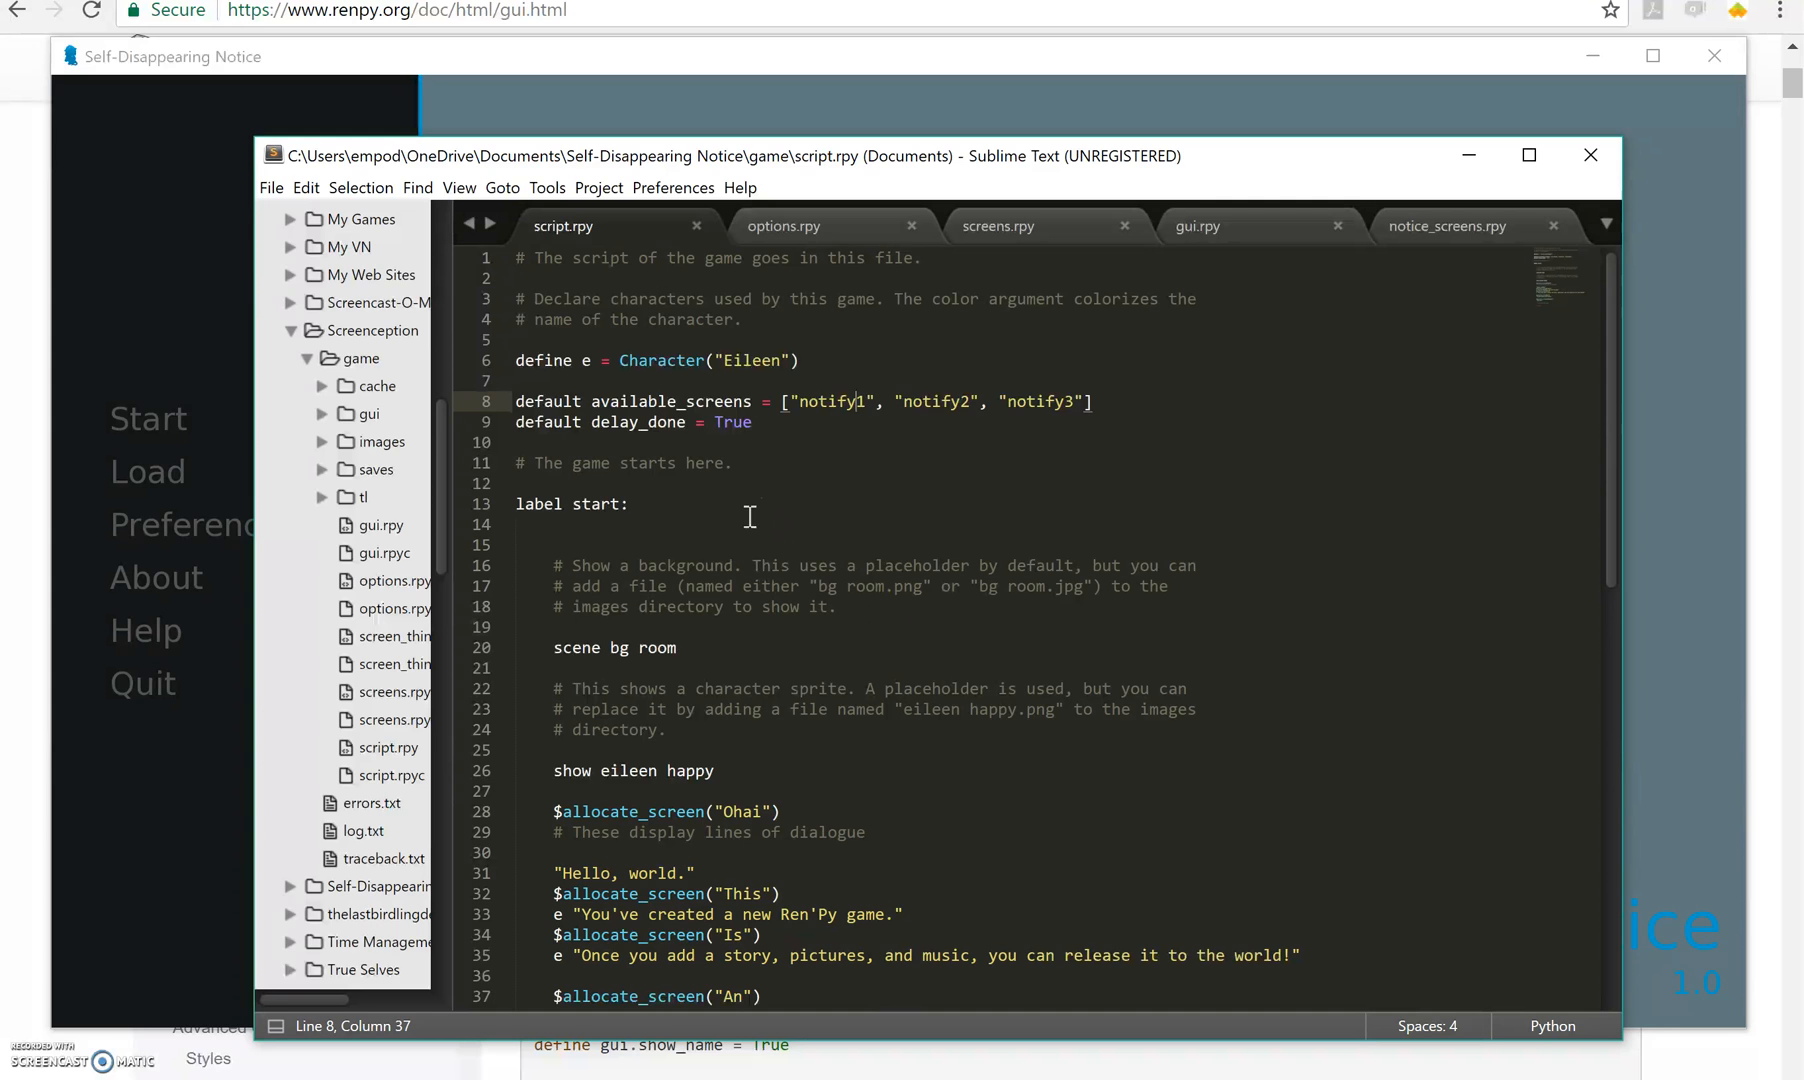
click(686, 422)
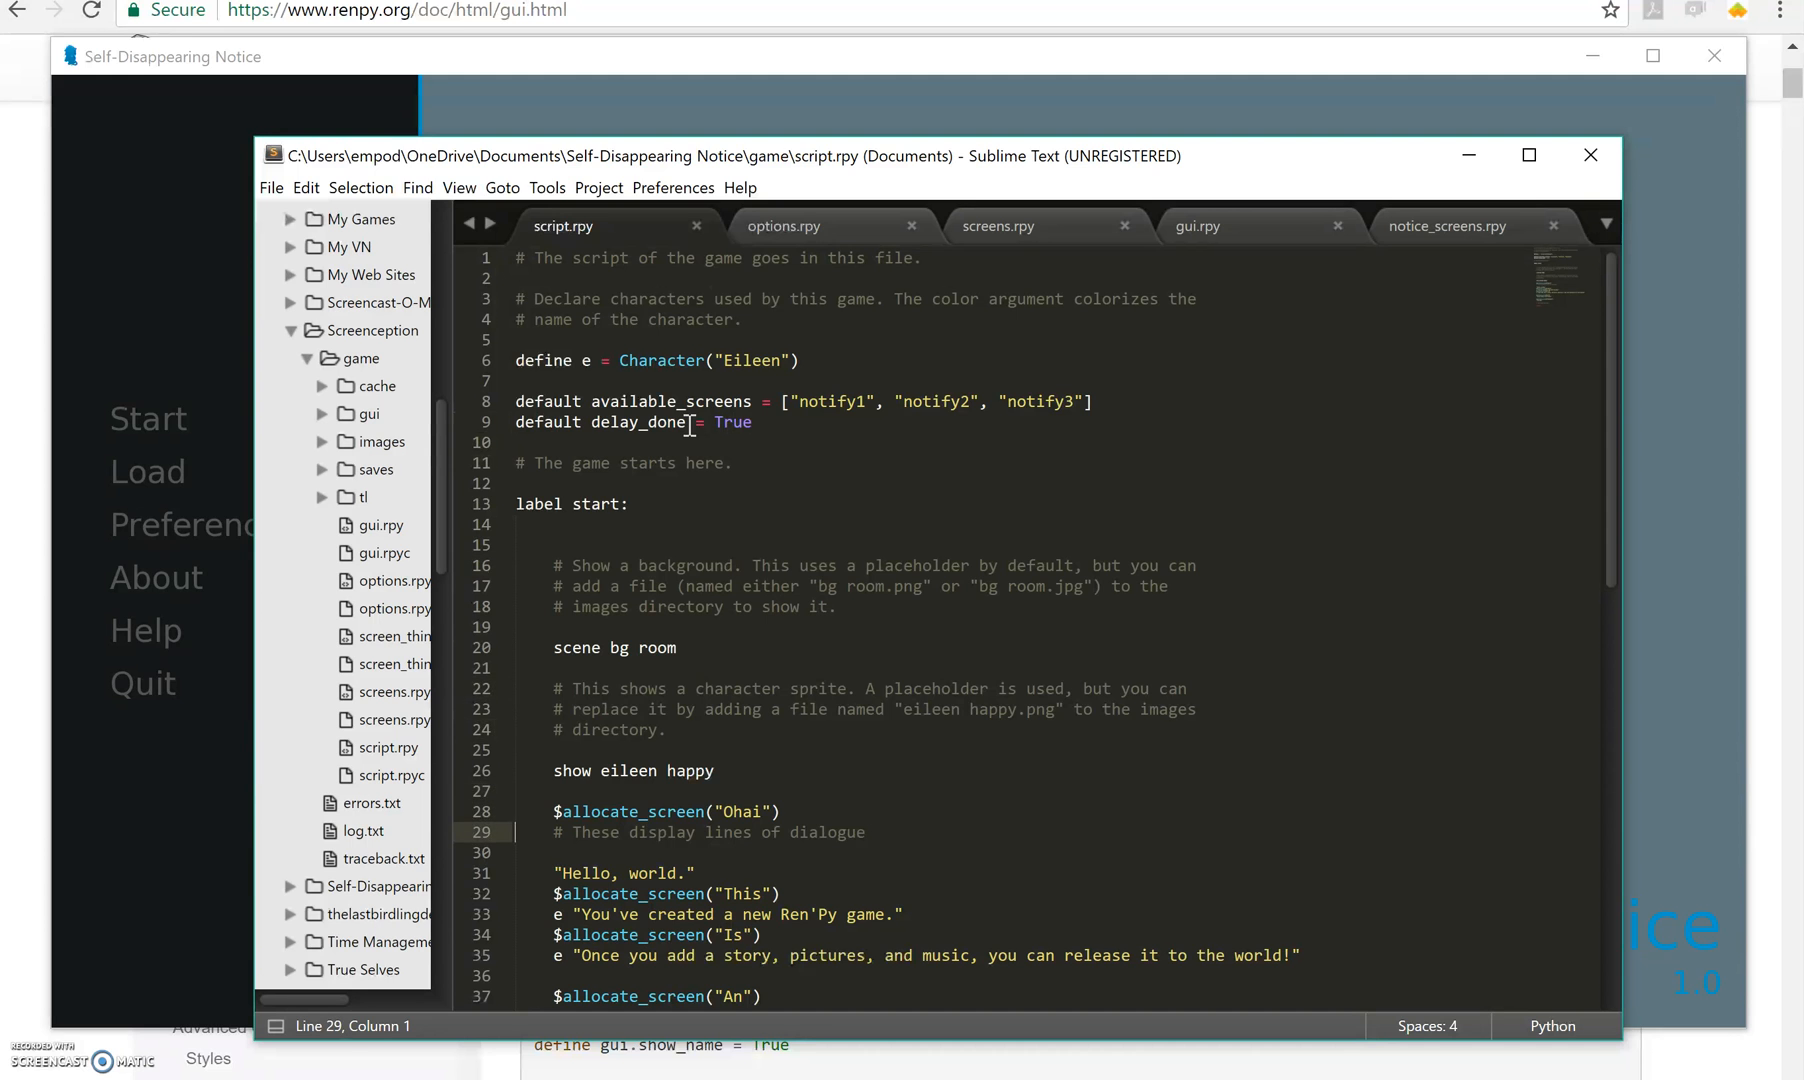
scroll(down, 3)
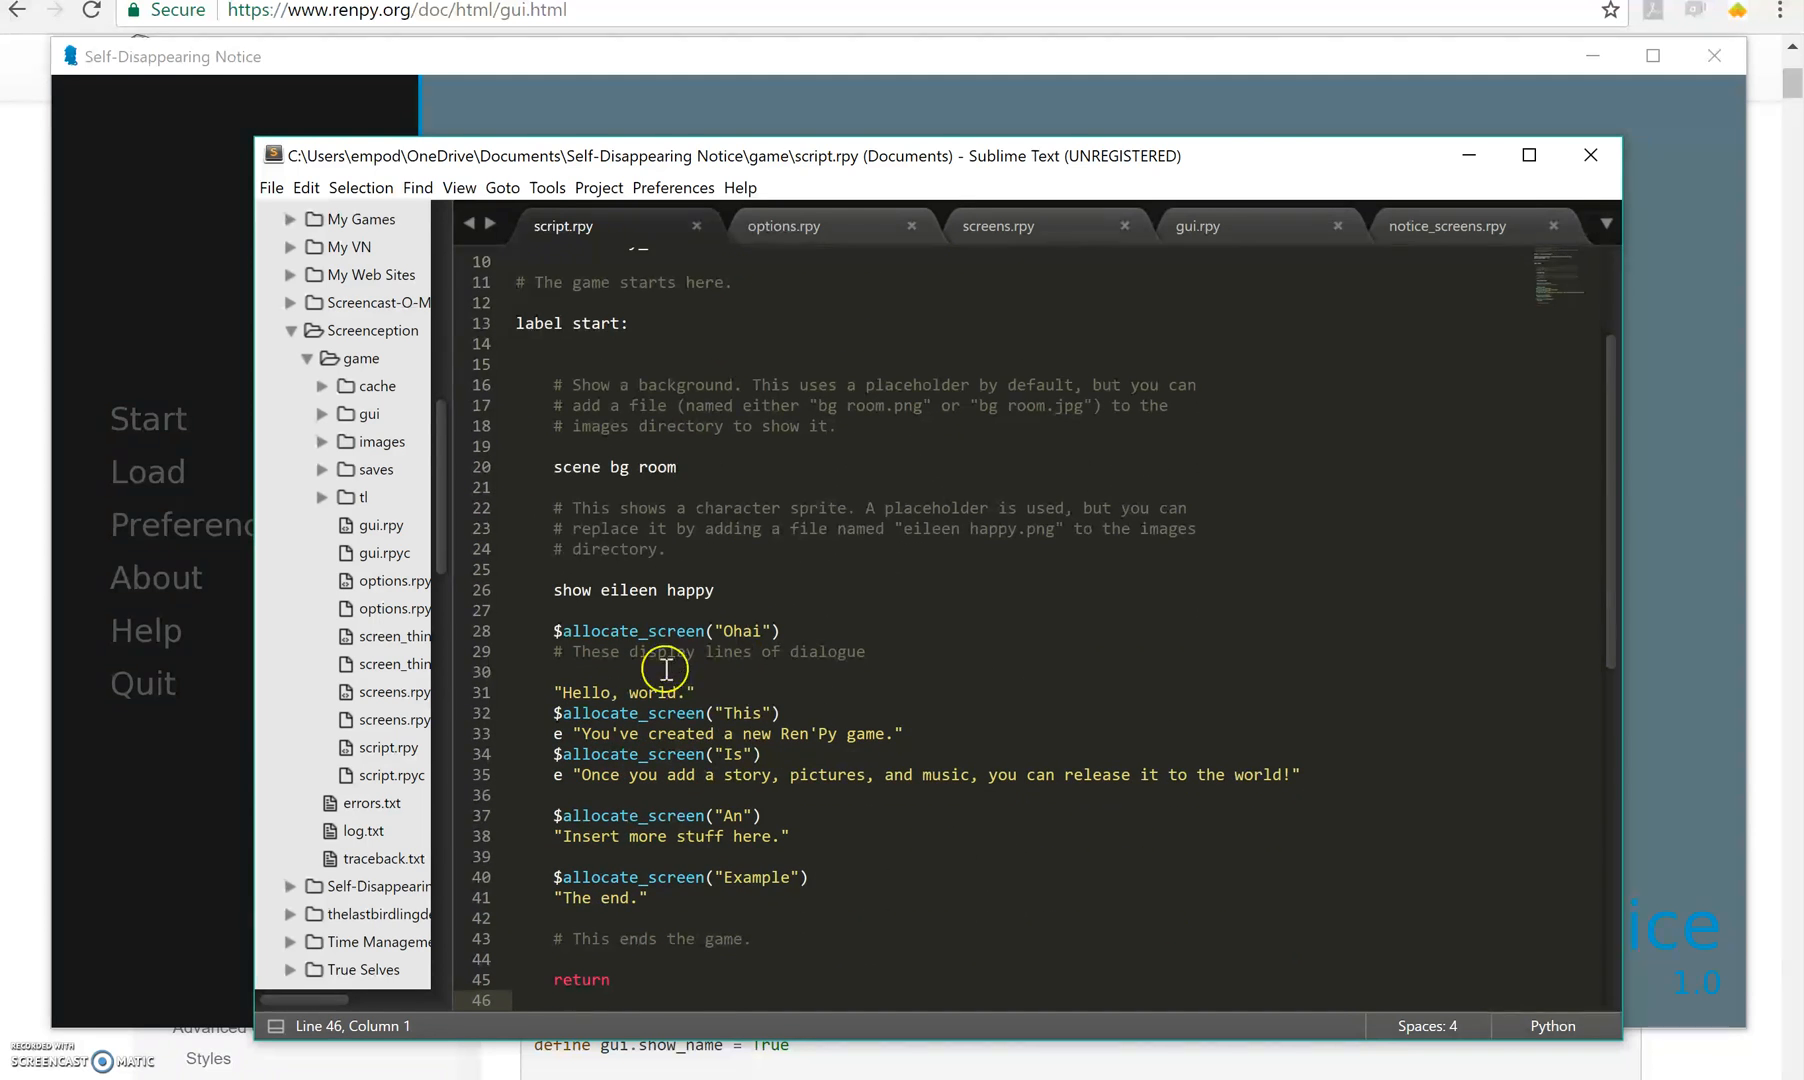
click(665, 641)
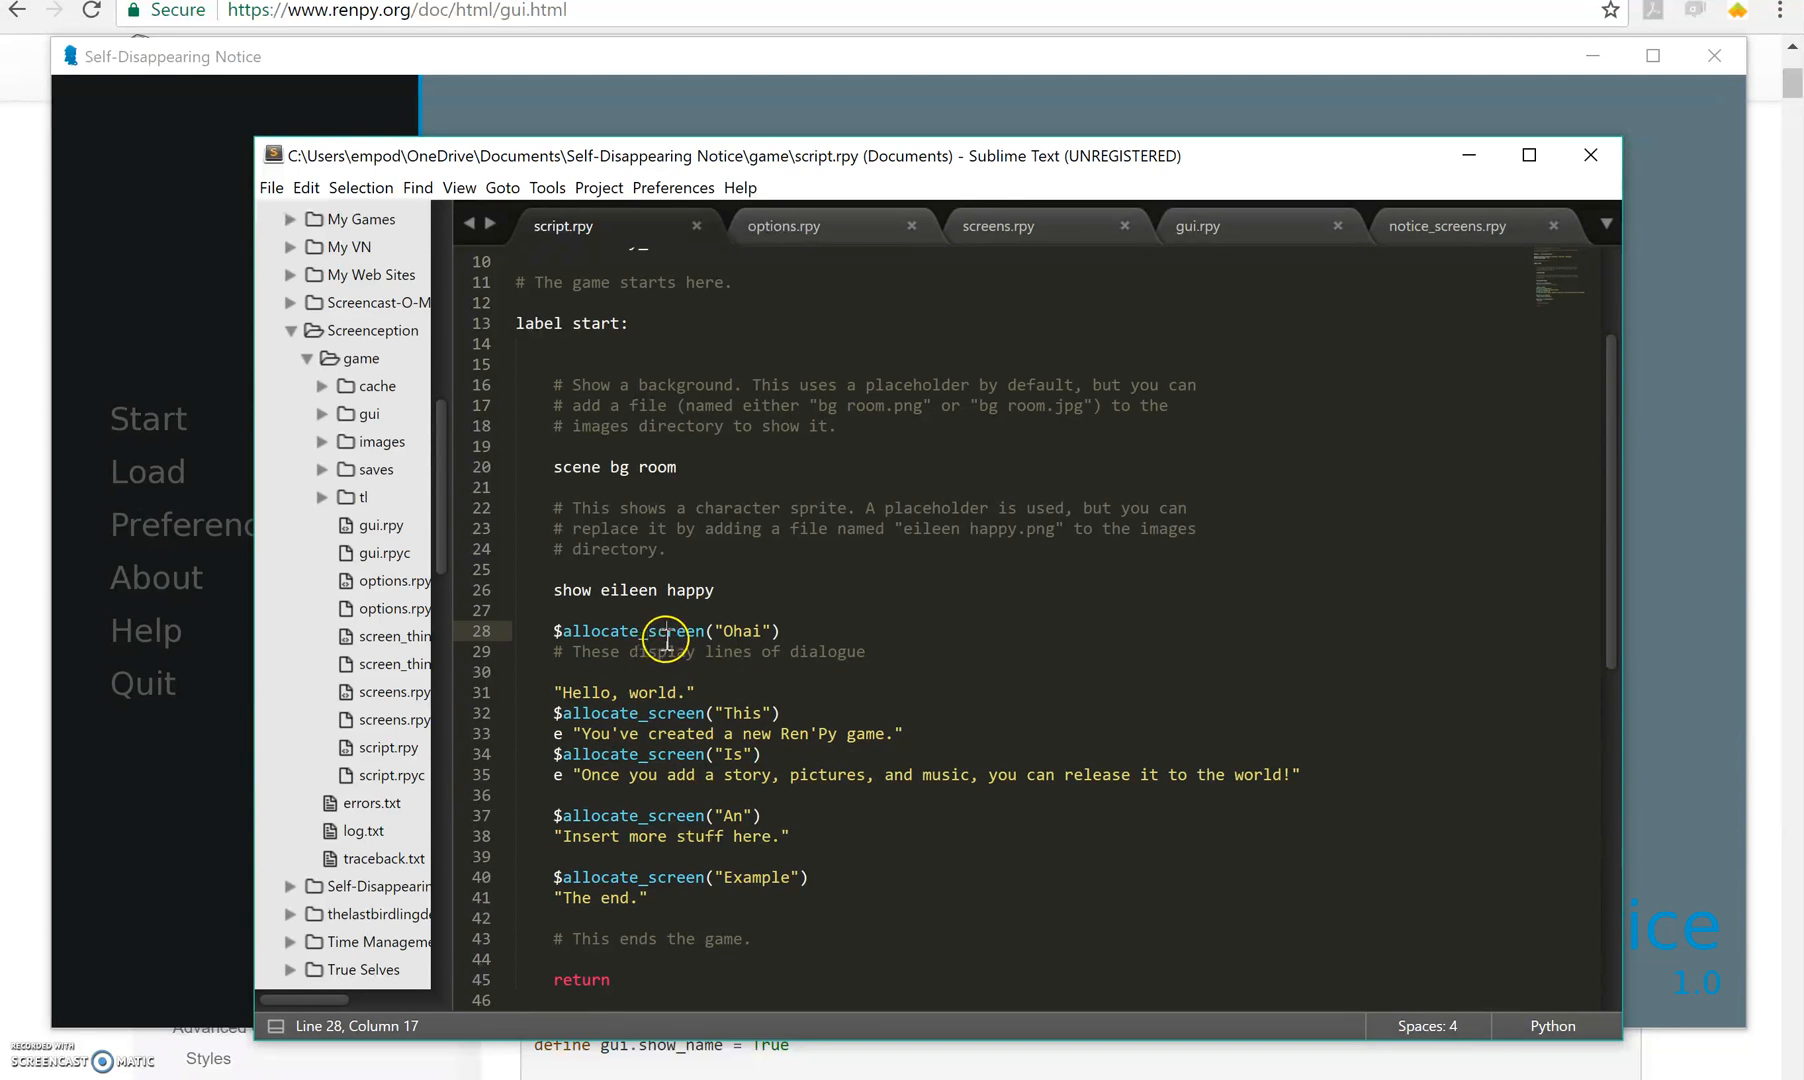
mouse_move(759, 704)
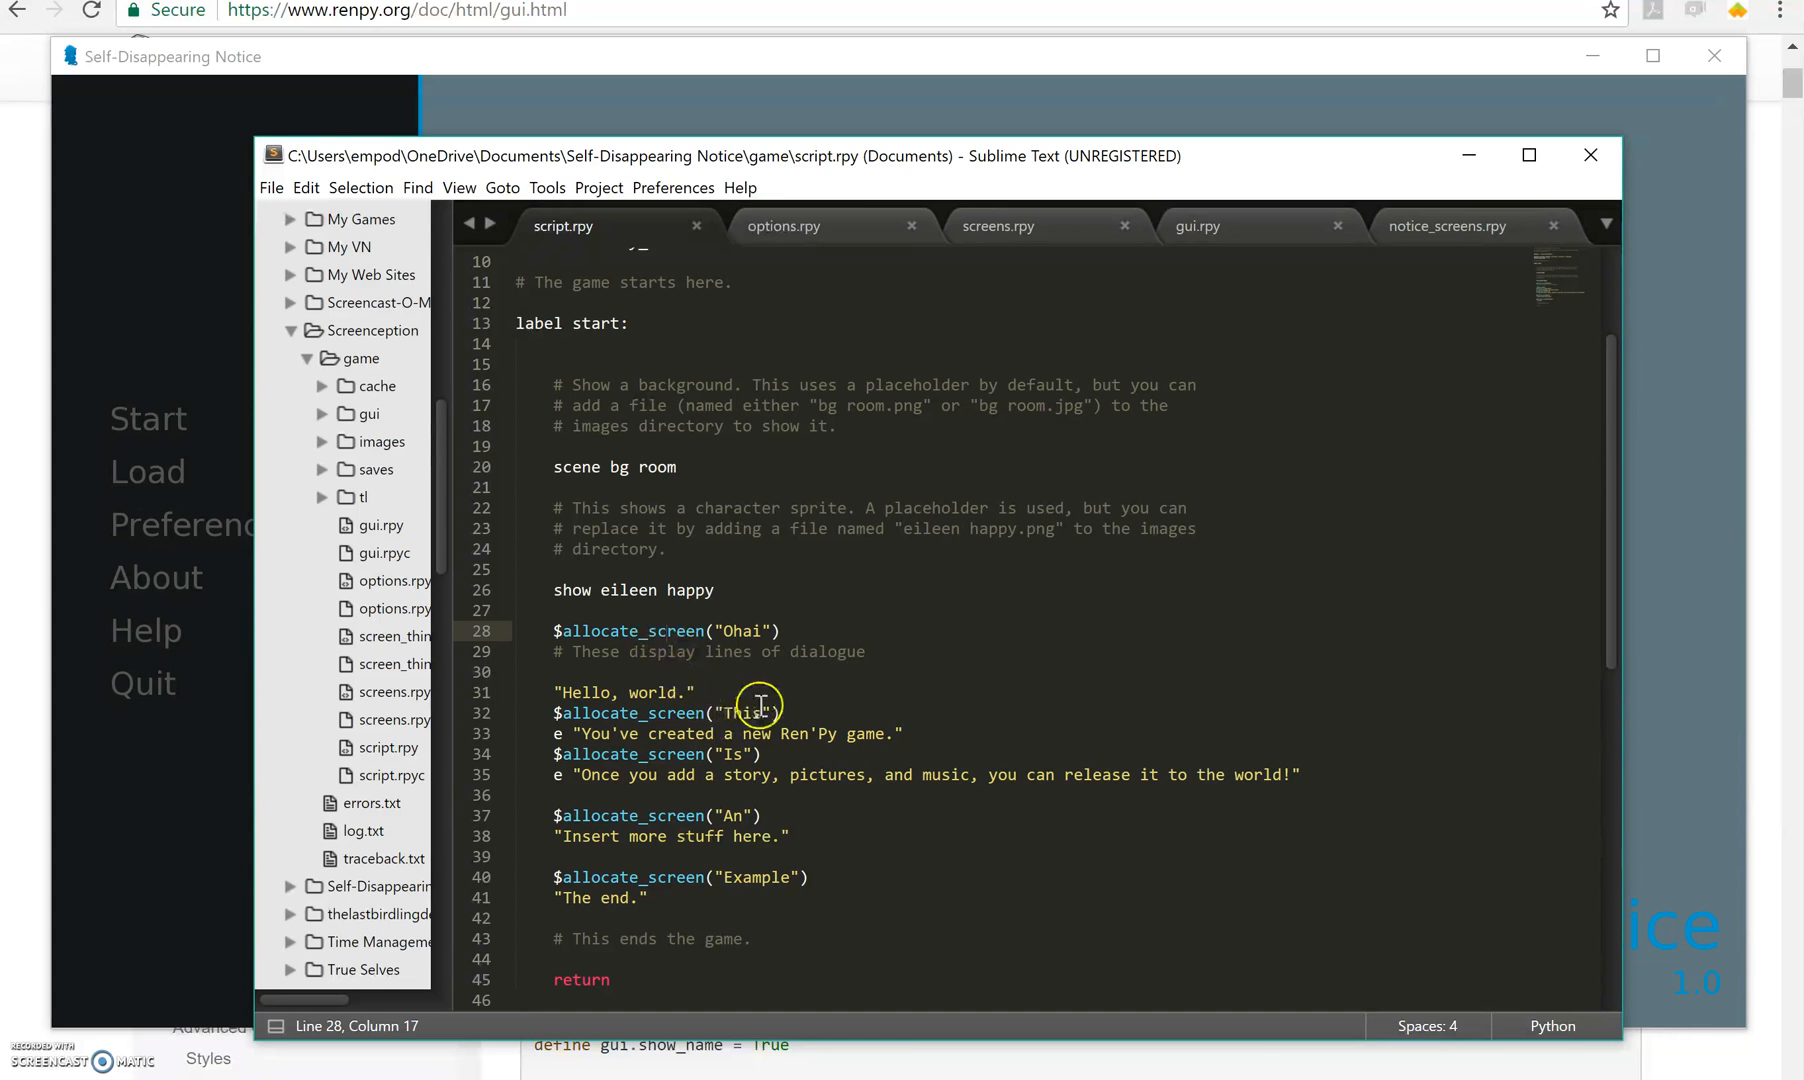
mouse_move(702, 734)
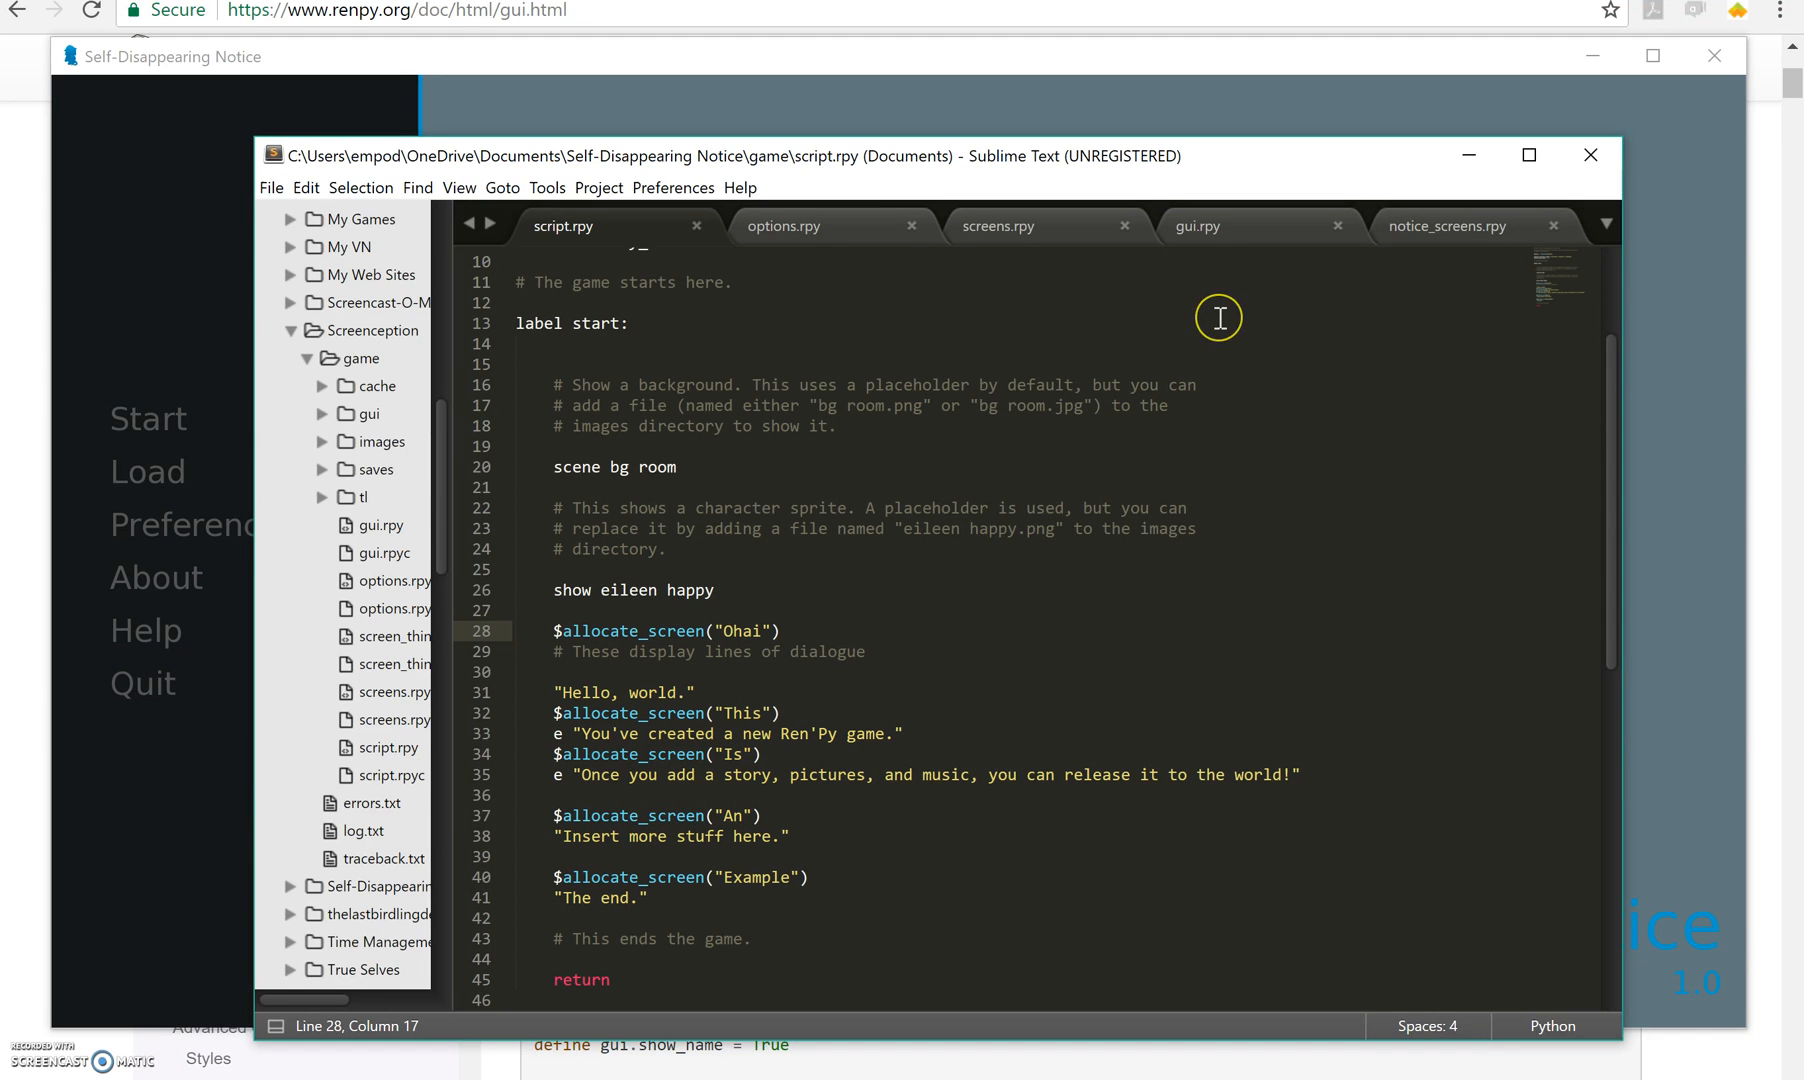
mouse_move(1406, 242)
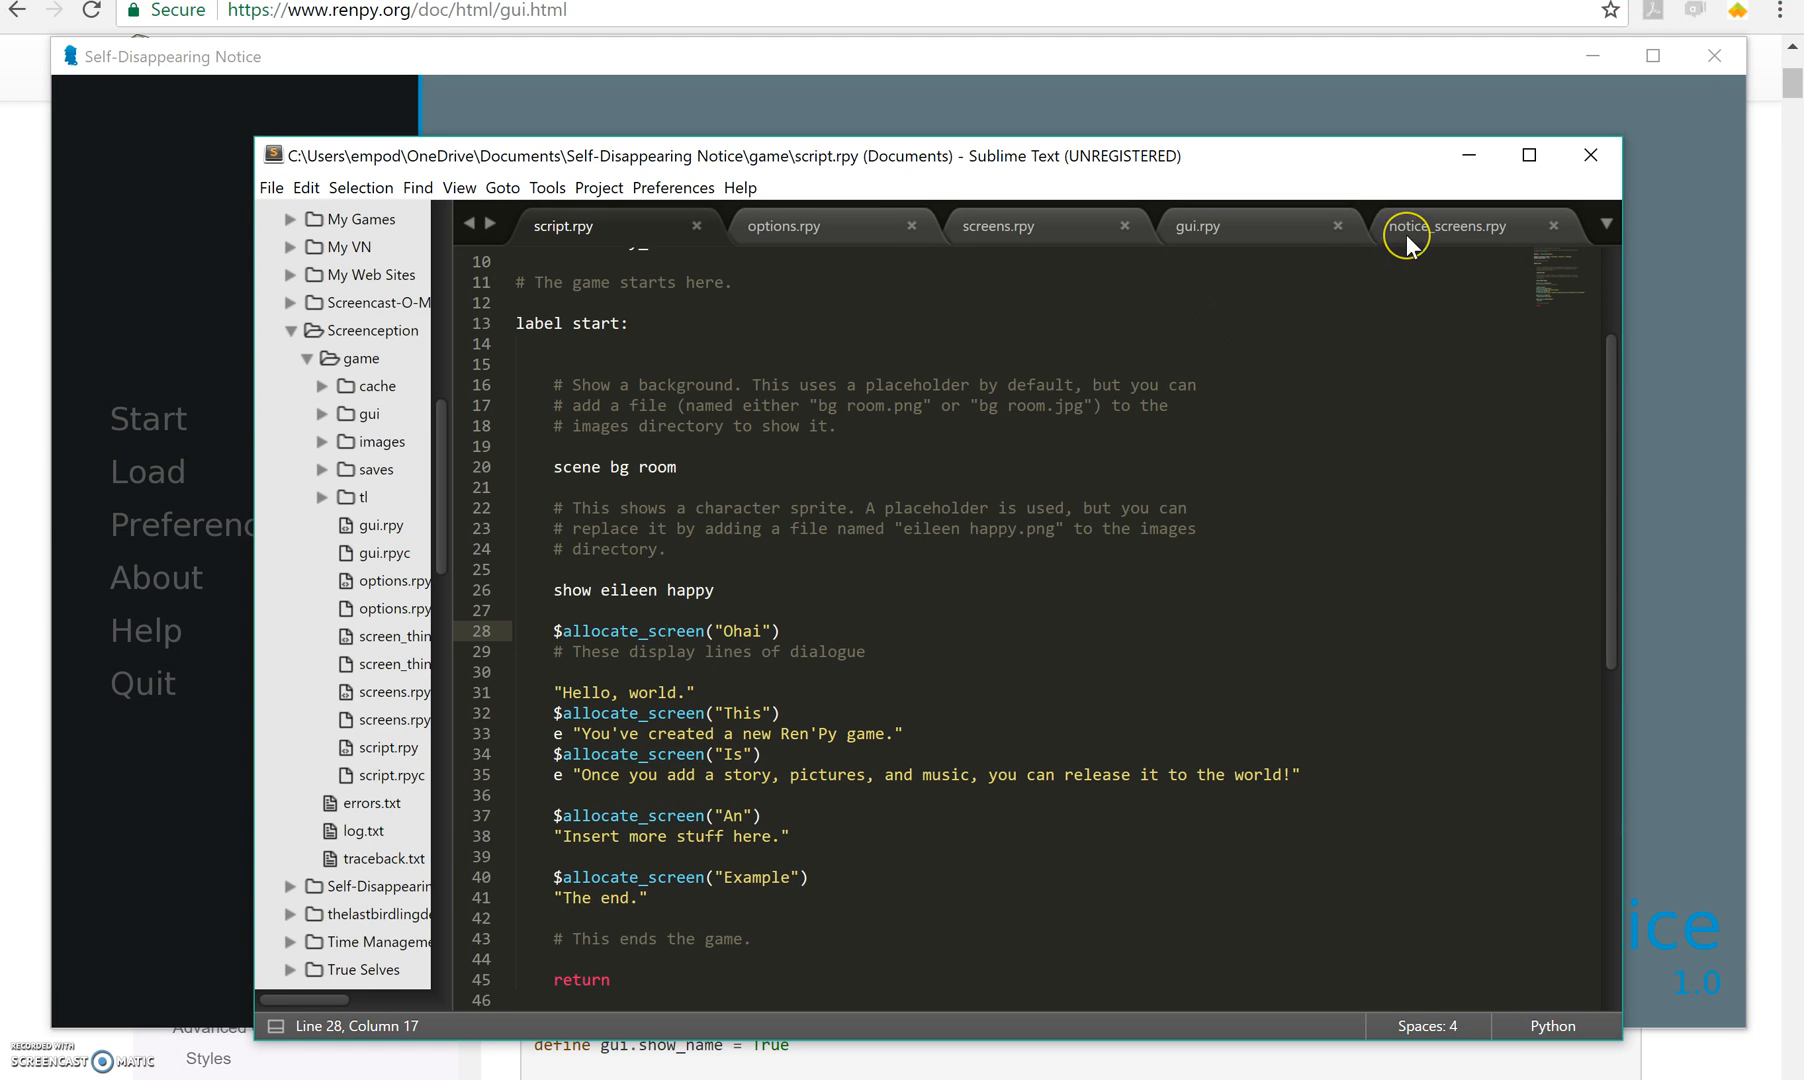
Switch to notice_screens.rpy and read through the allocate_screen function.
click(1450, 225)
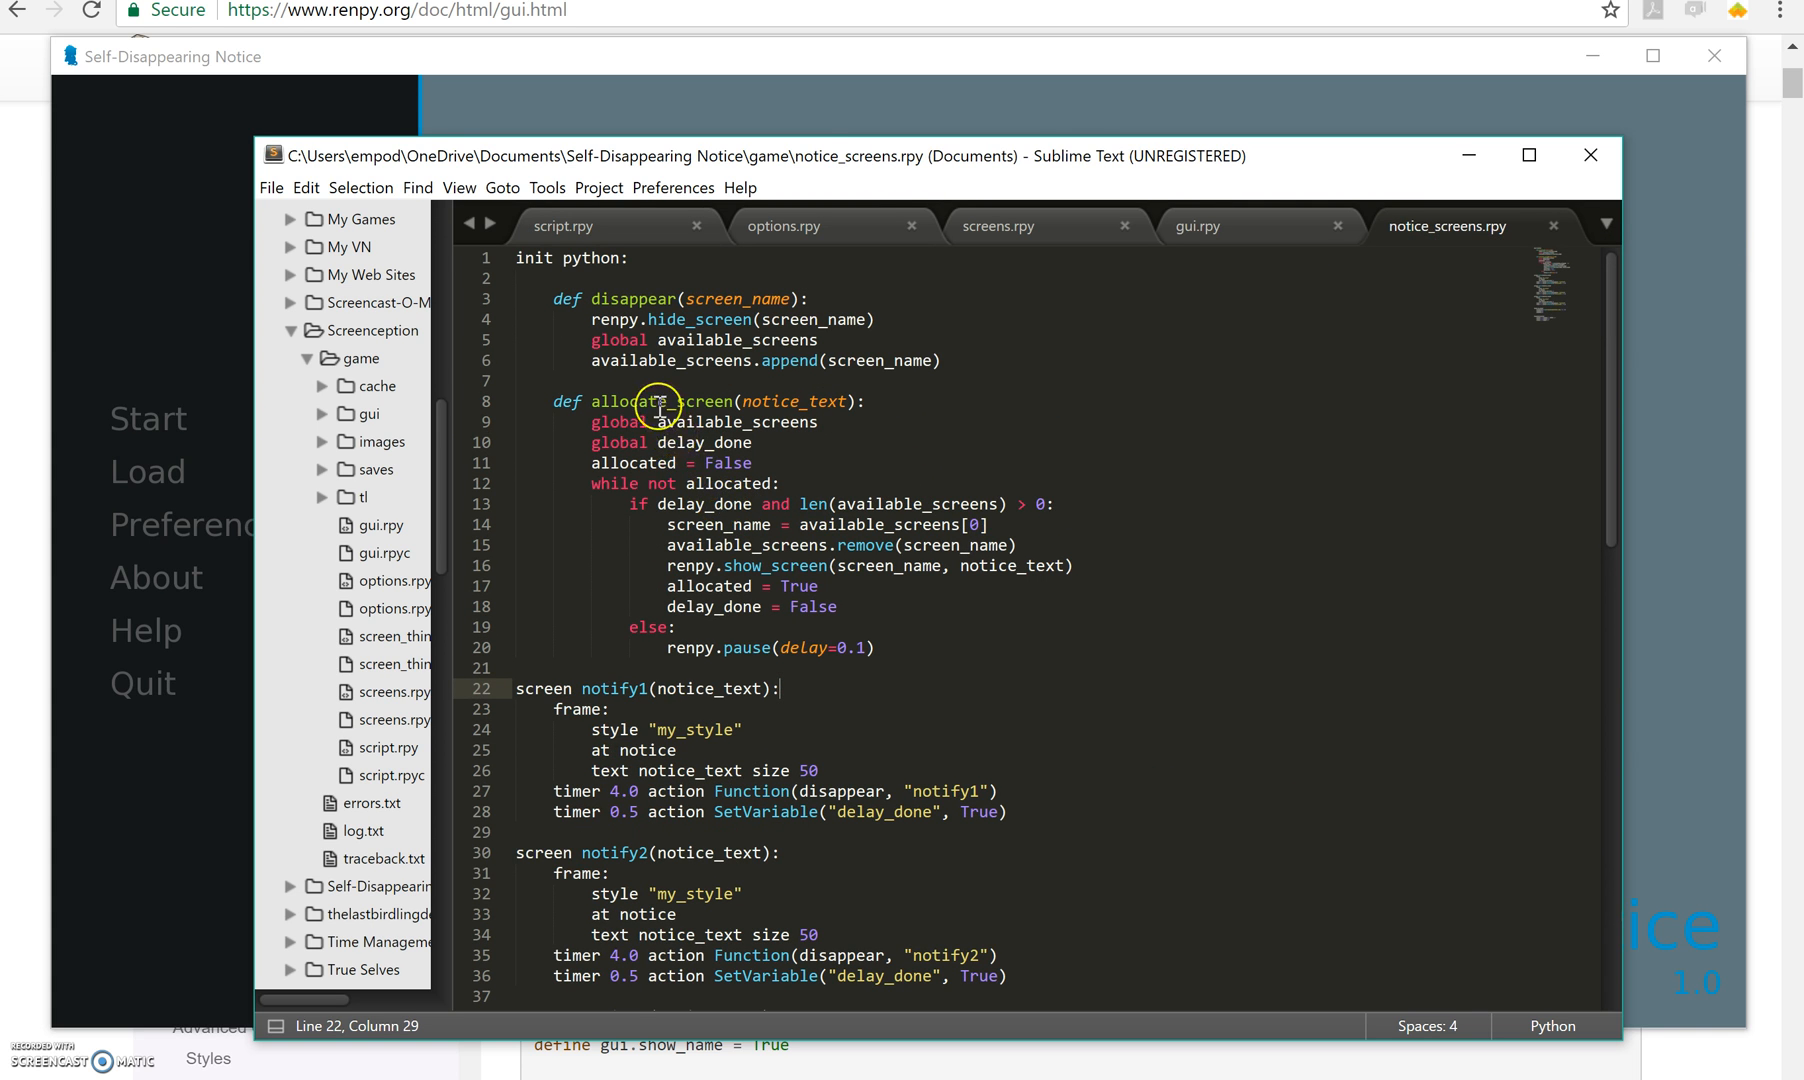
click(653, 442)
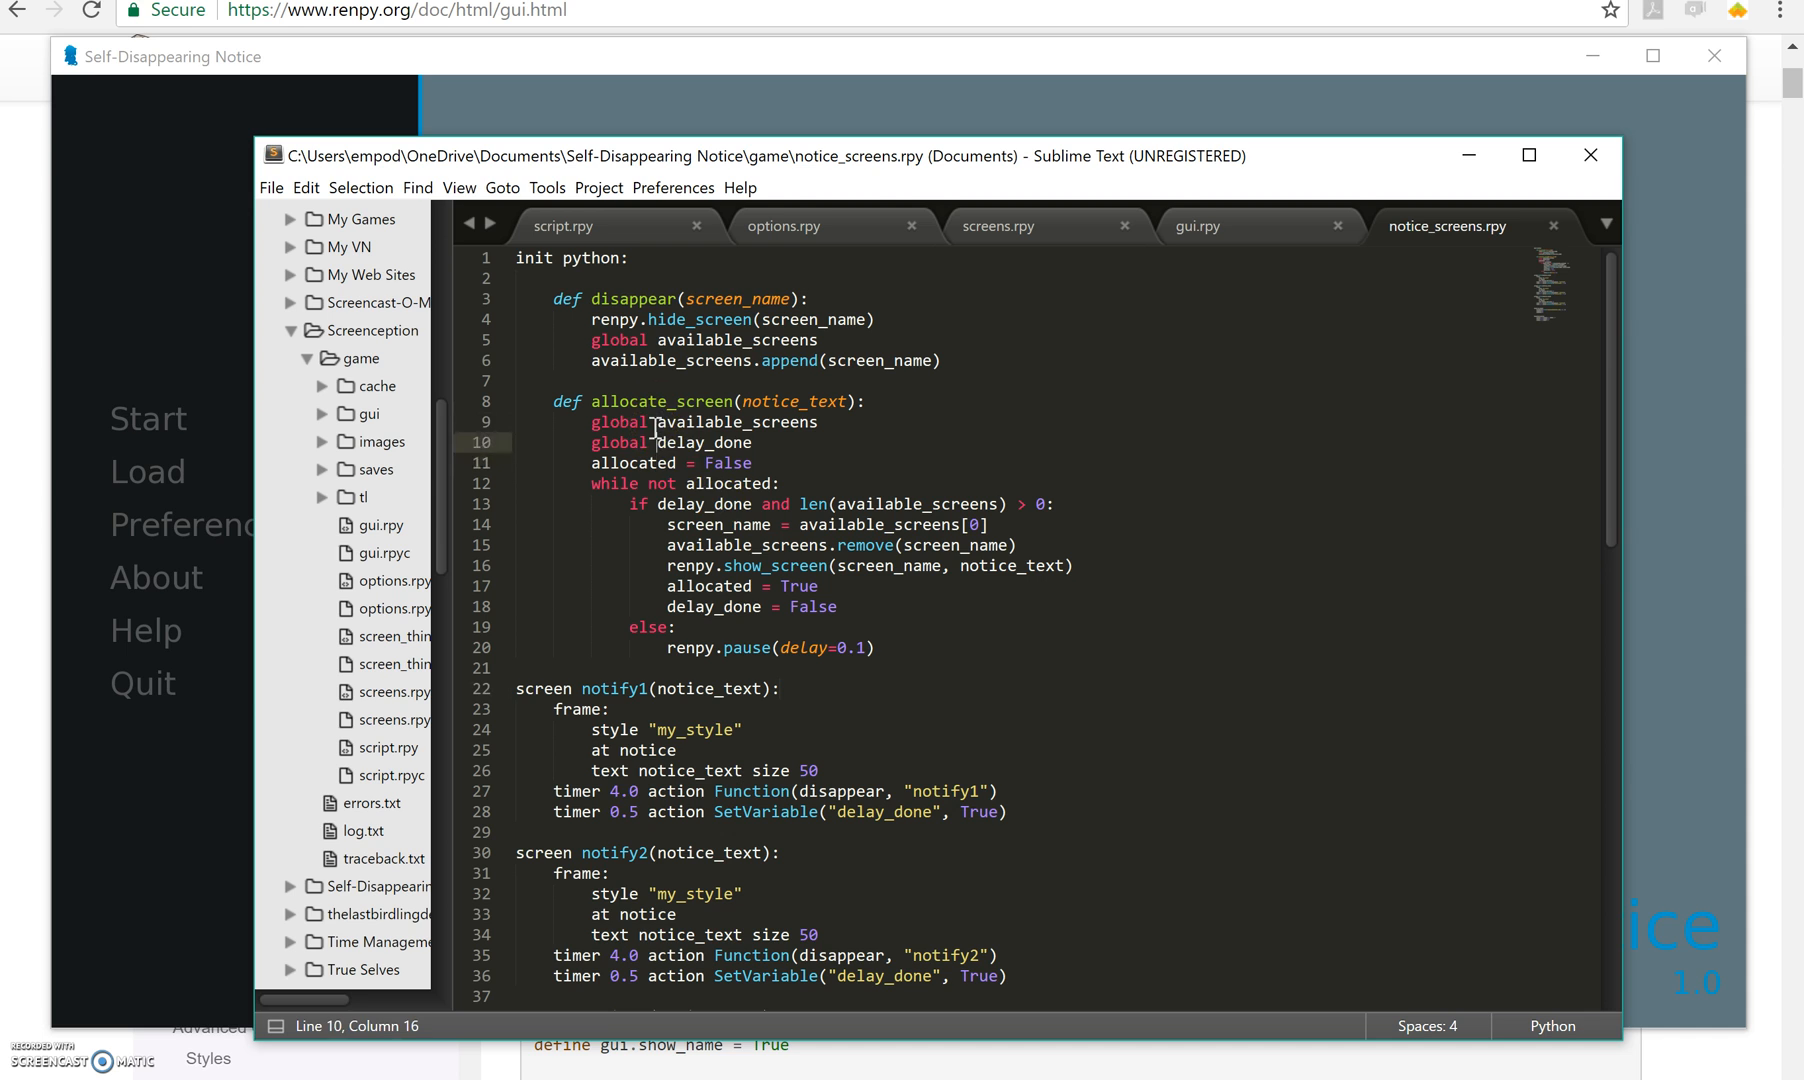
click(633, 427)
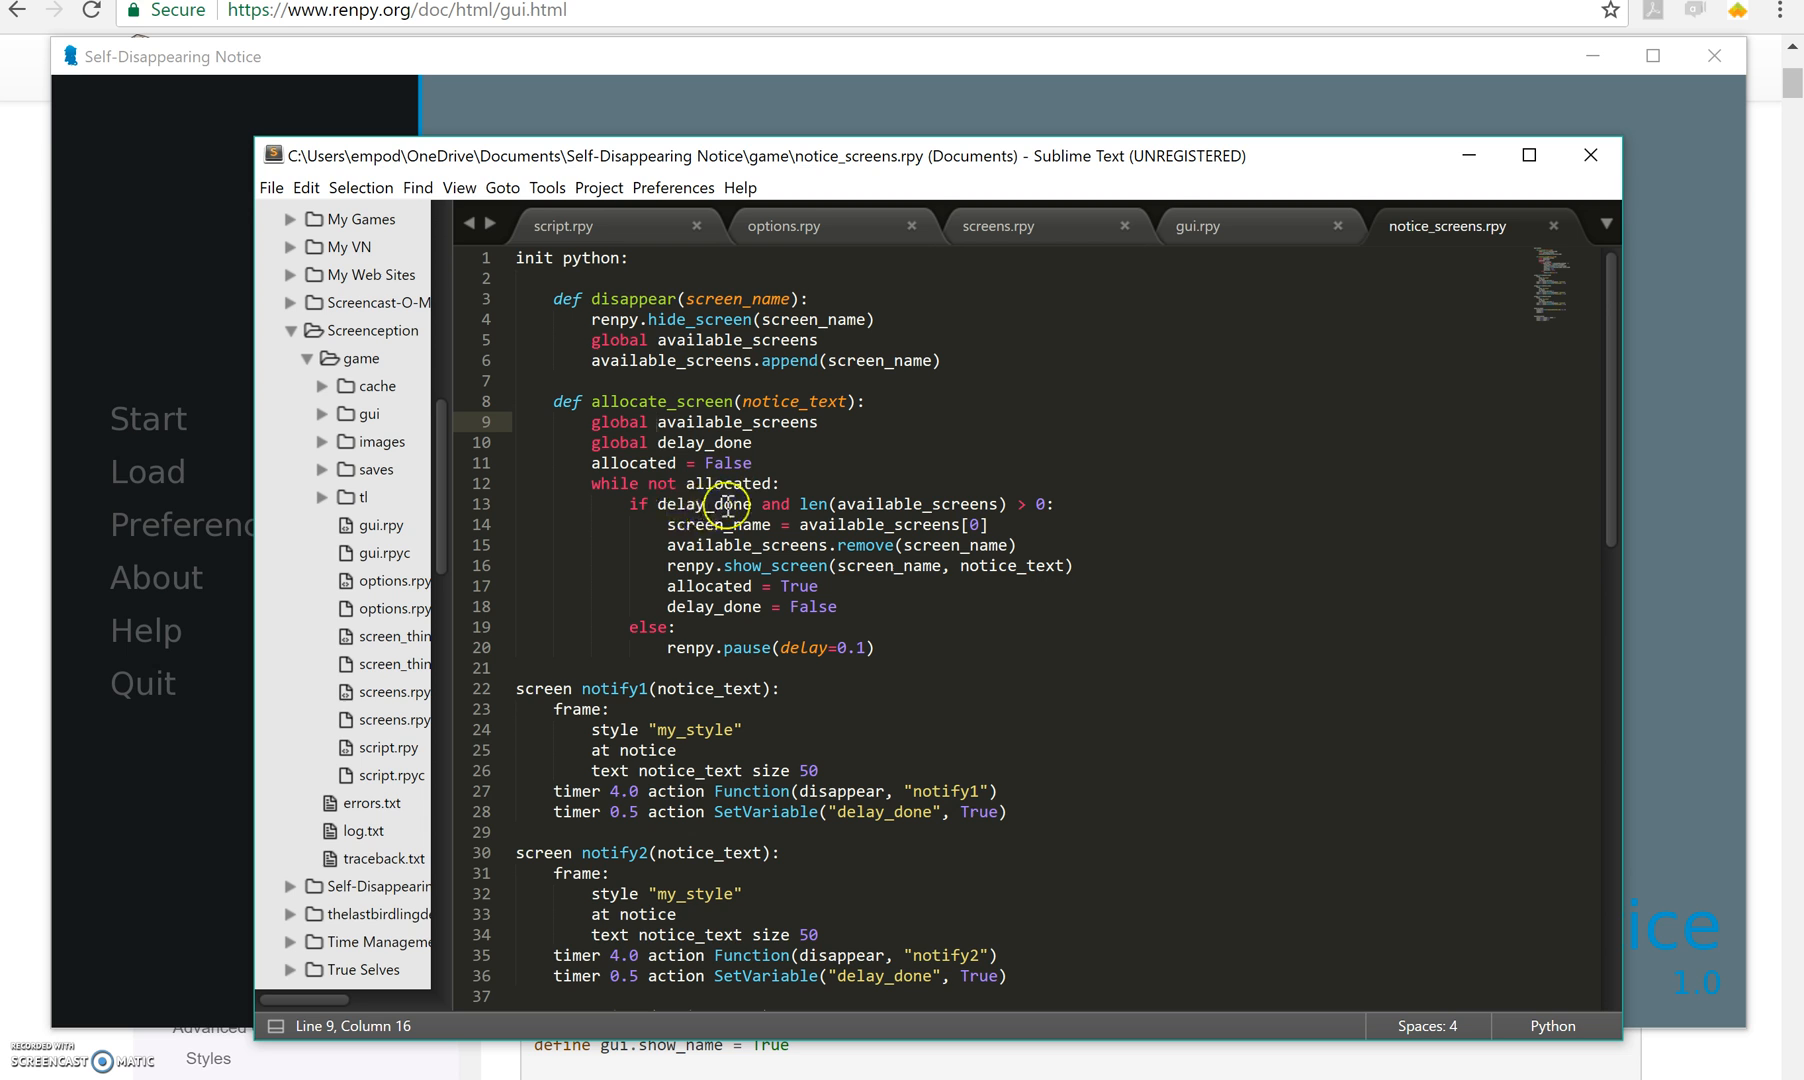
mouse_move(813, 503)
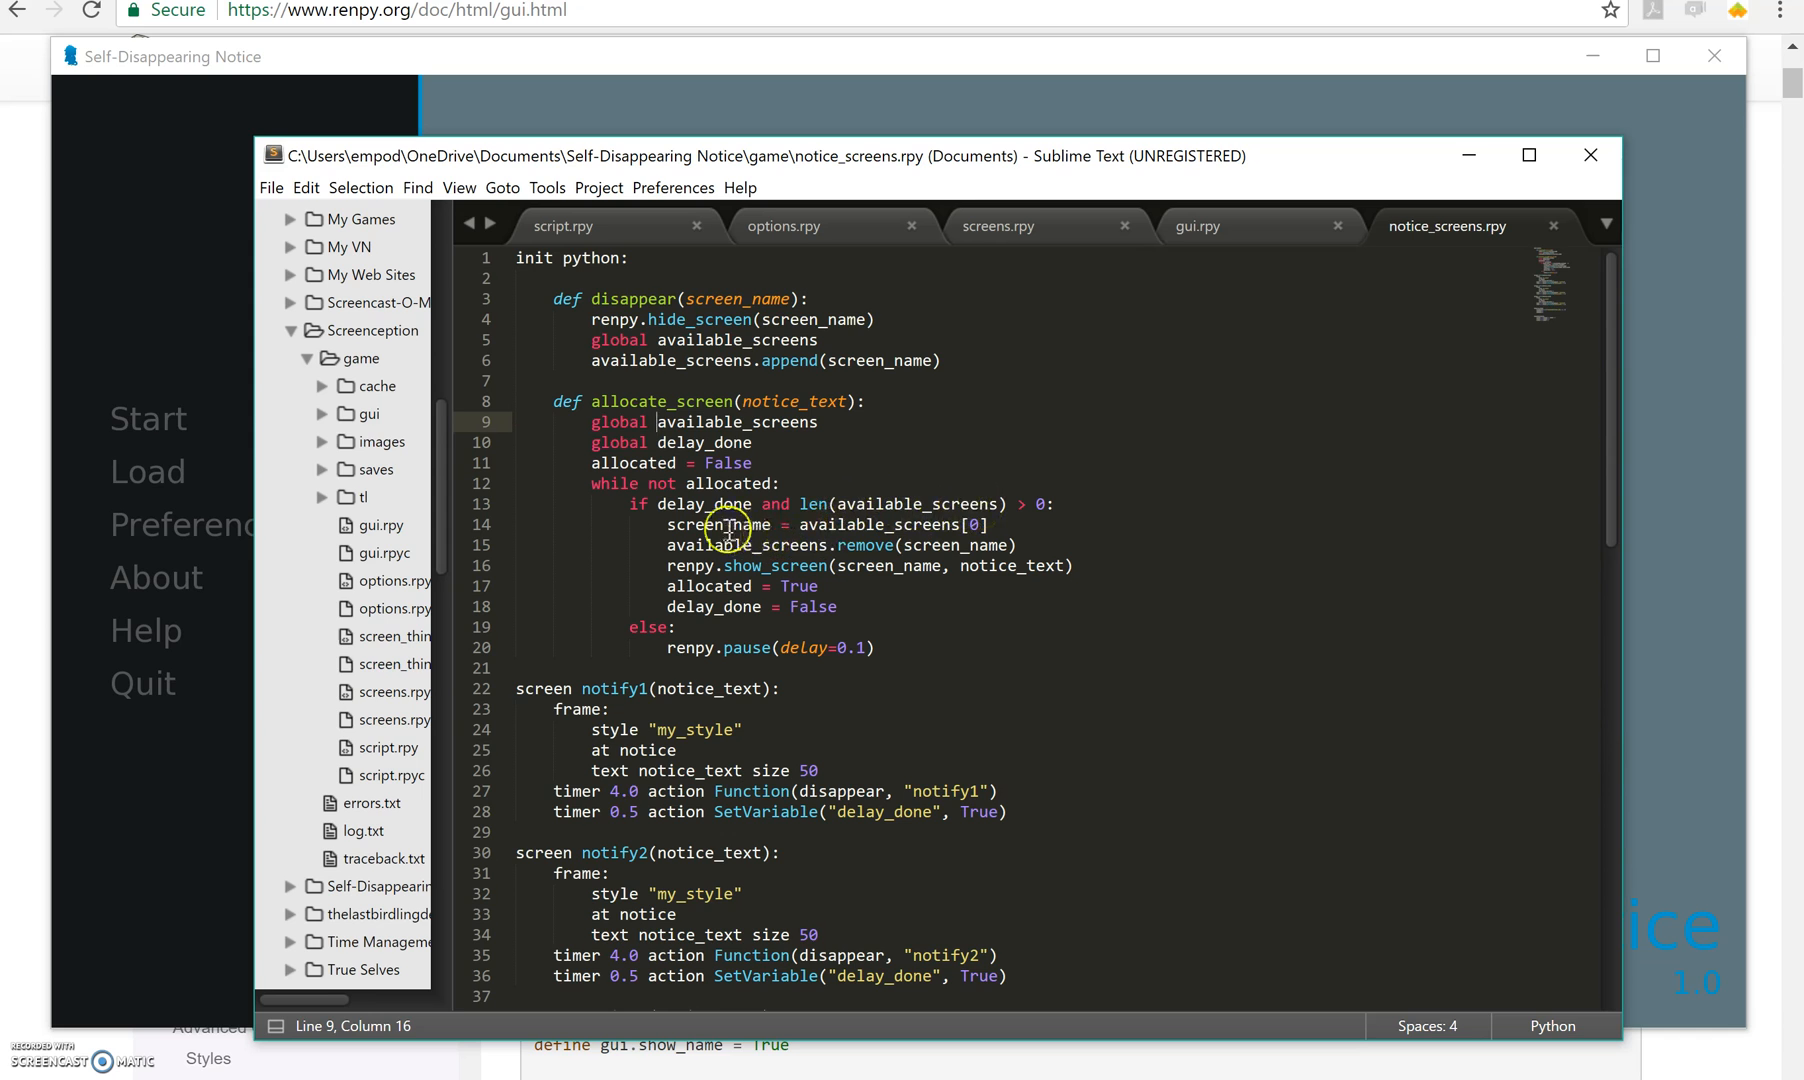
mouse_move(759, 520)
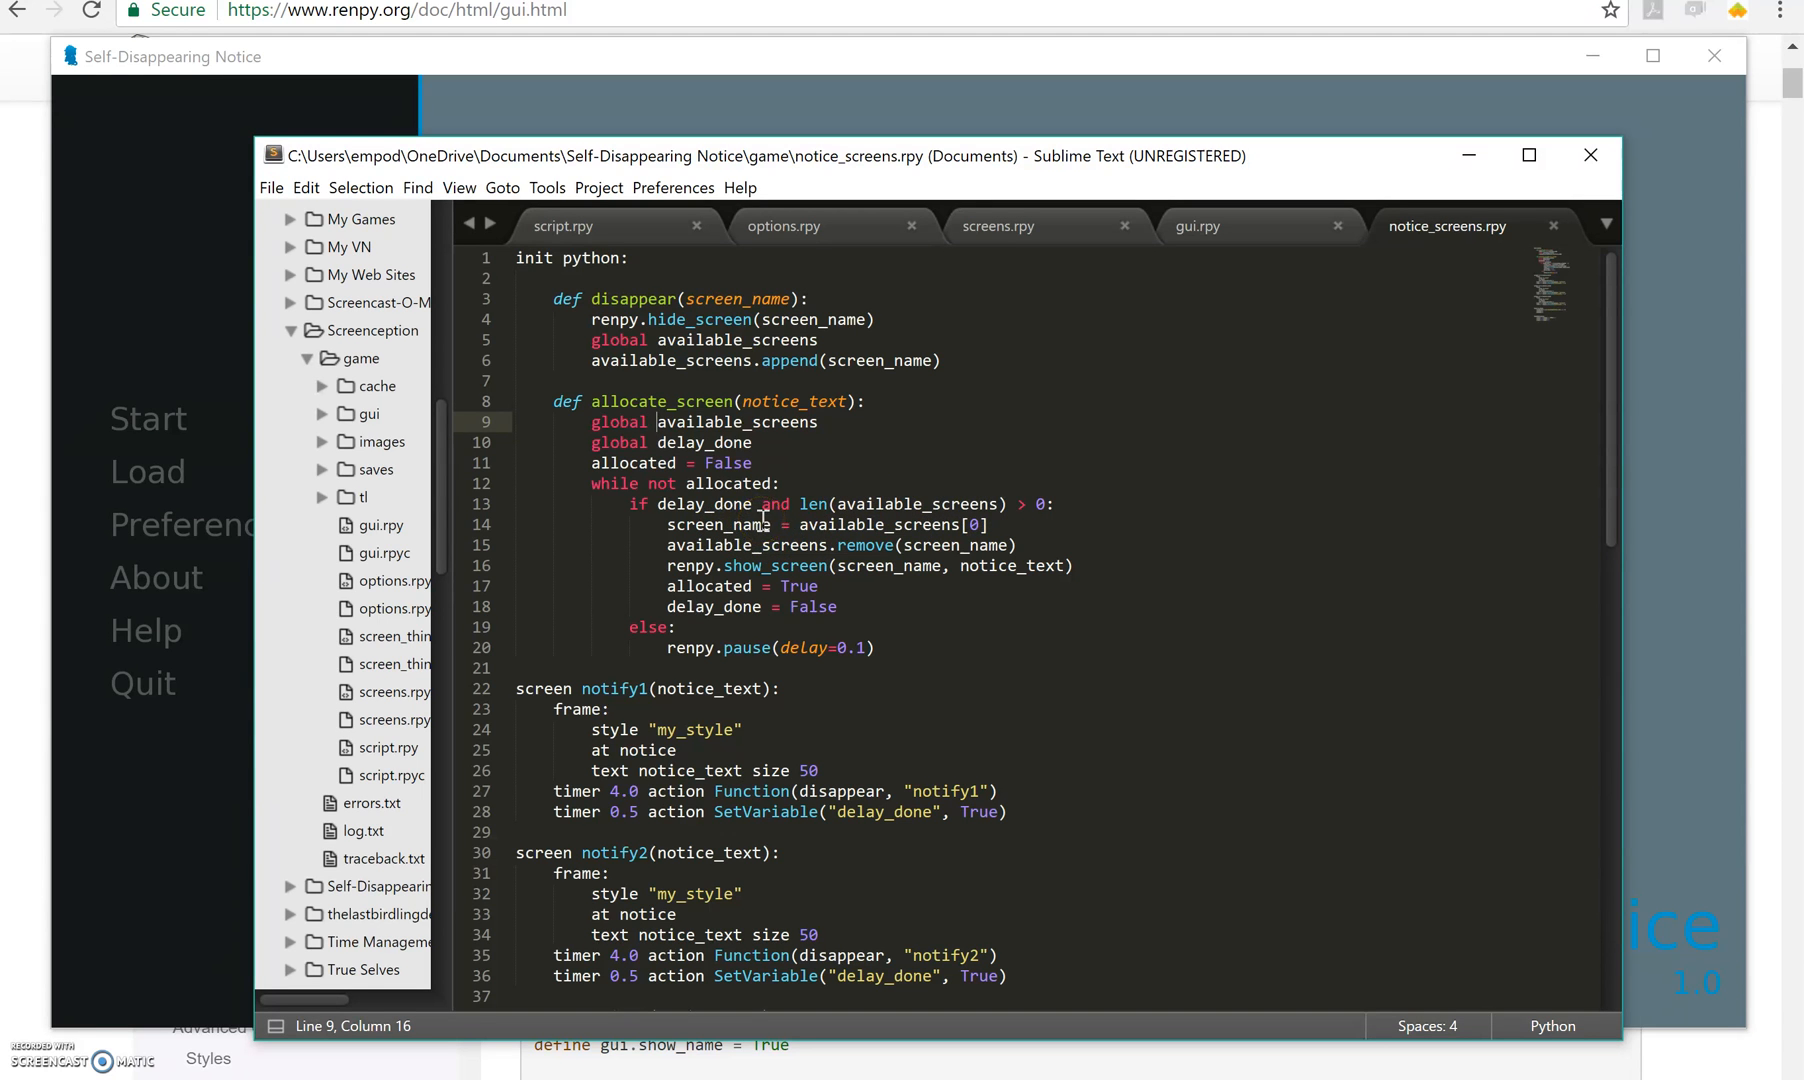
mouse_move(854, 524)
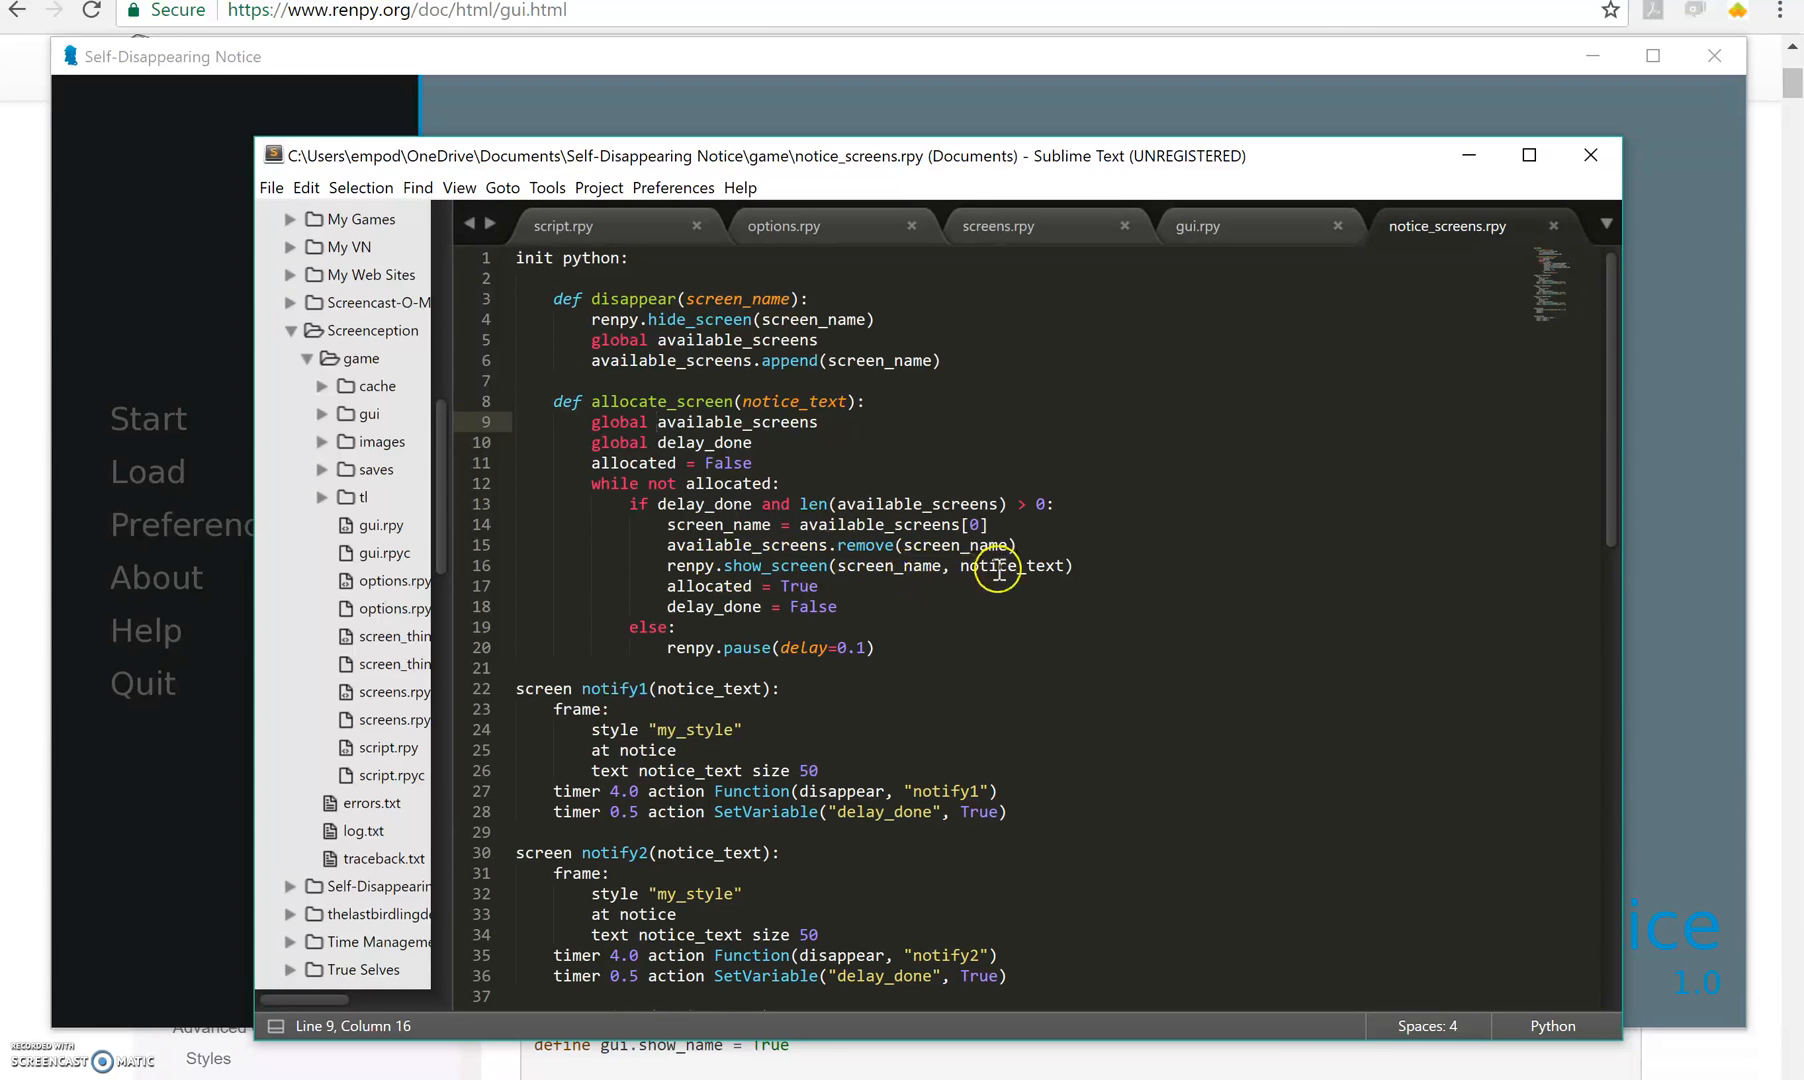
mouse_move(786, 574)
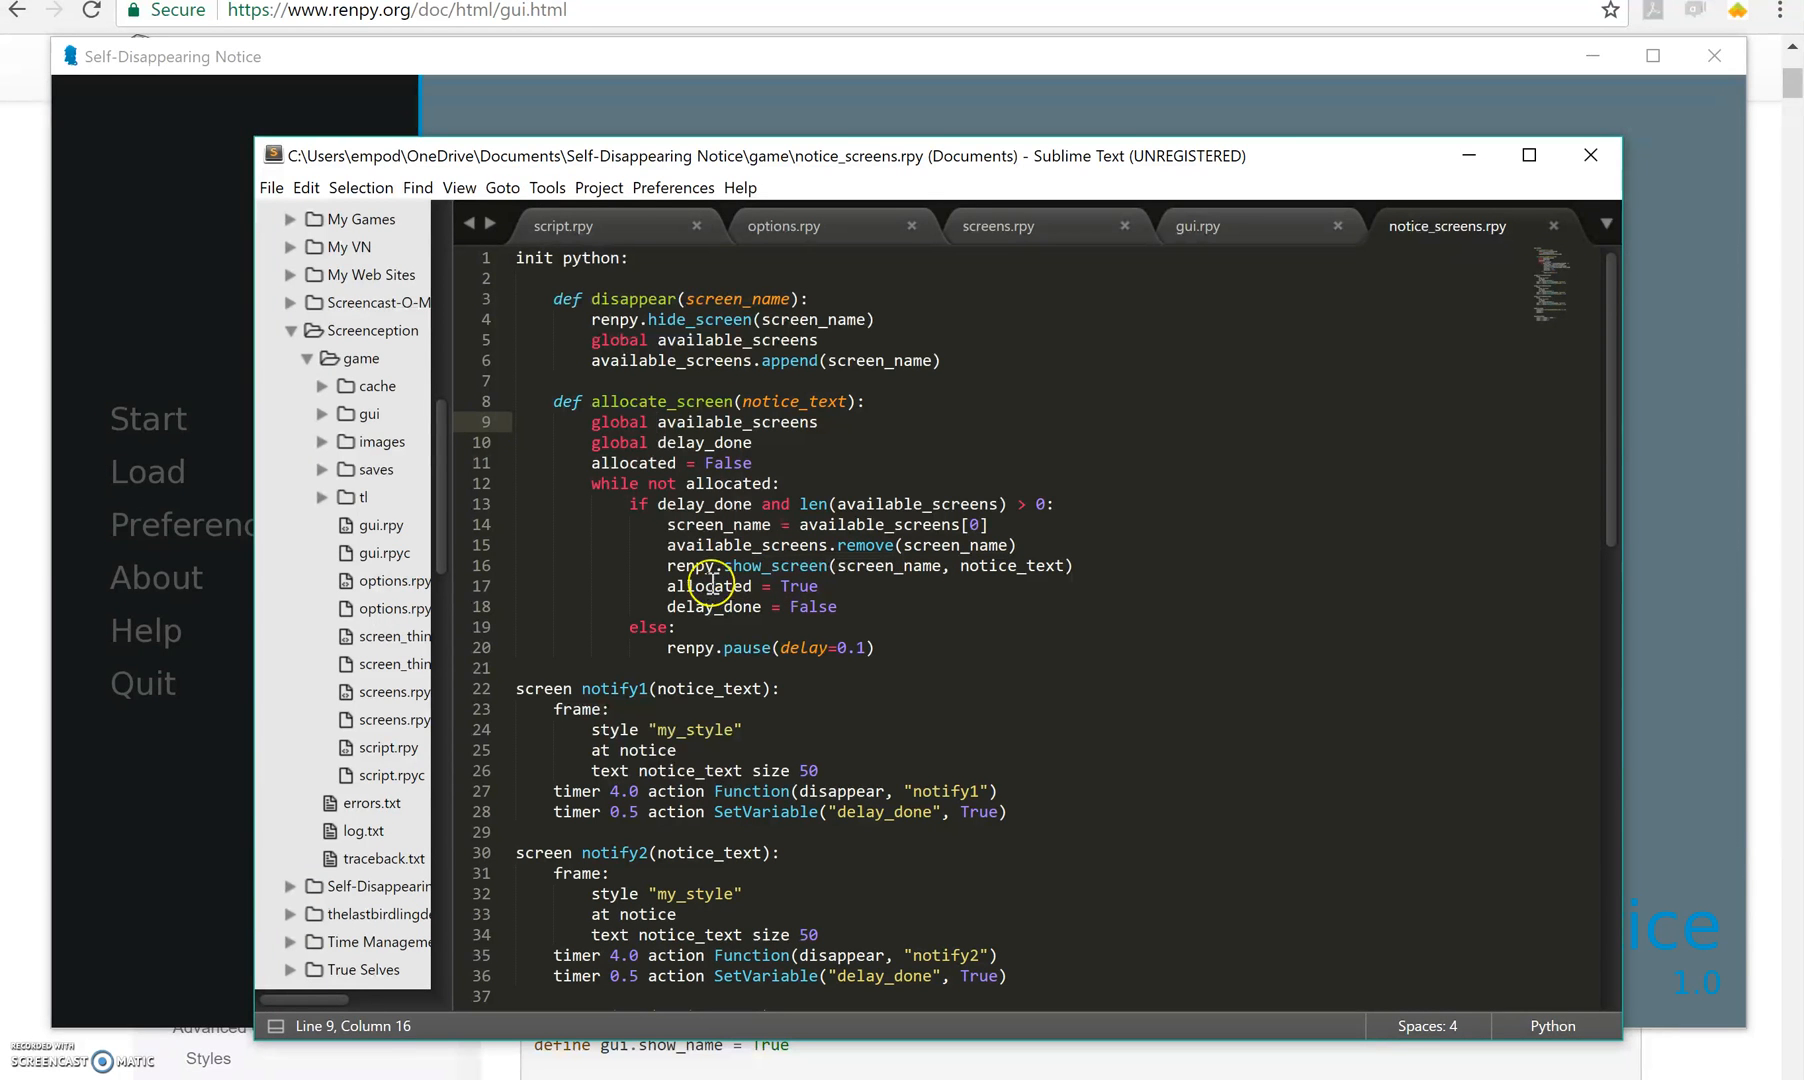
mouse_move(713, 611)
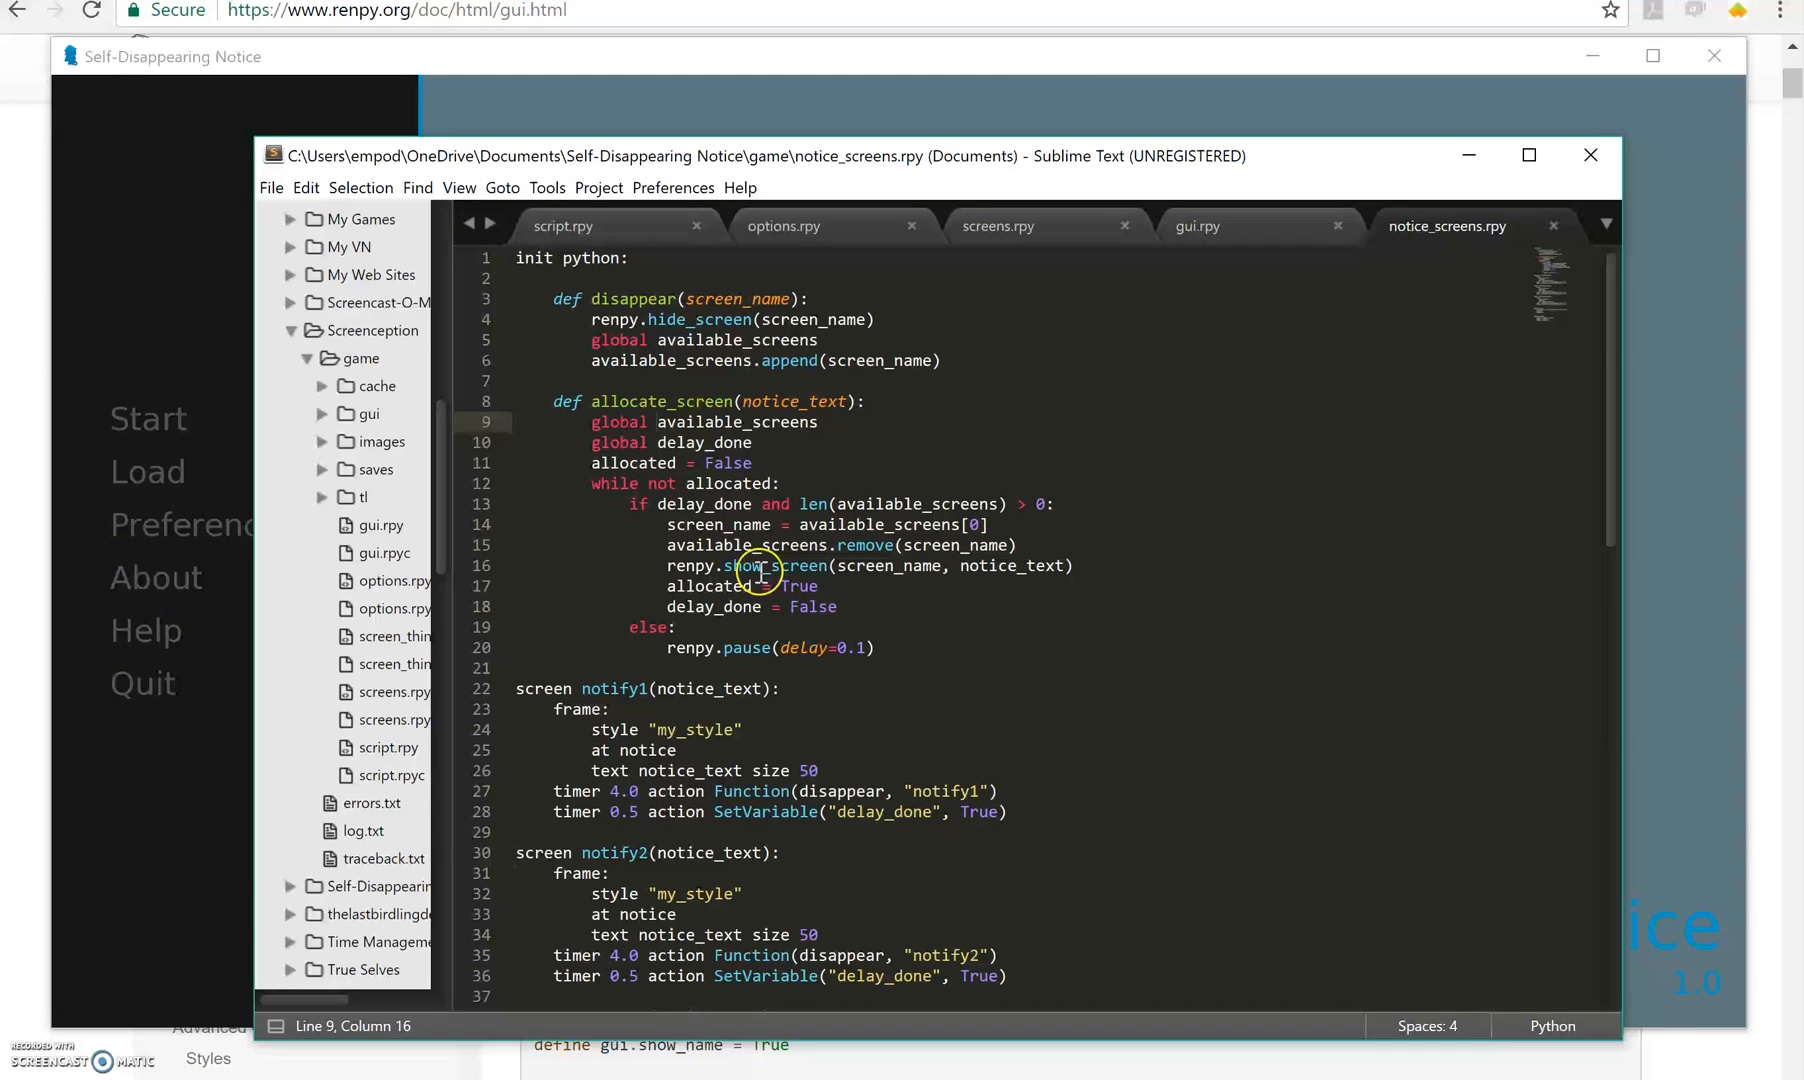
mouse_move(782, 483)
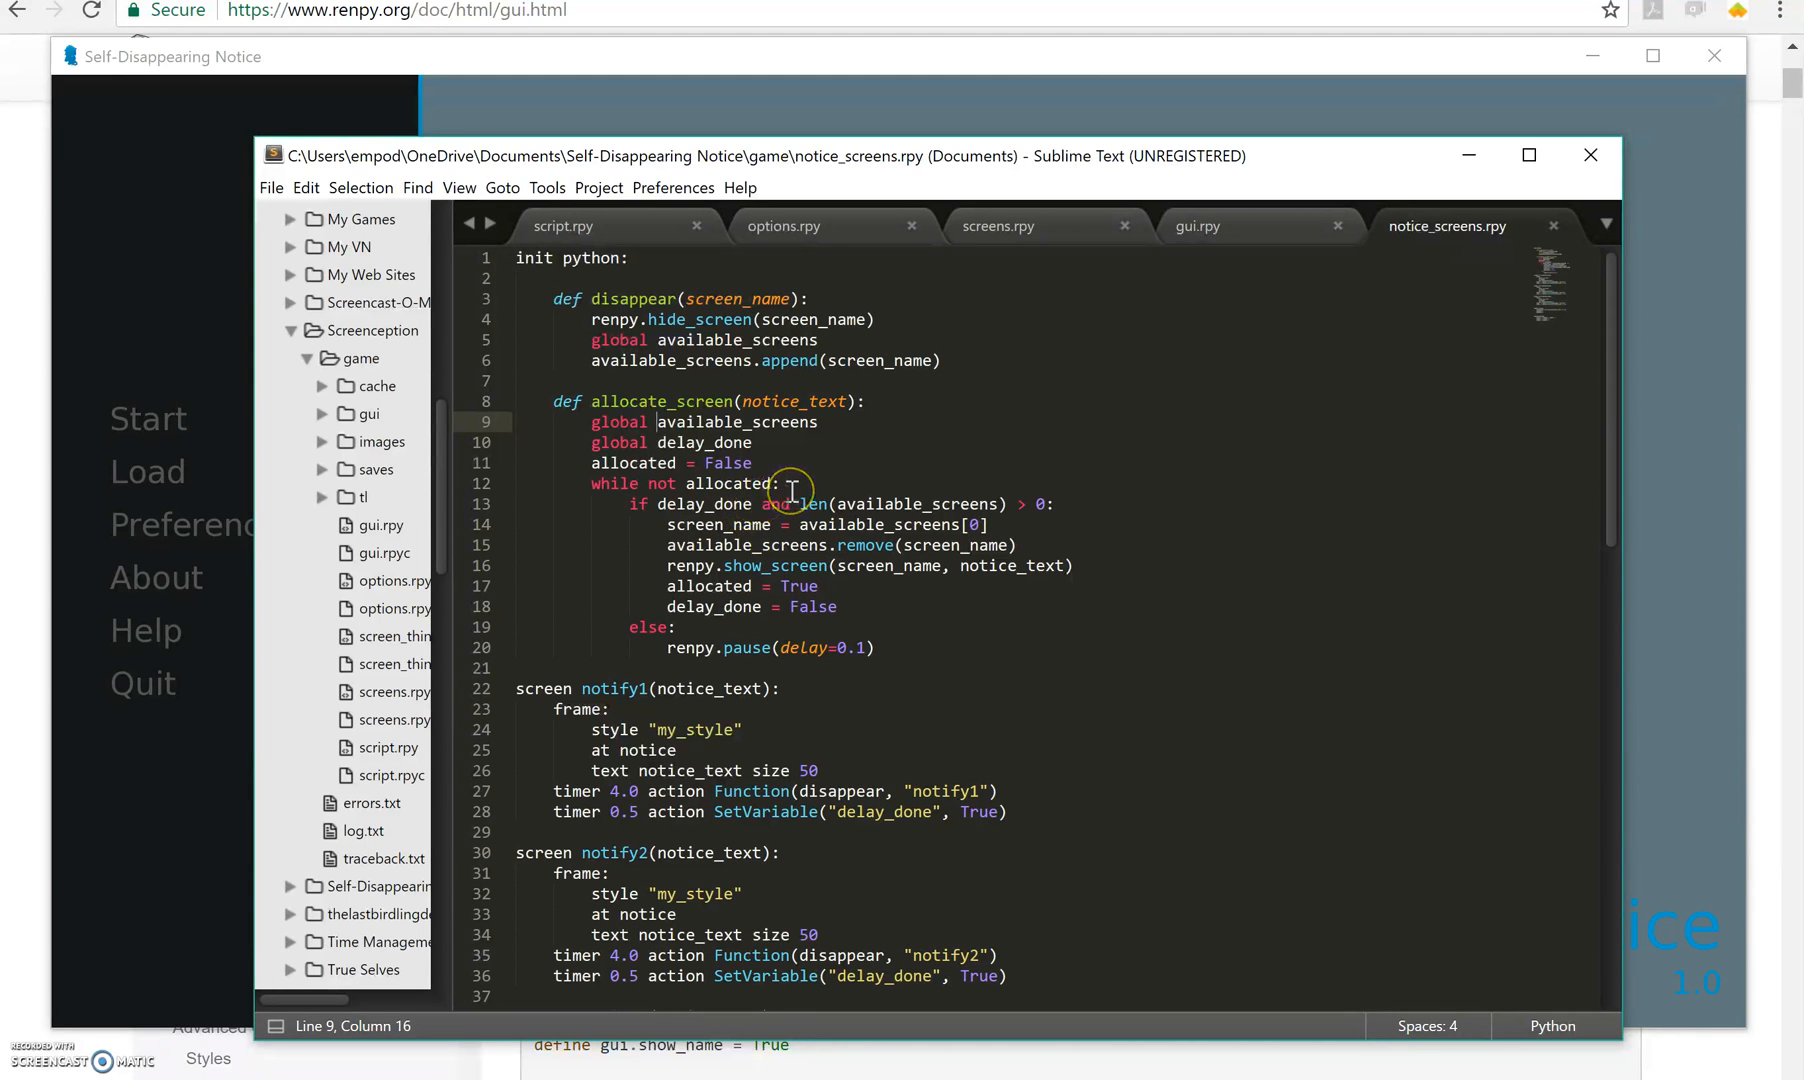
mouse_move(719, 621)
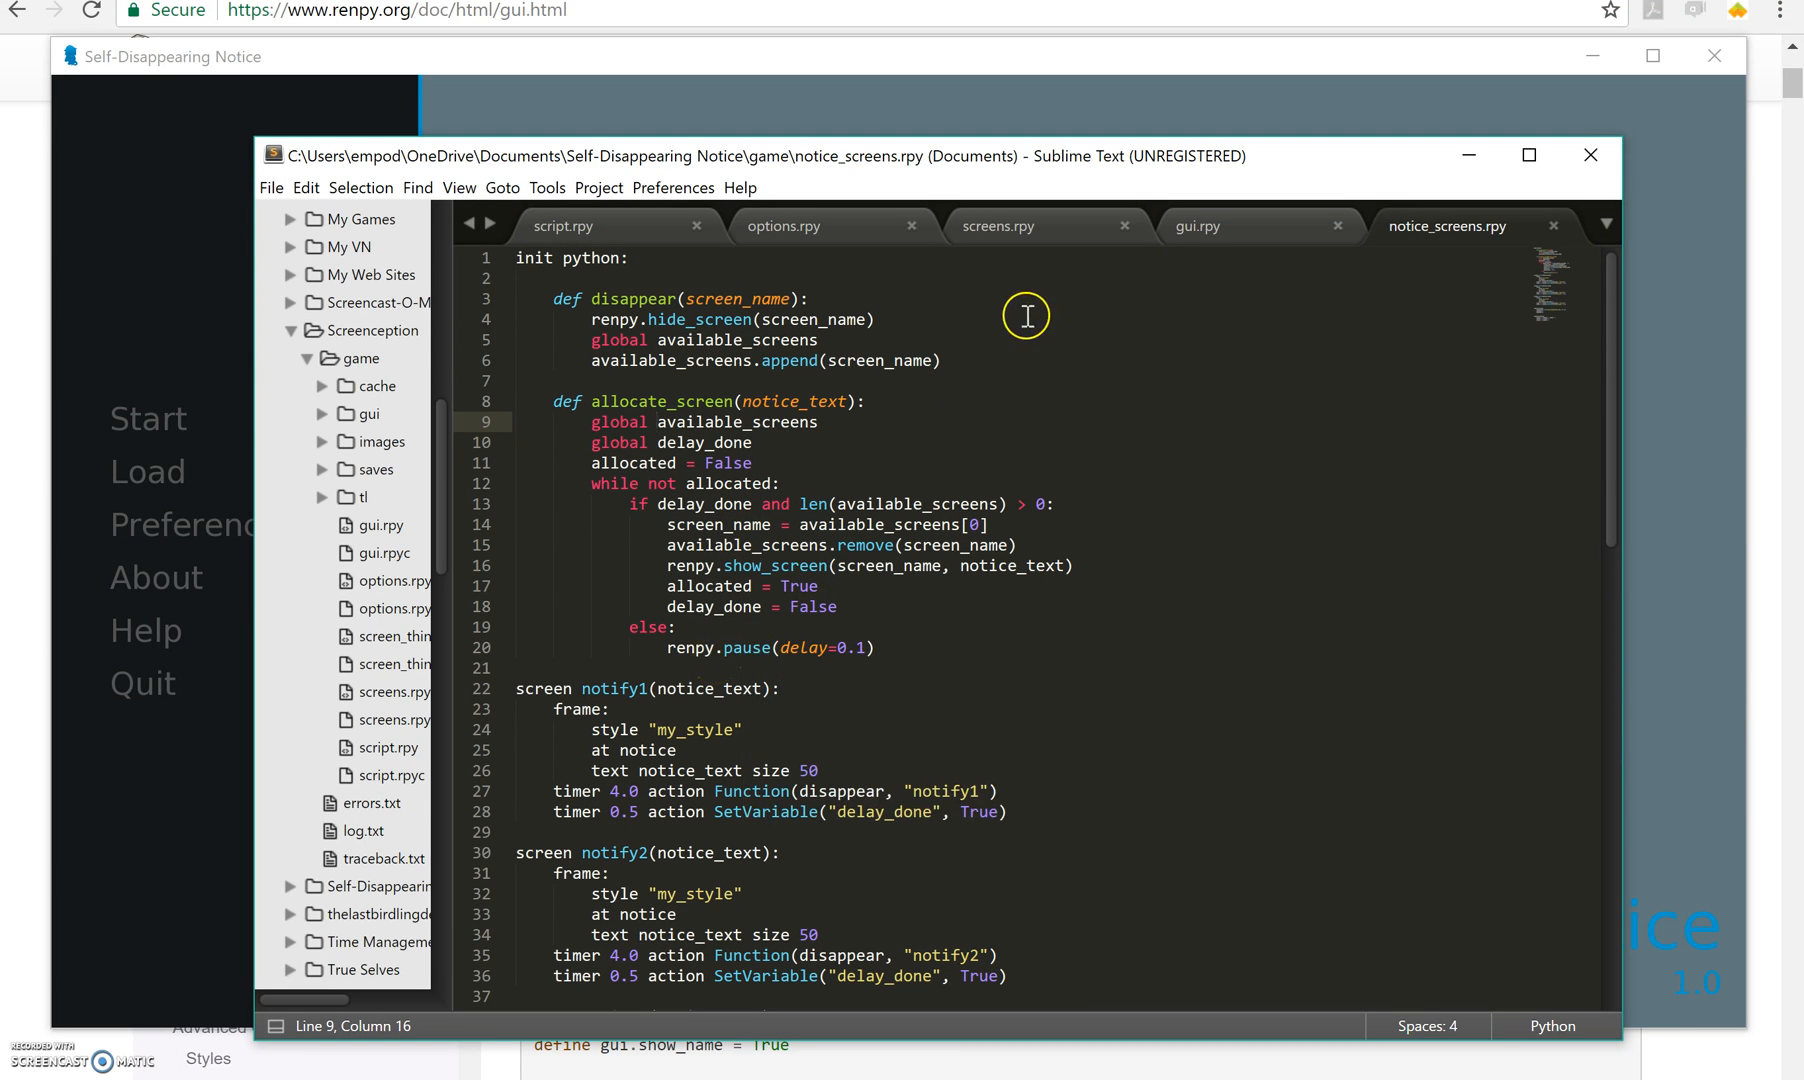
mouse_move(717, 480)
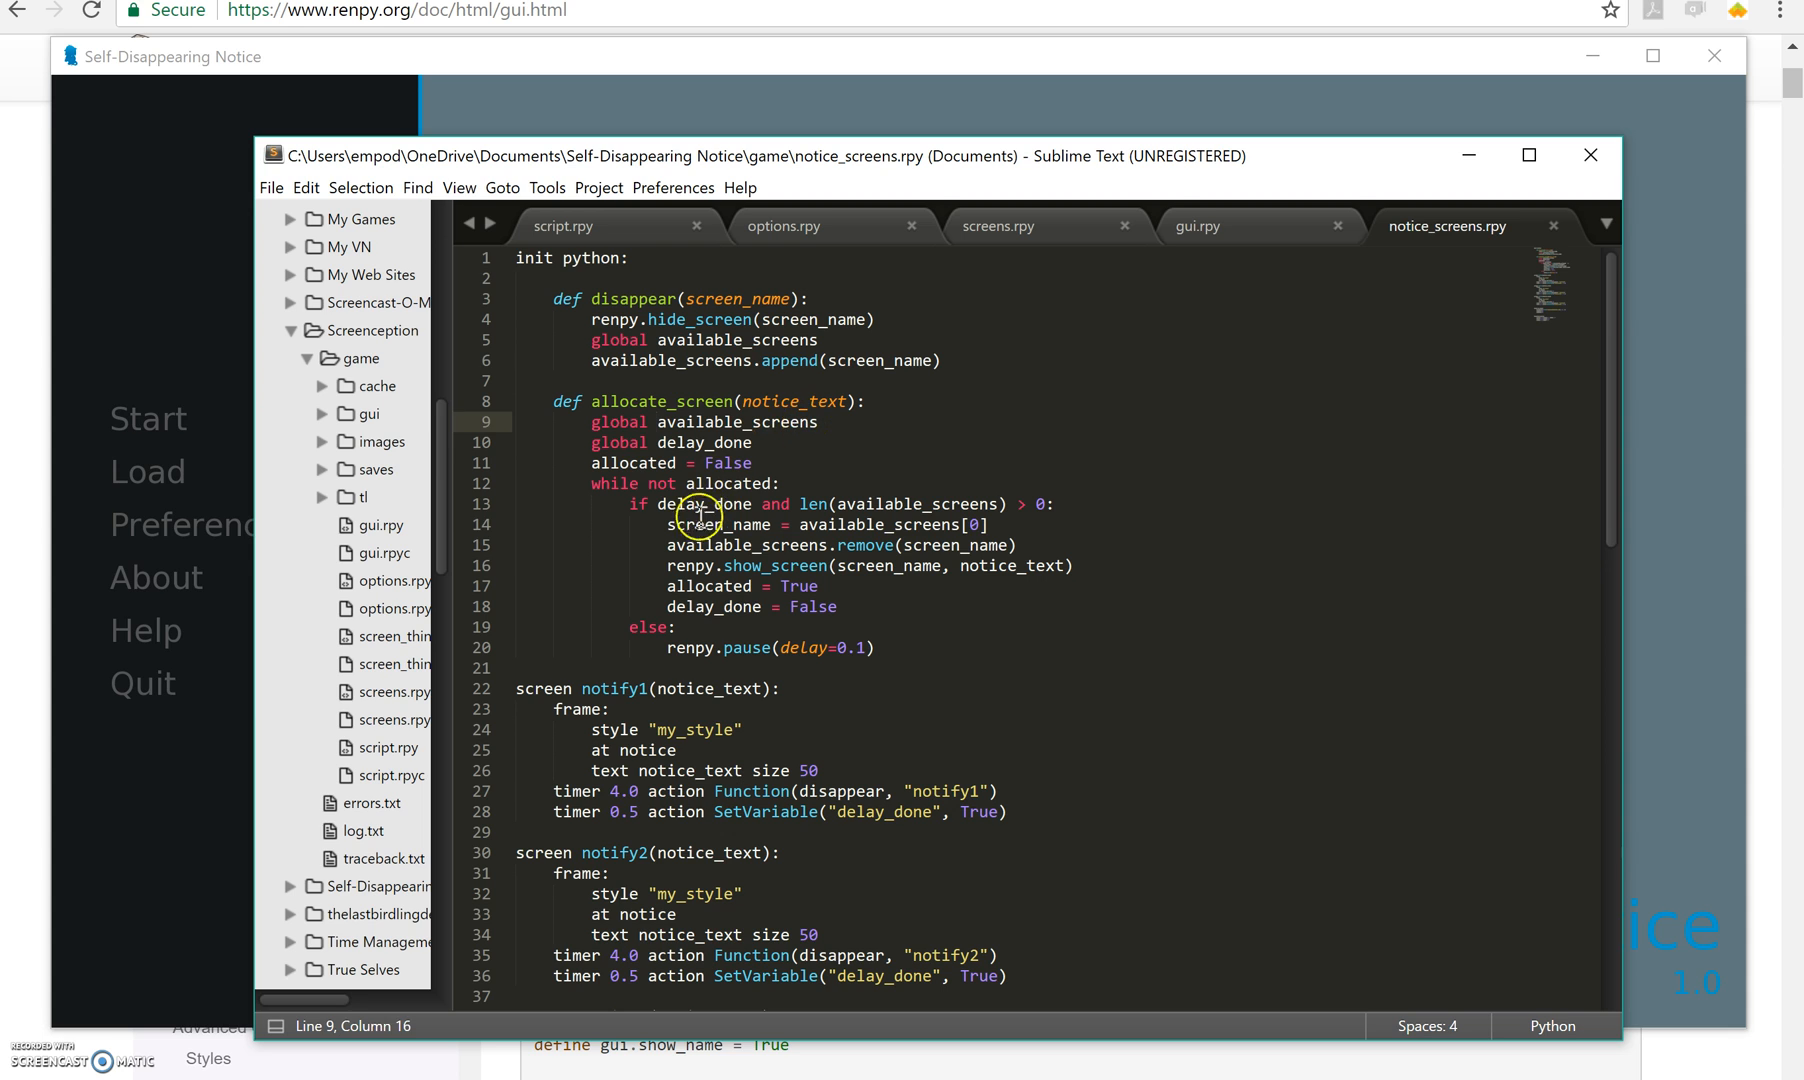
click(700, 524)
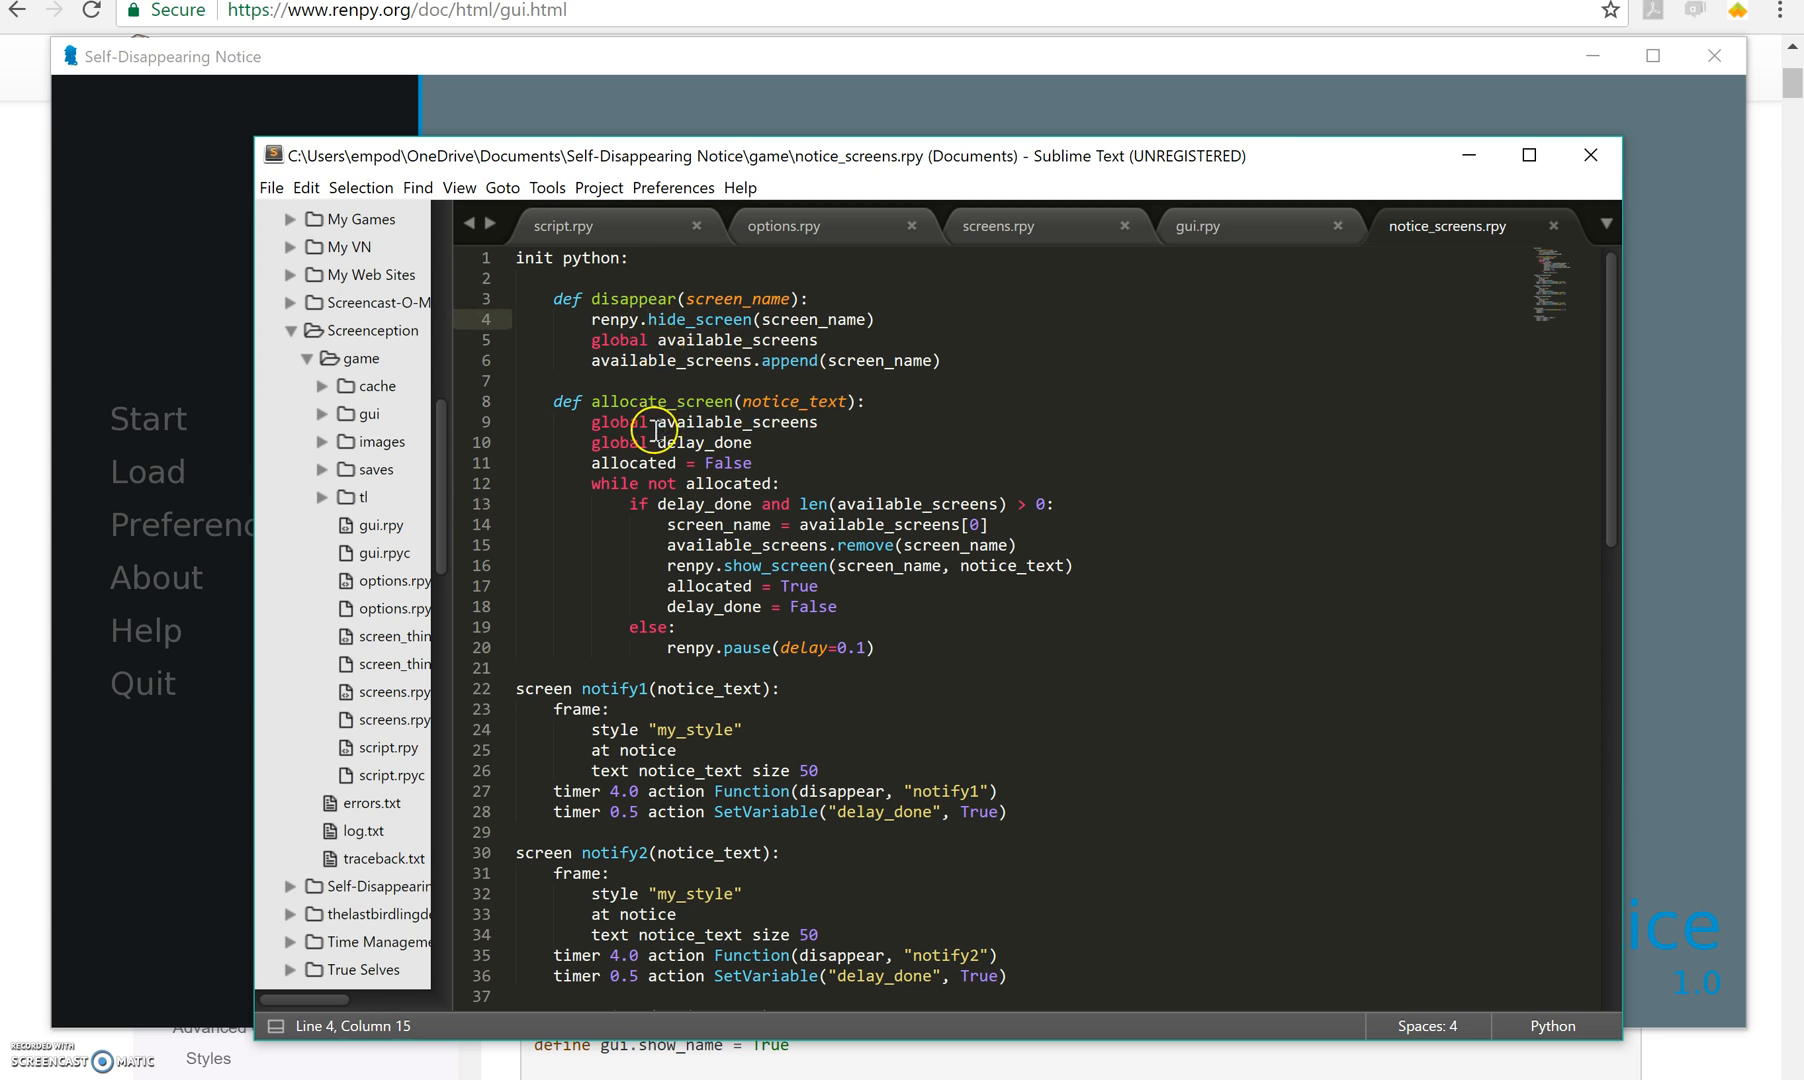
mouse_move(756, 342)
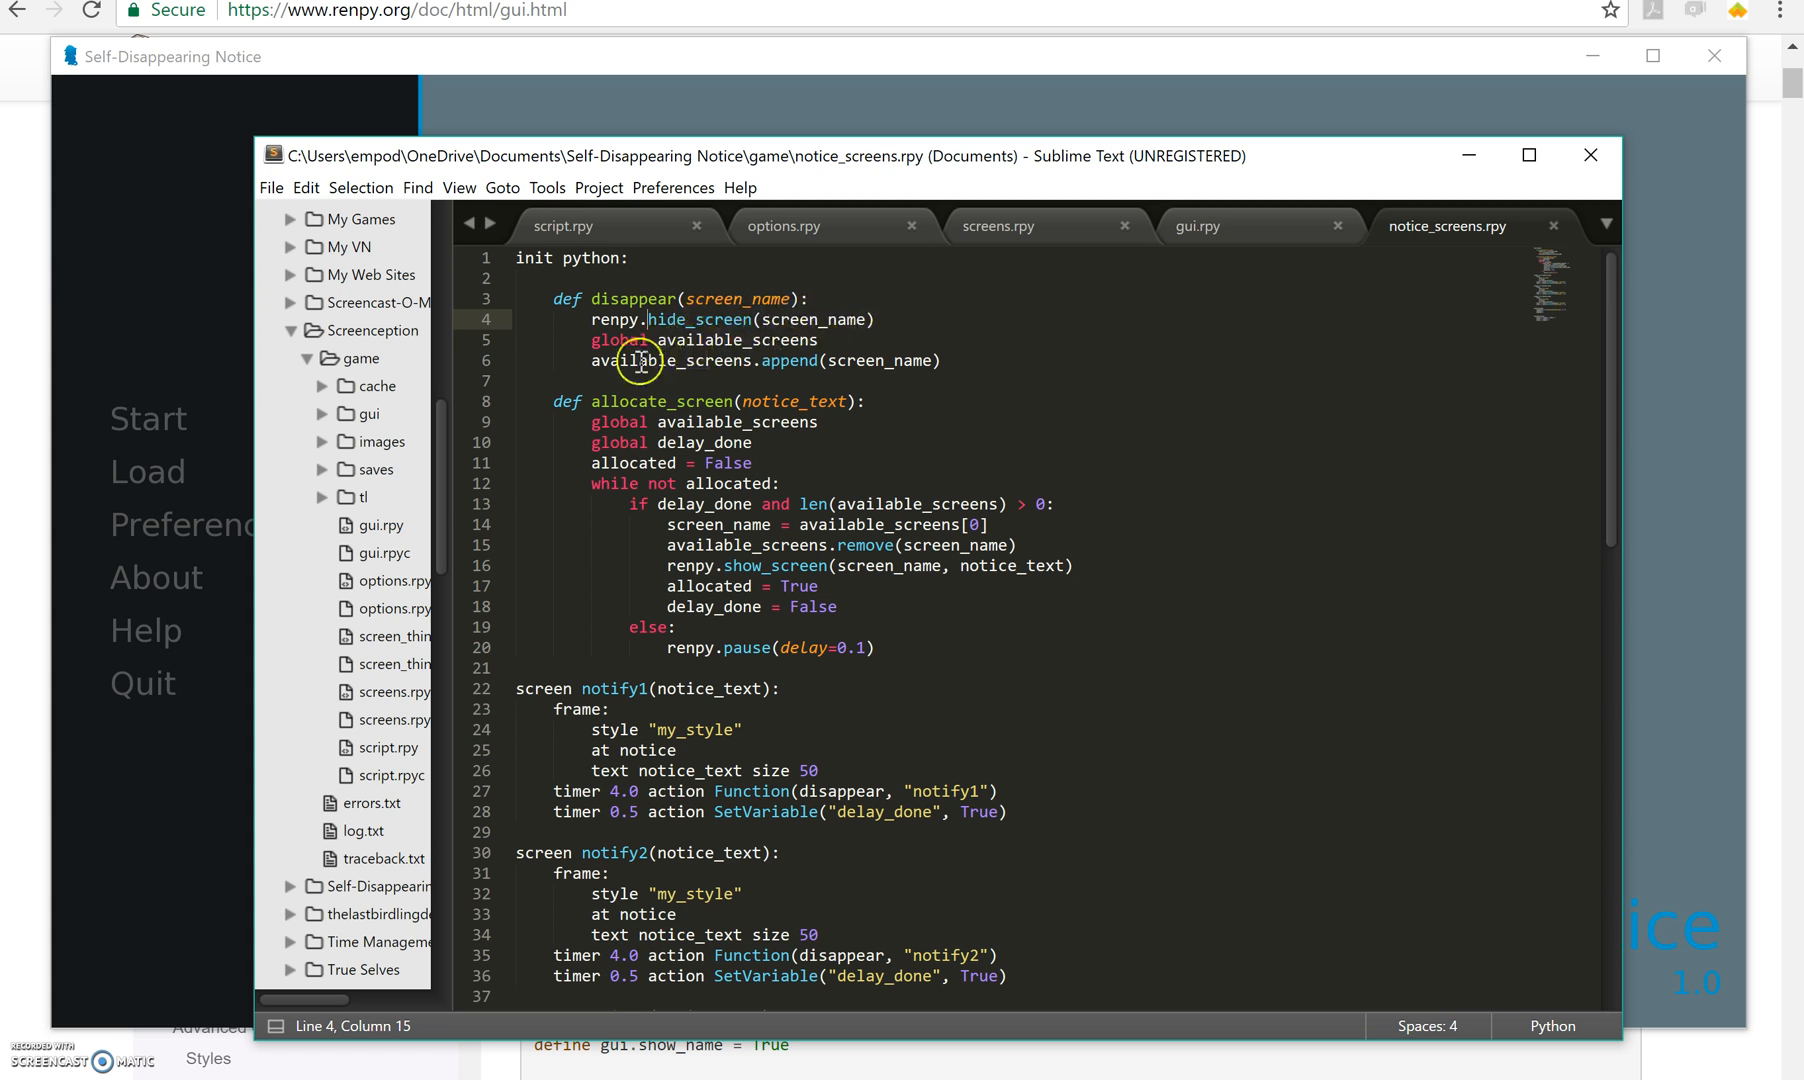
mouse_move(805, 360)
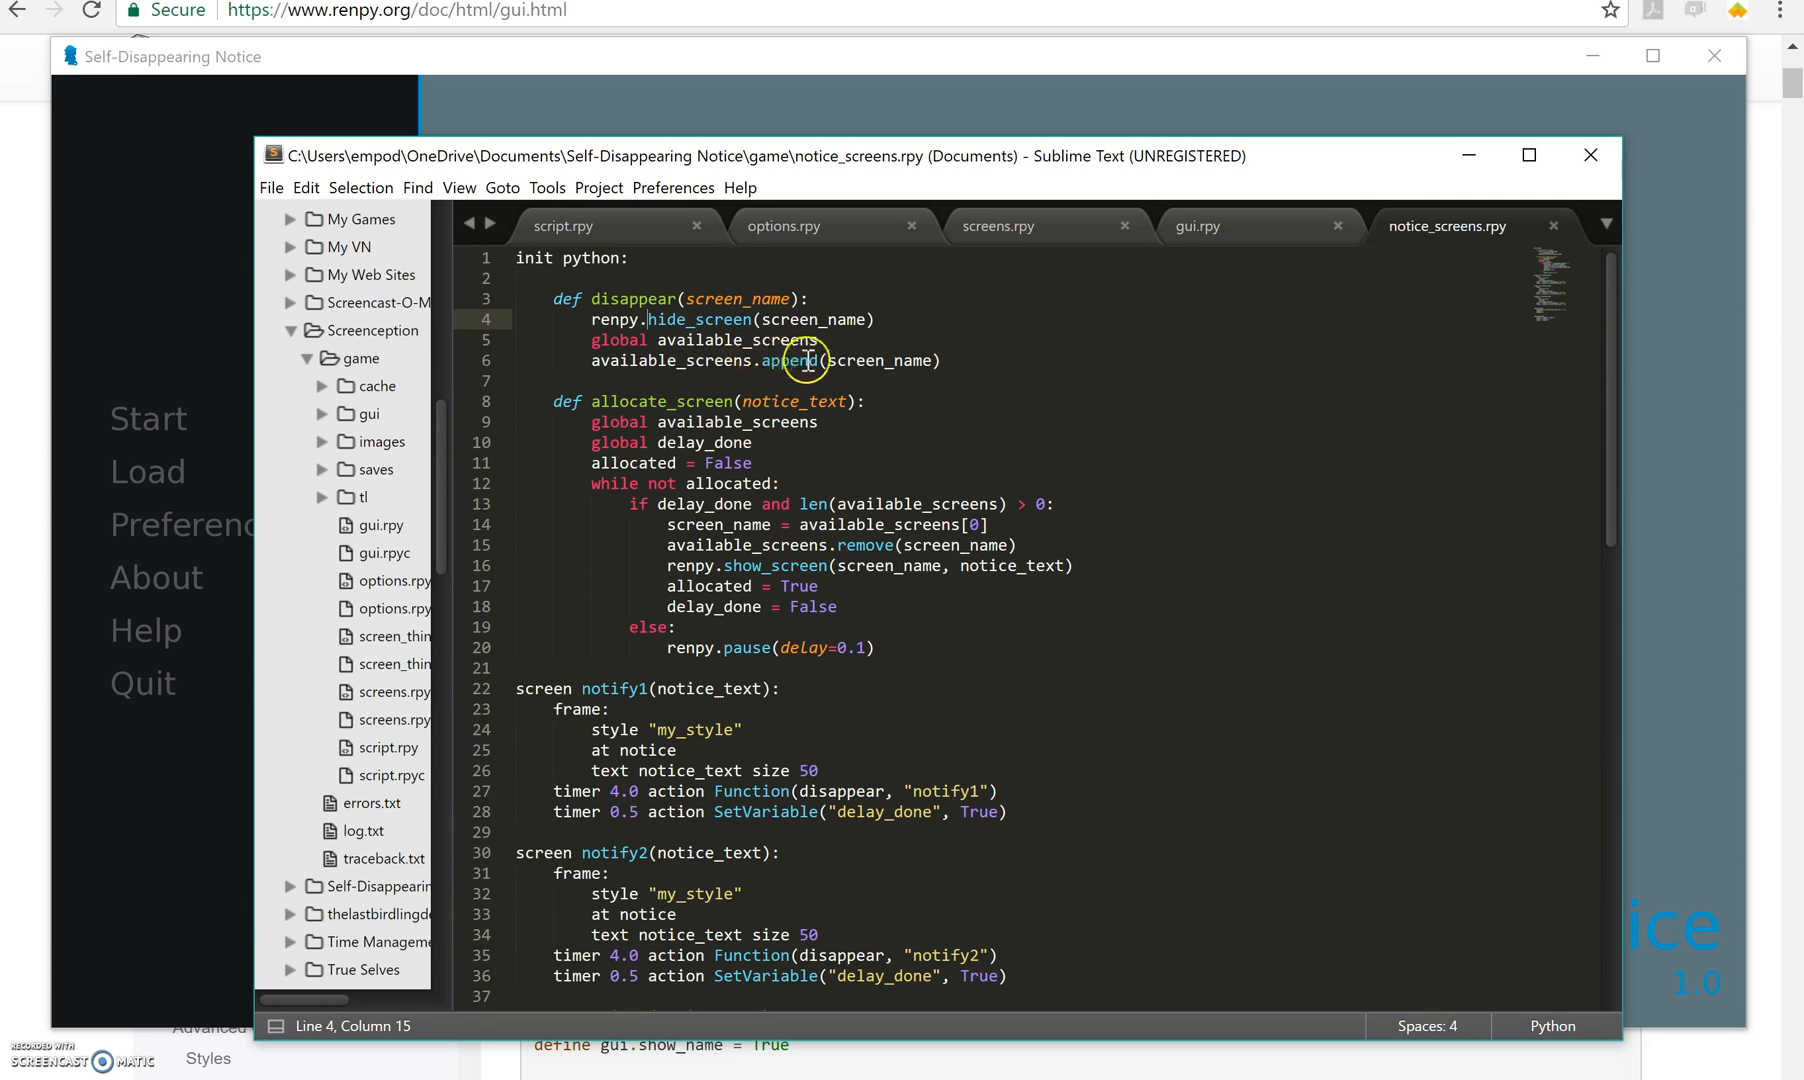
mouse_move(771, 377)
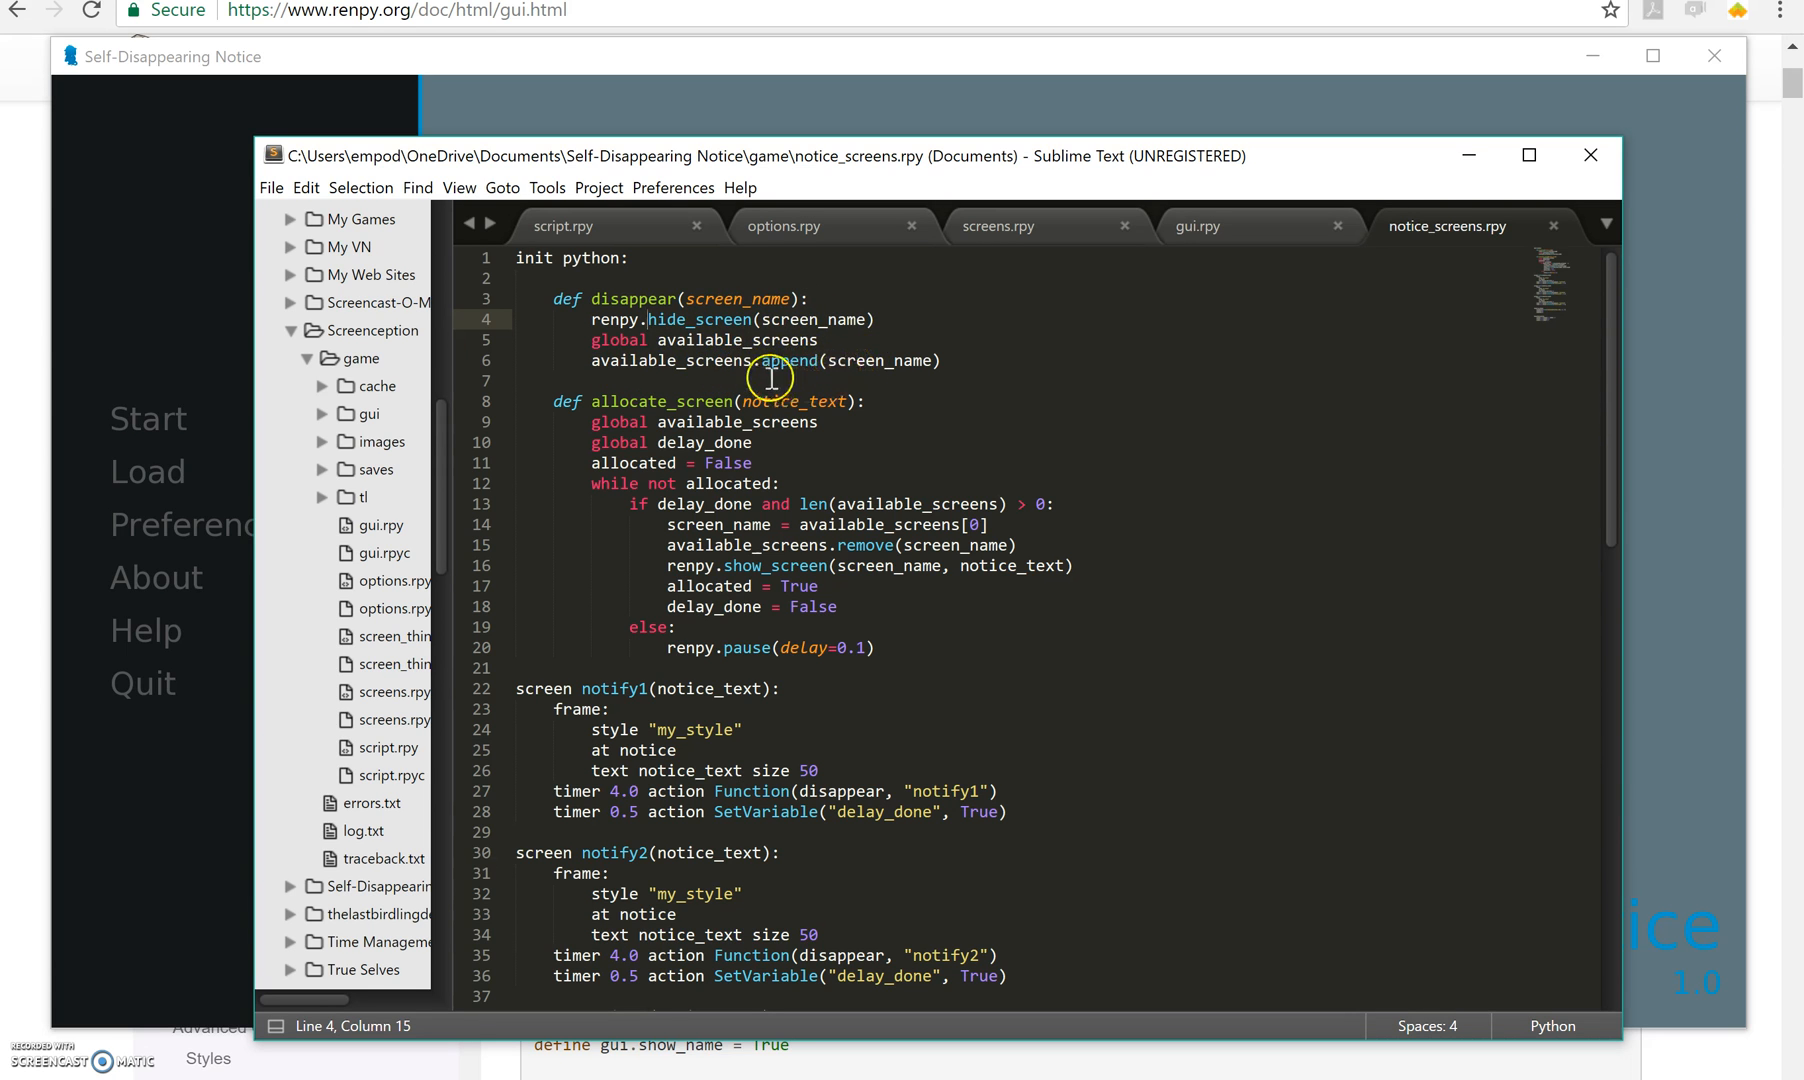
click(606, 708)
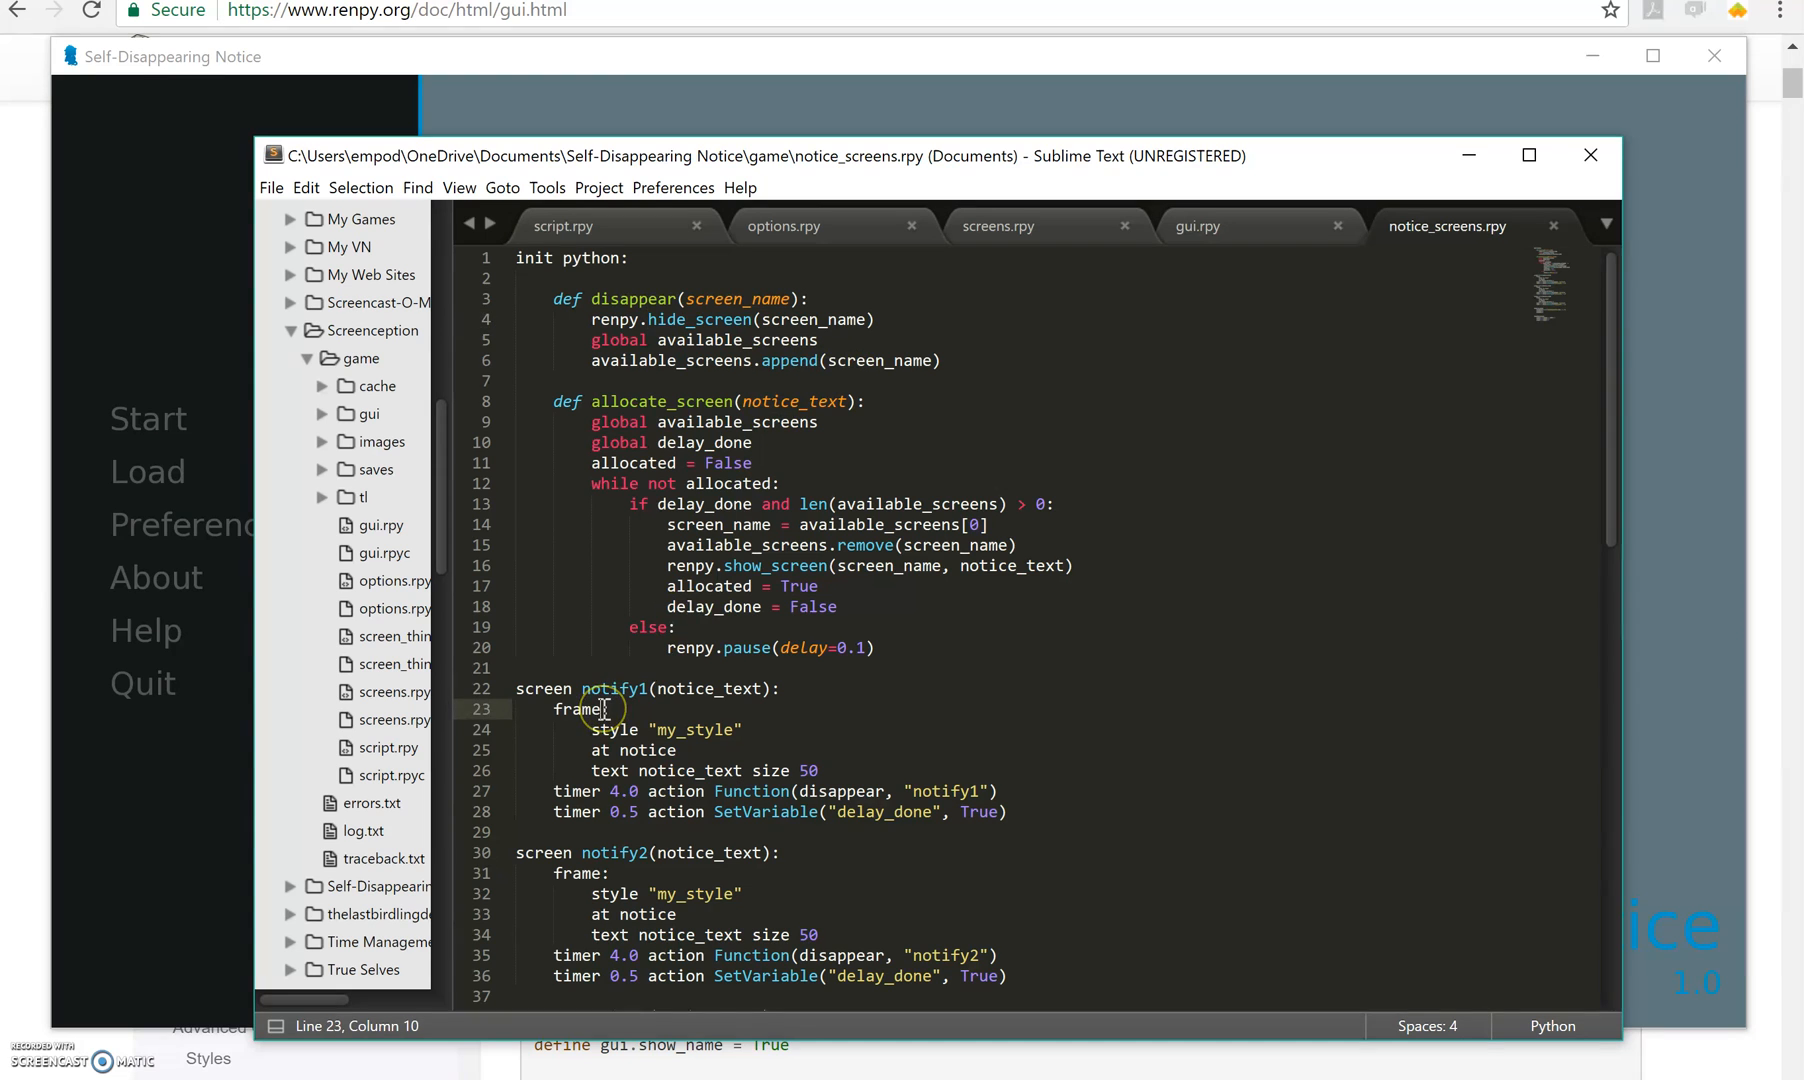
scroll(down, 3)
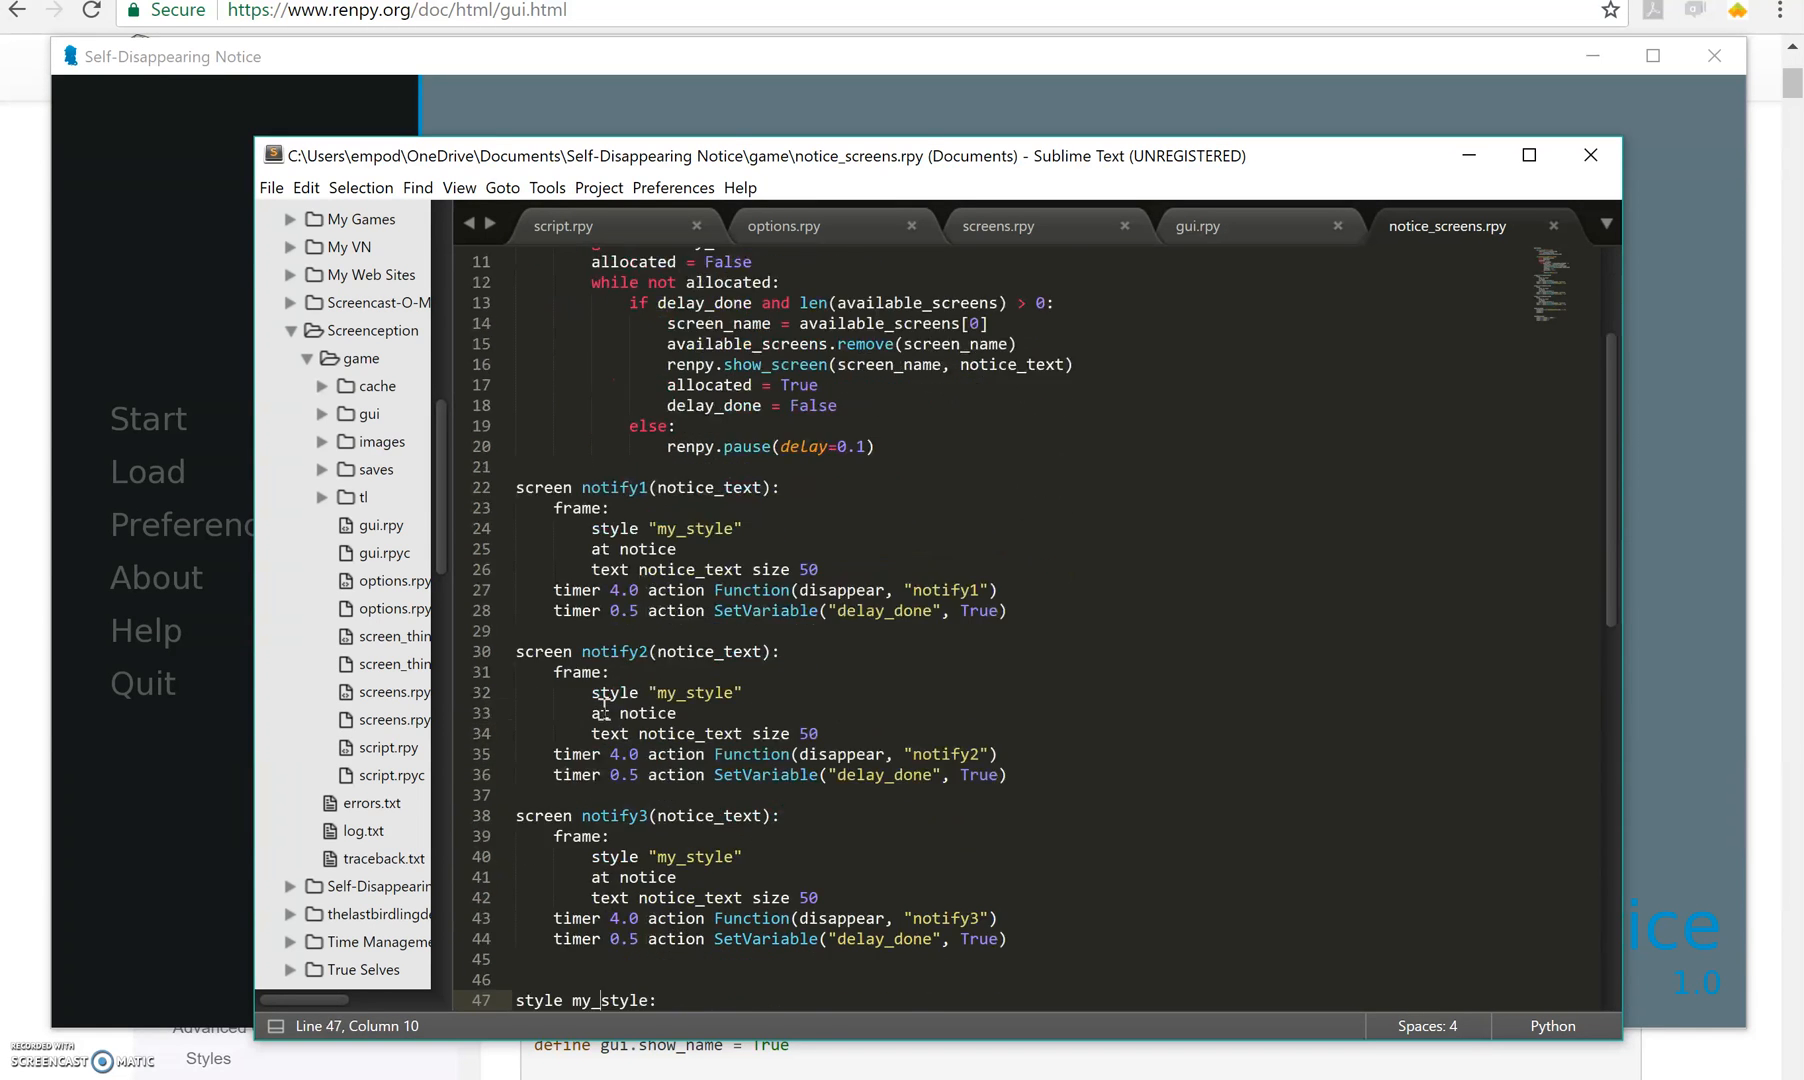
scroll(down, 3)
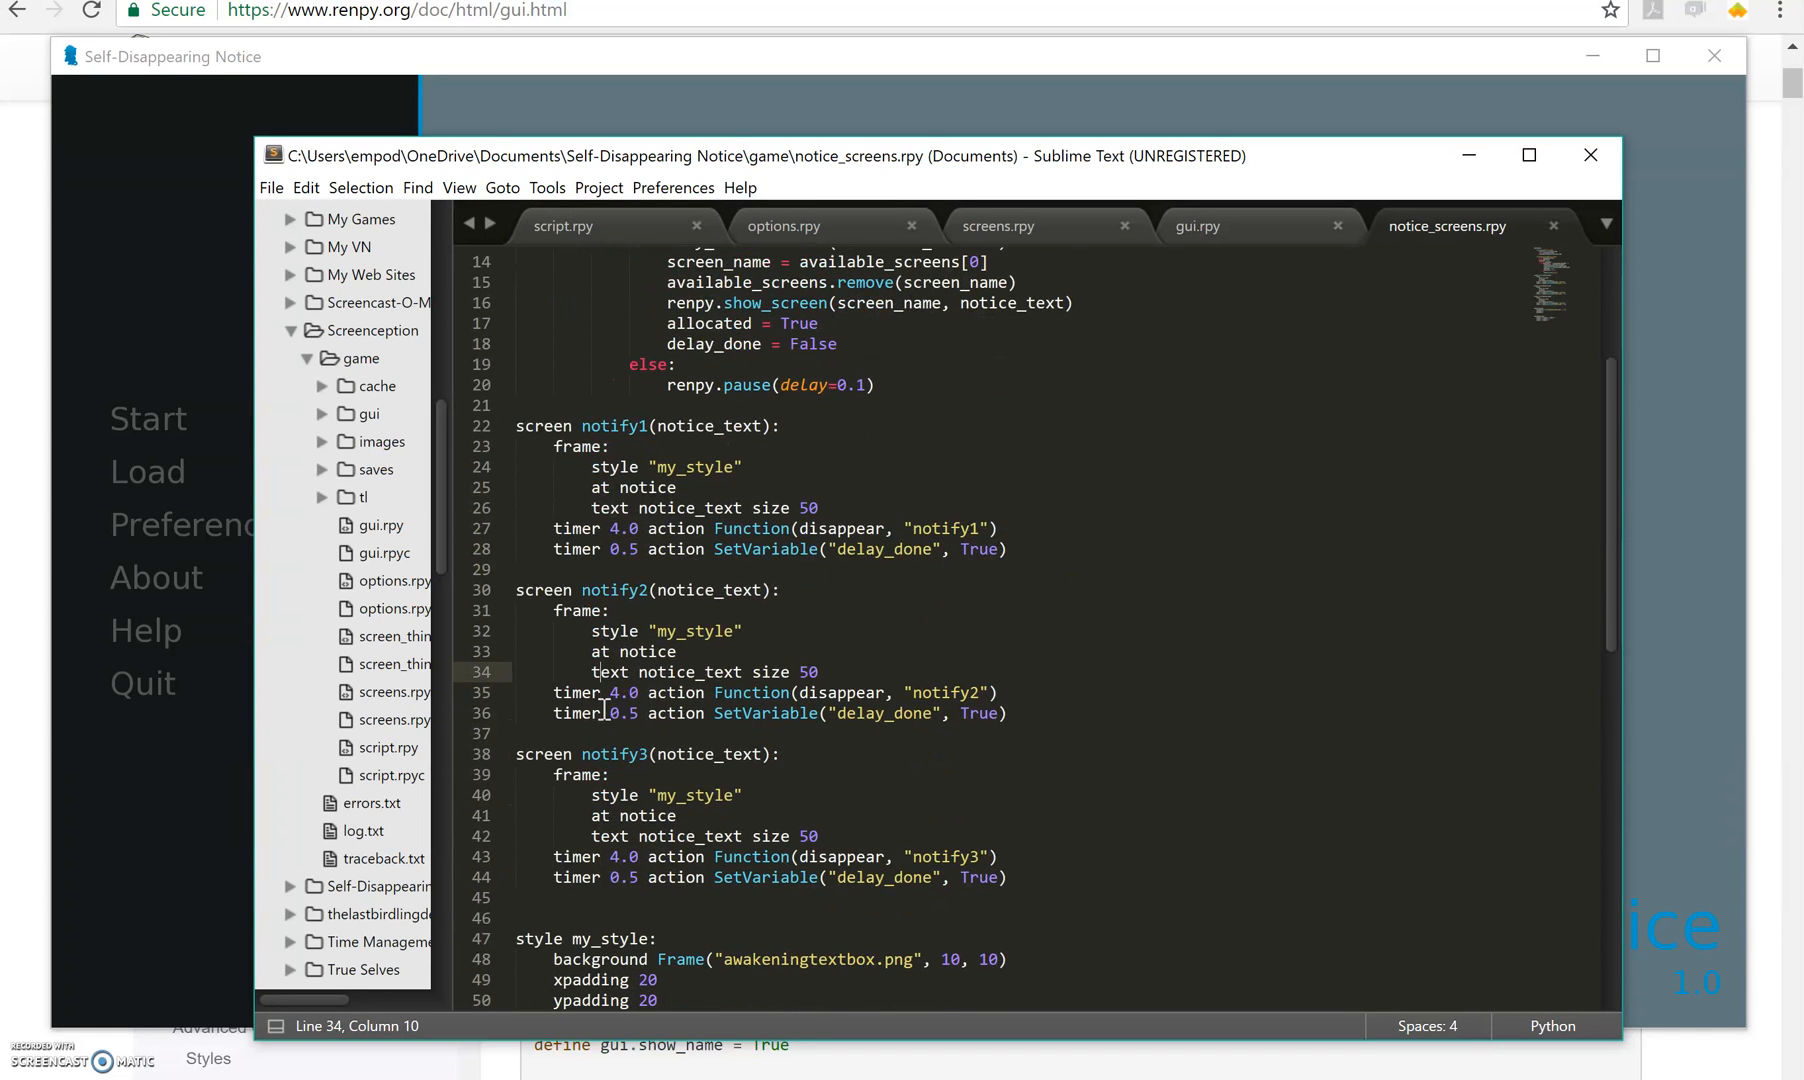
click(605, 446)
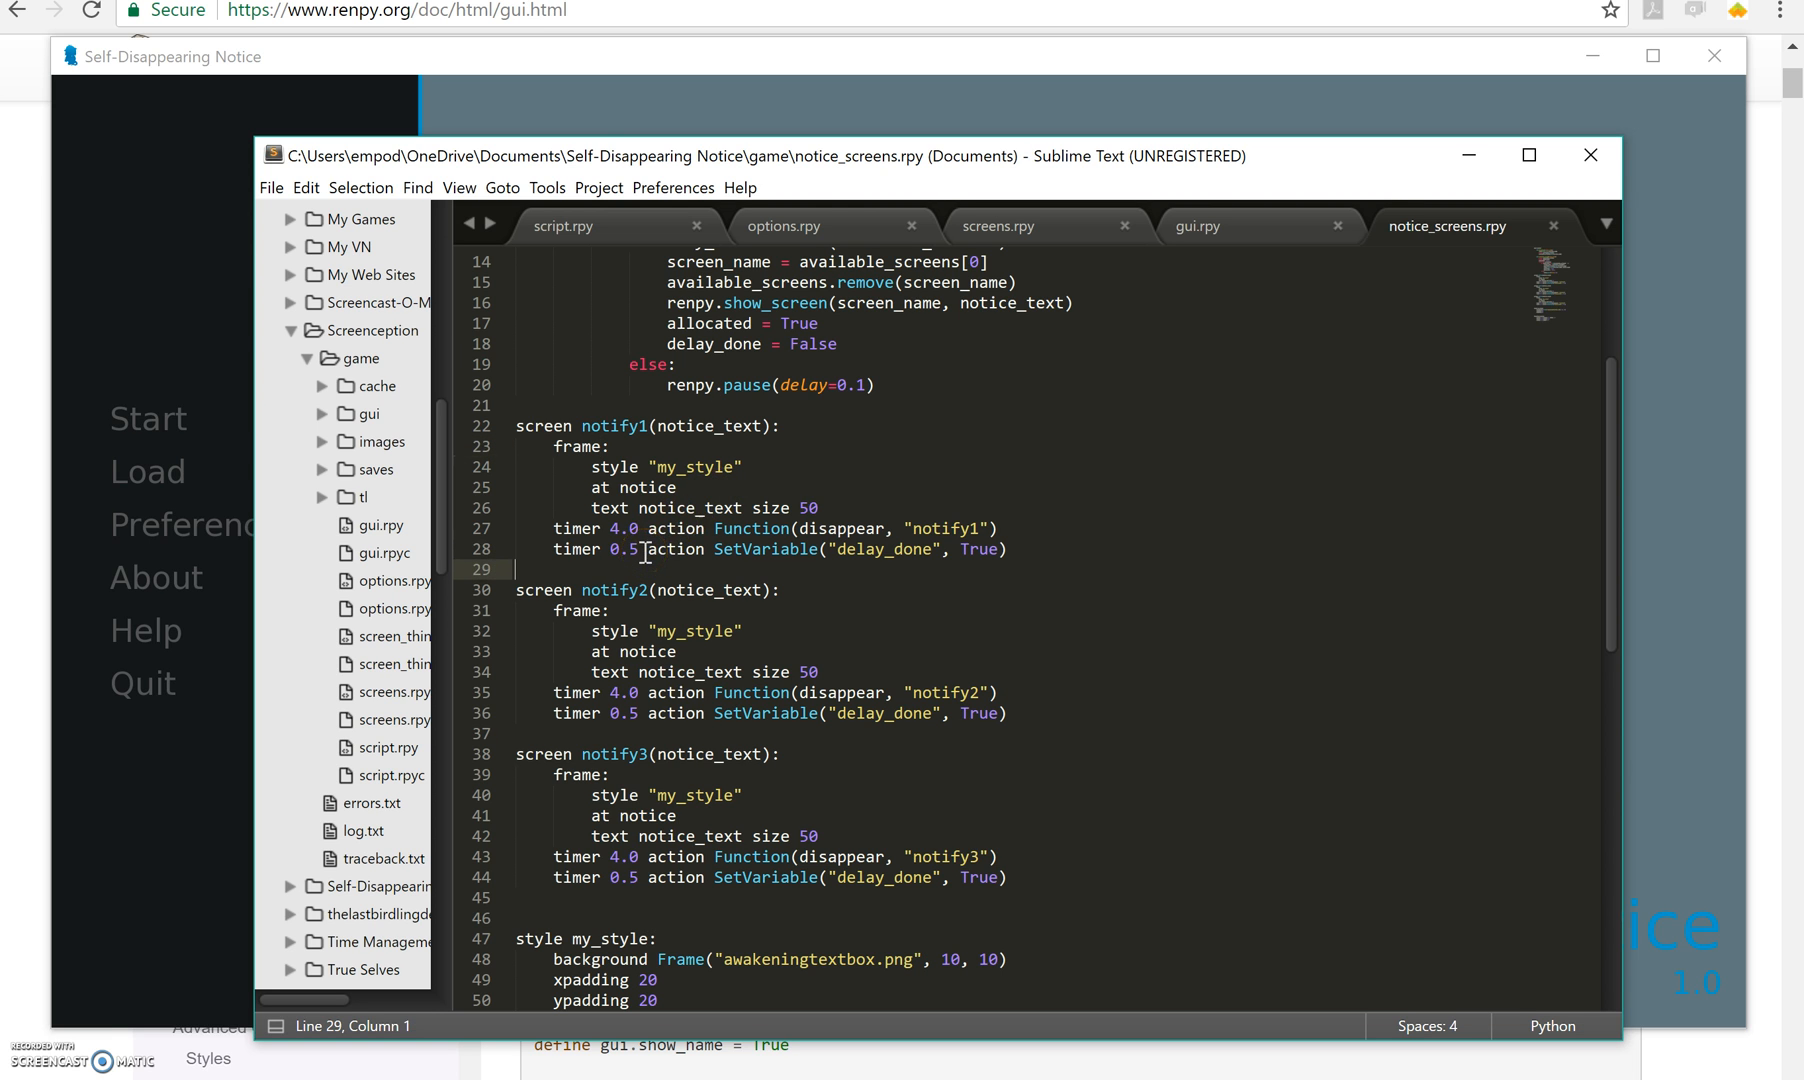
scroll(down, 3)
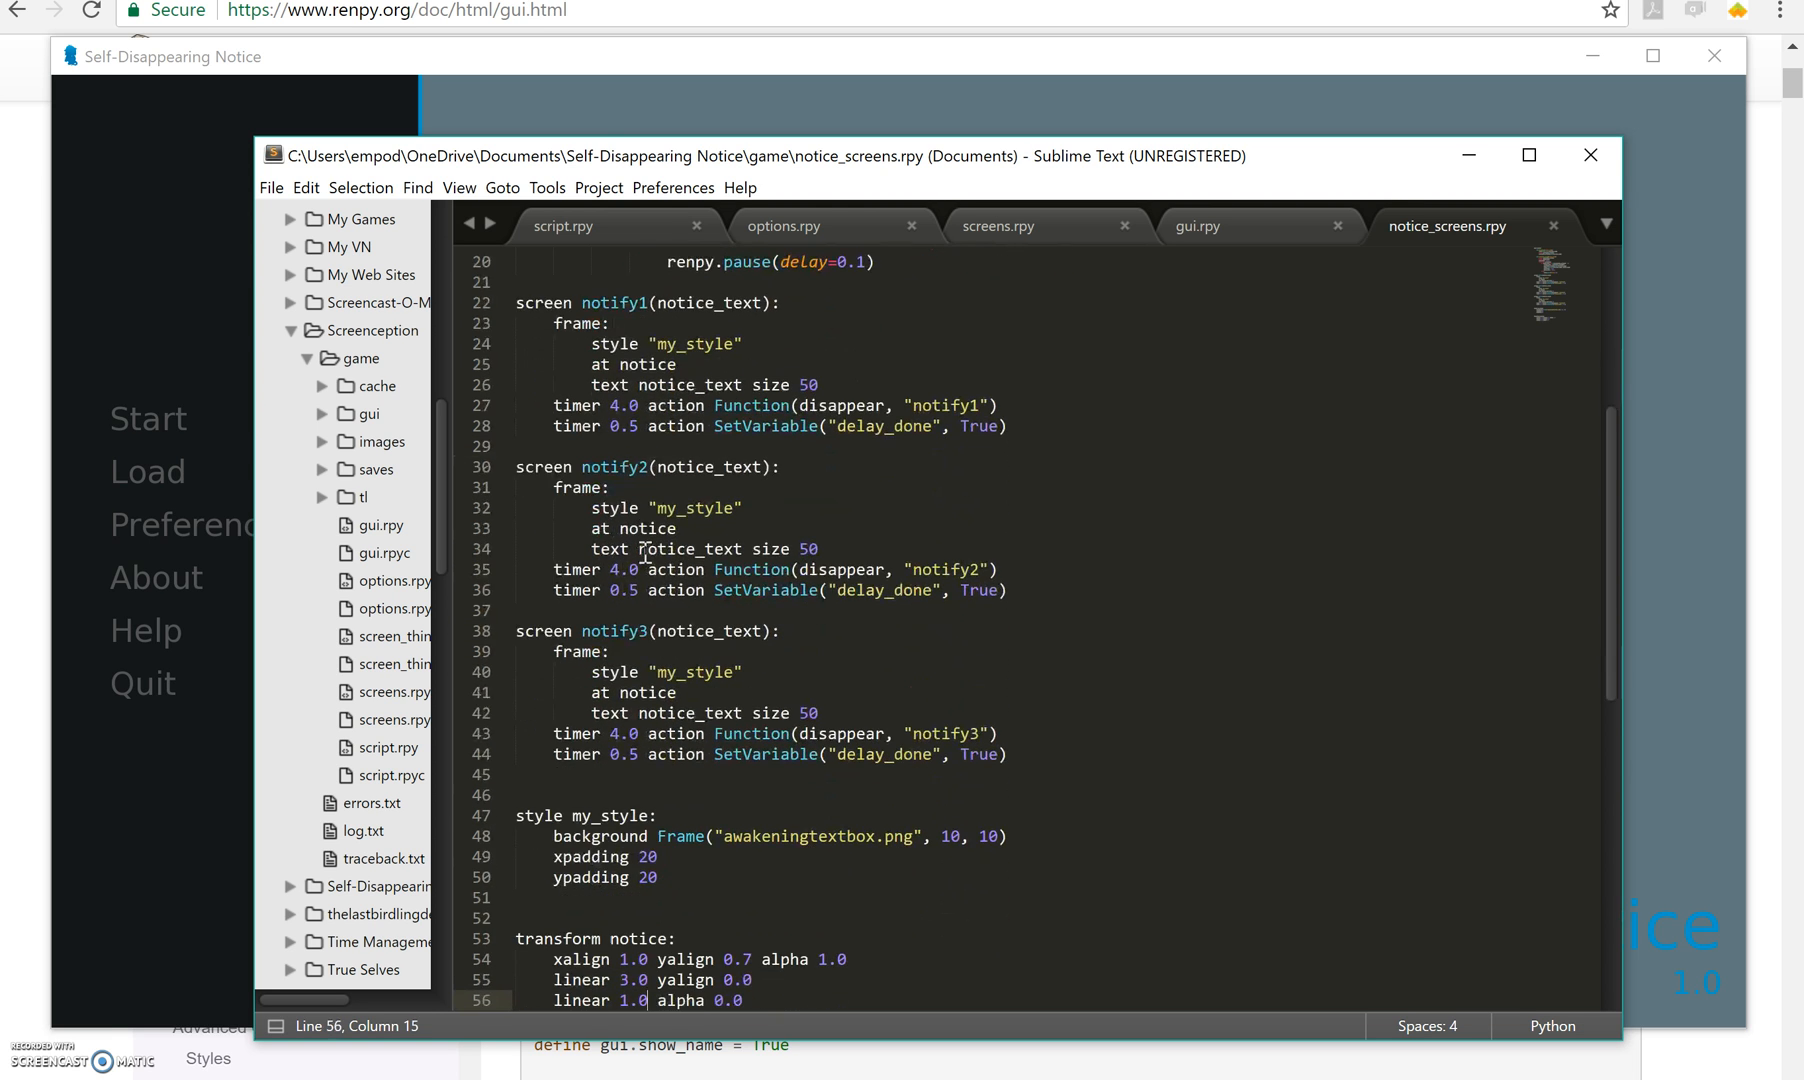
click(518, 774)
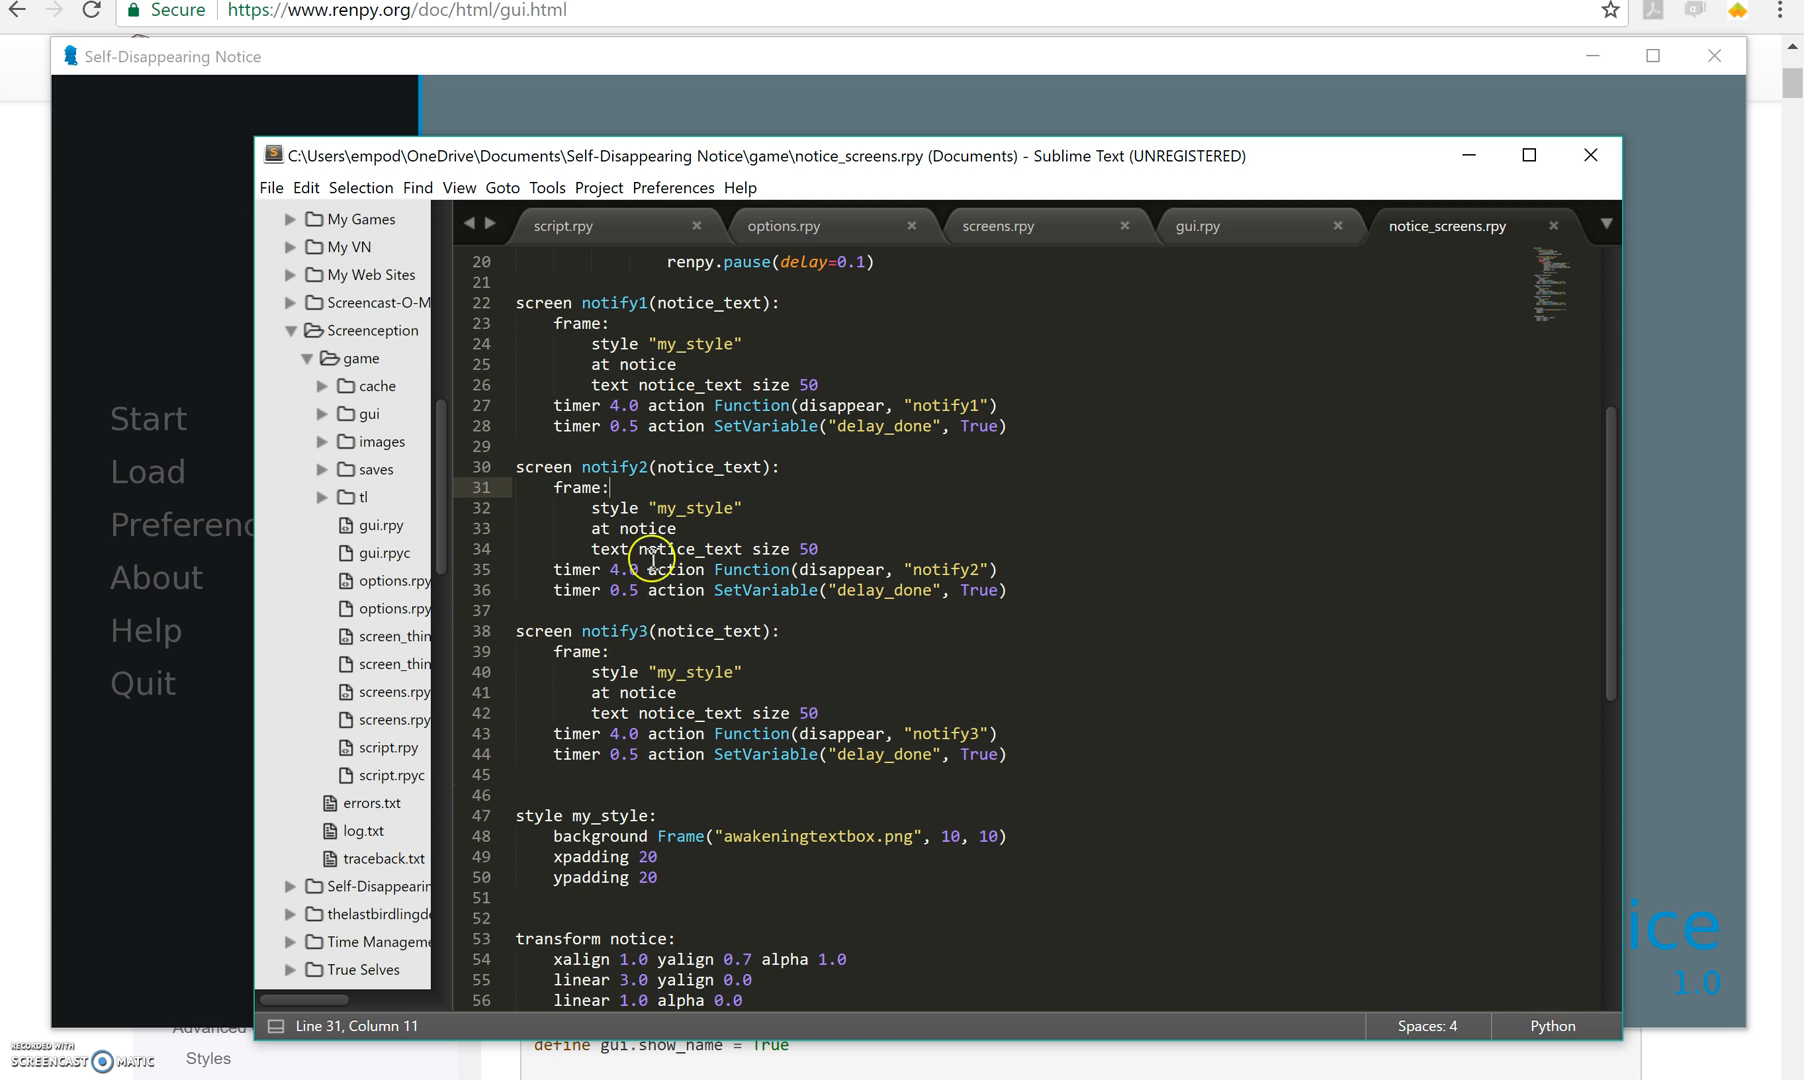
click(842, 836)
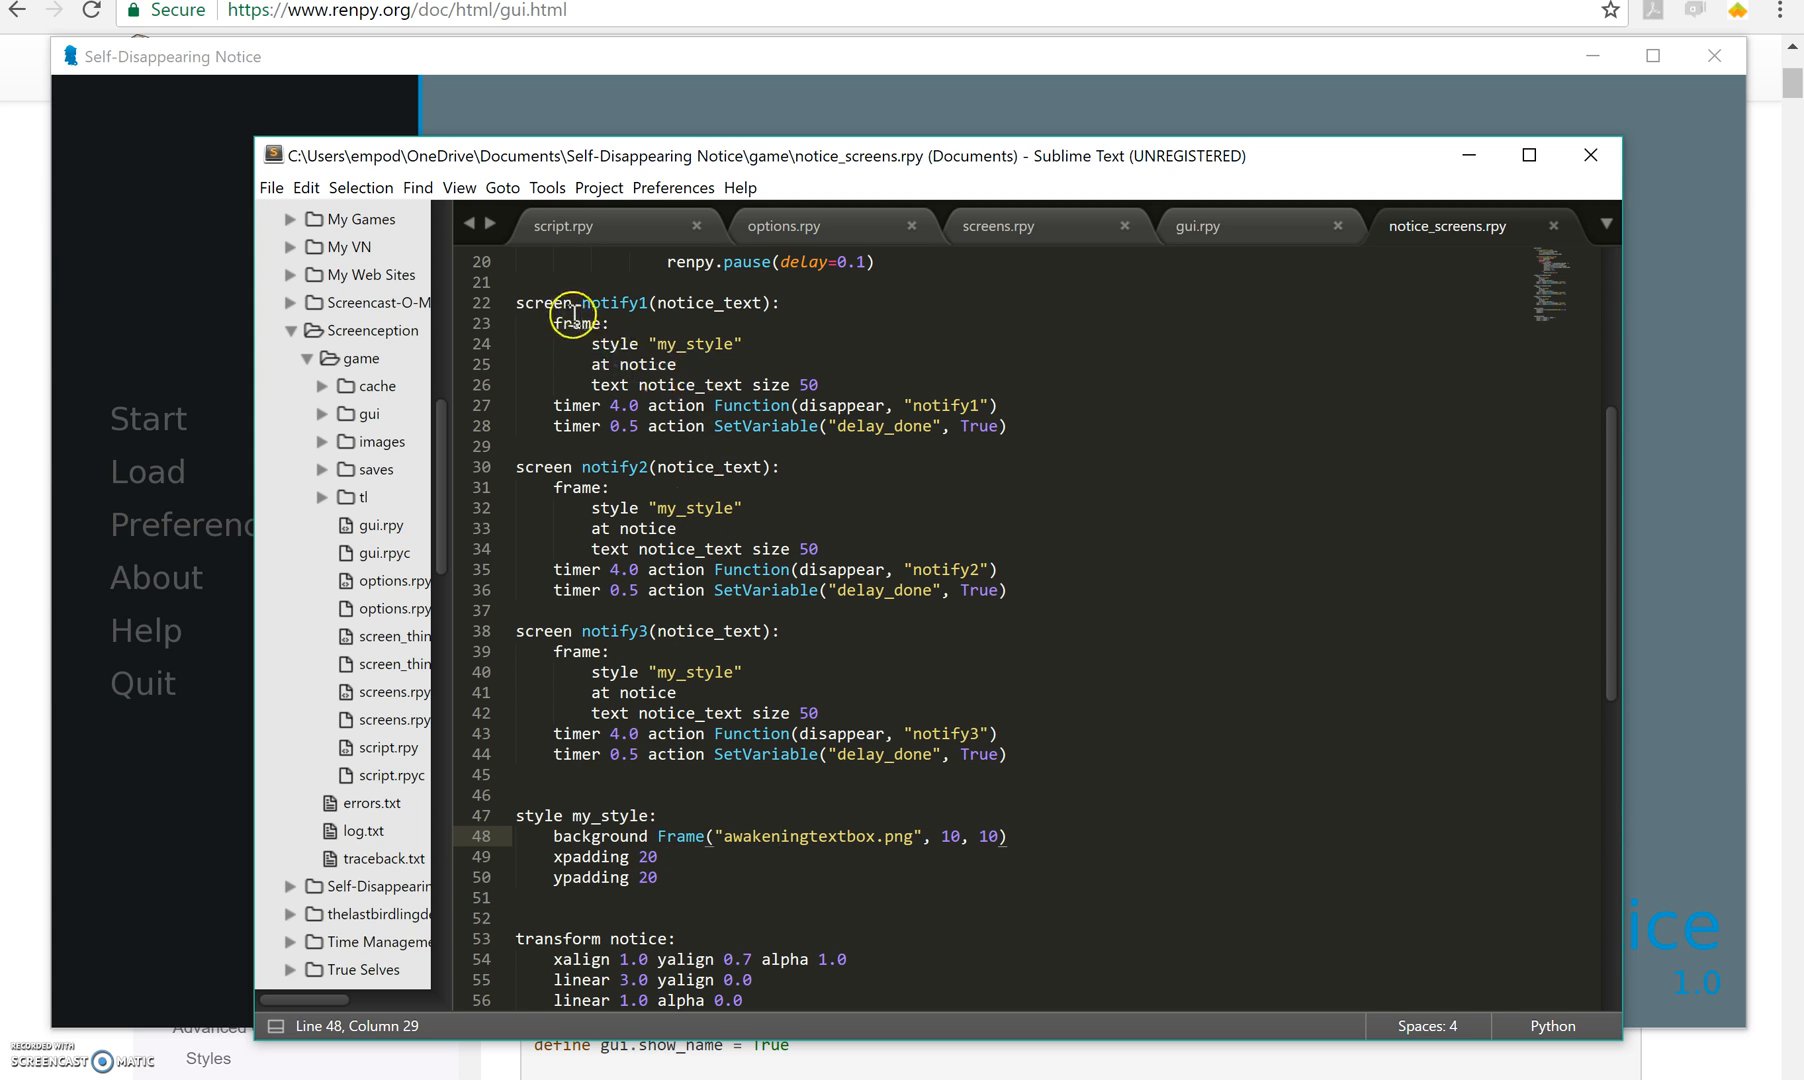
mouse_move(667, 404)
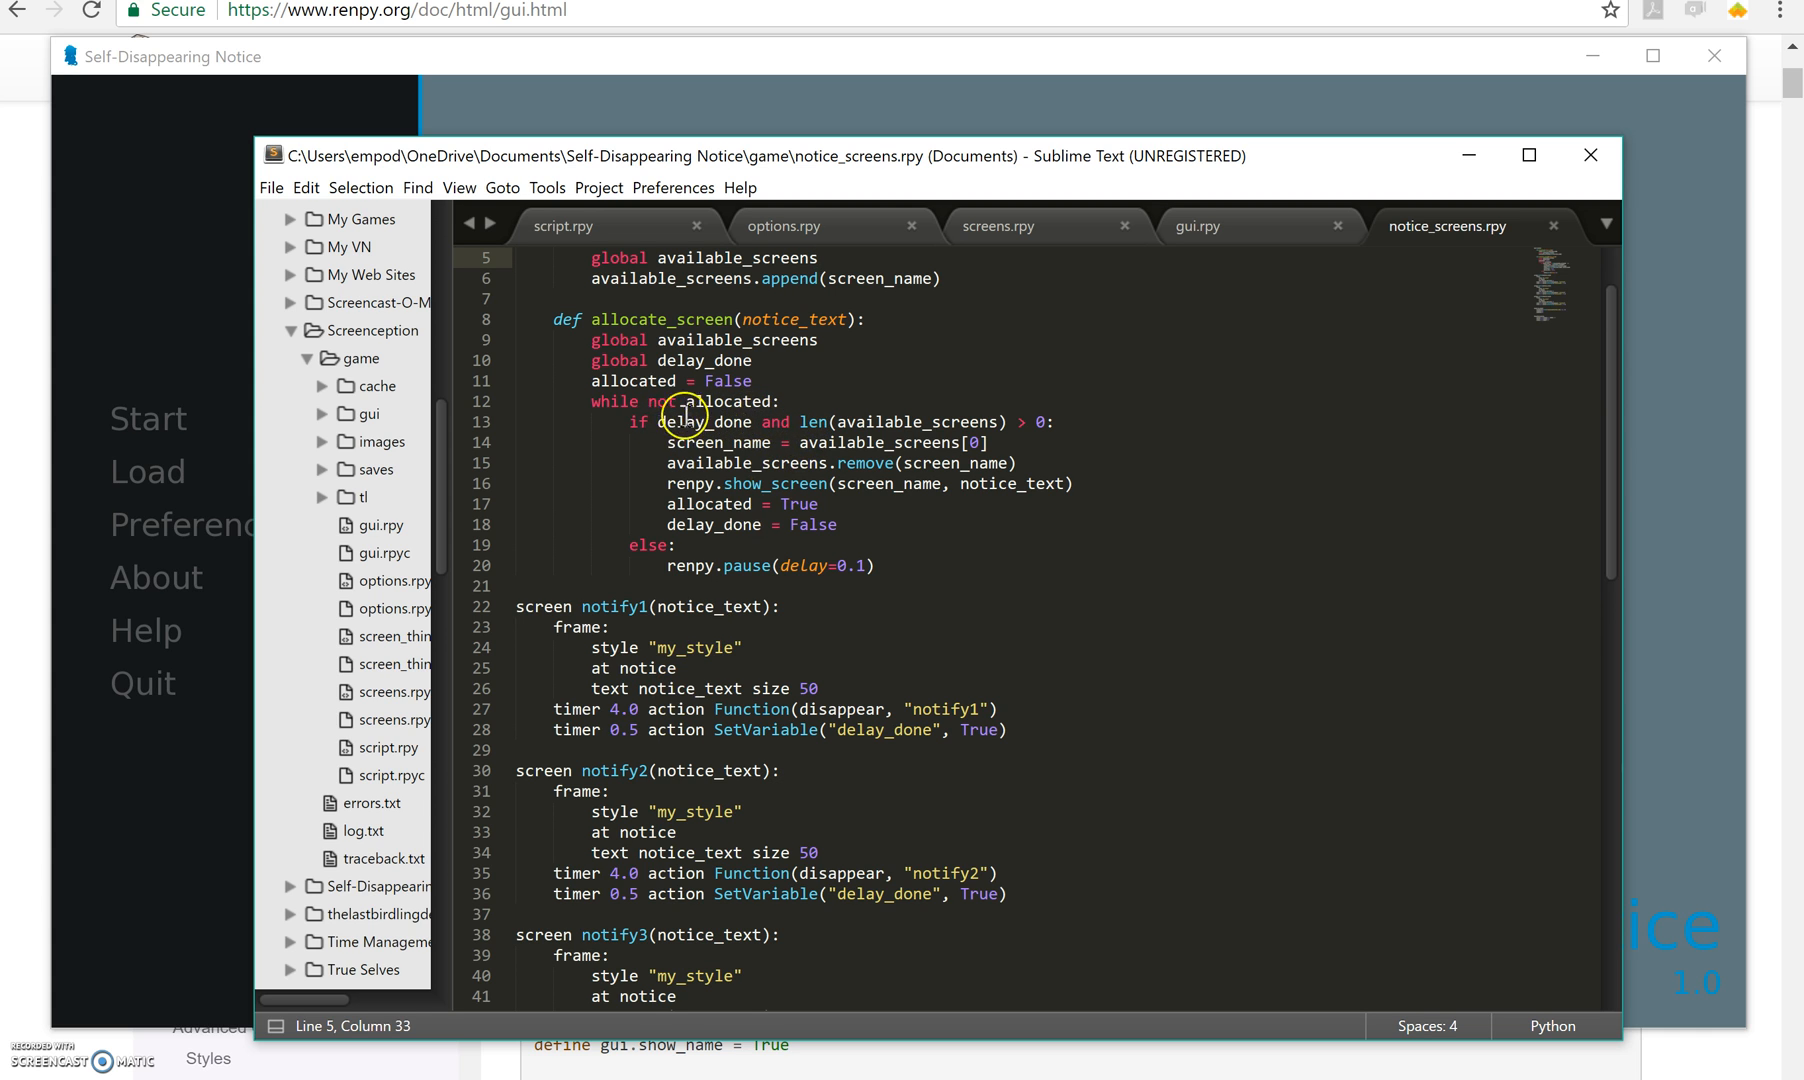
mouse_move(886, 416)
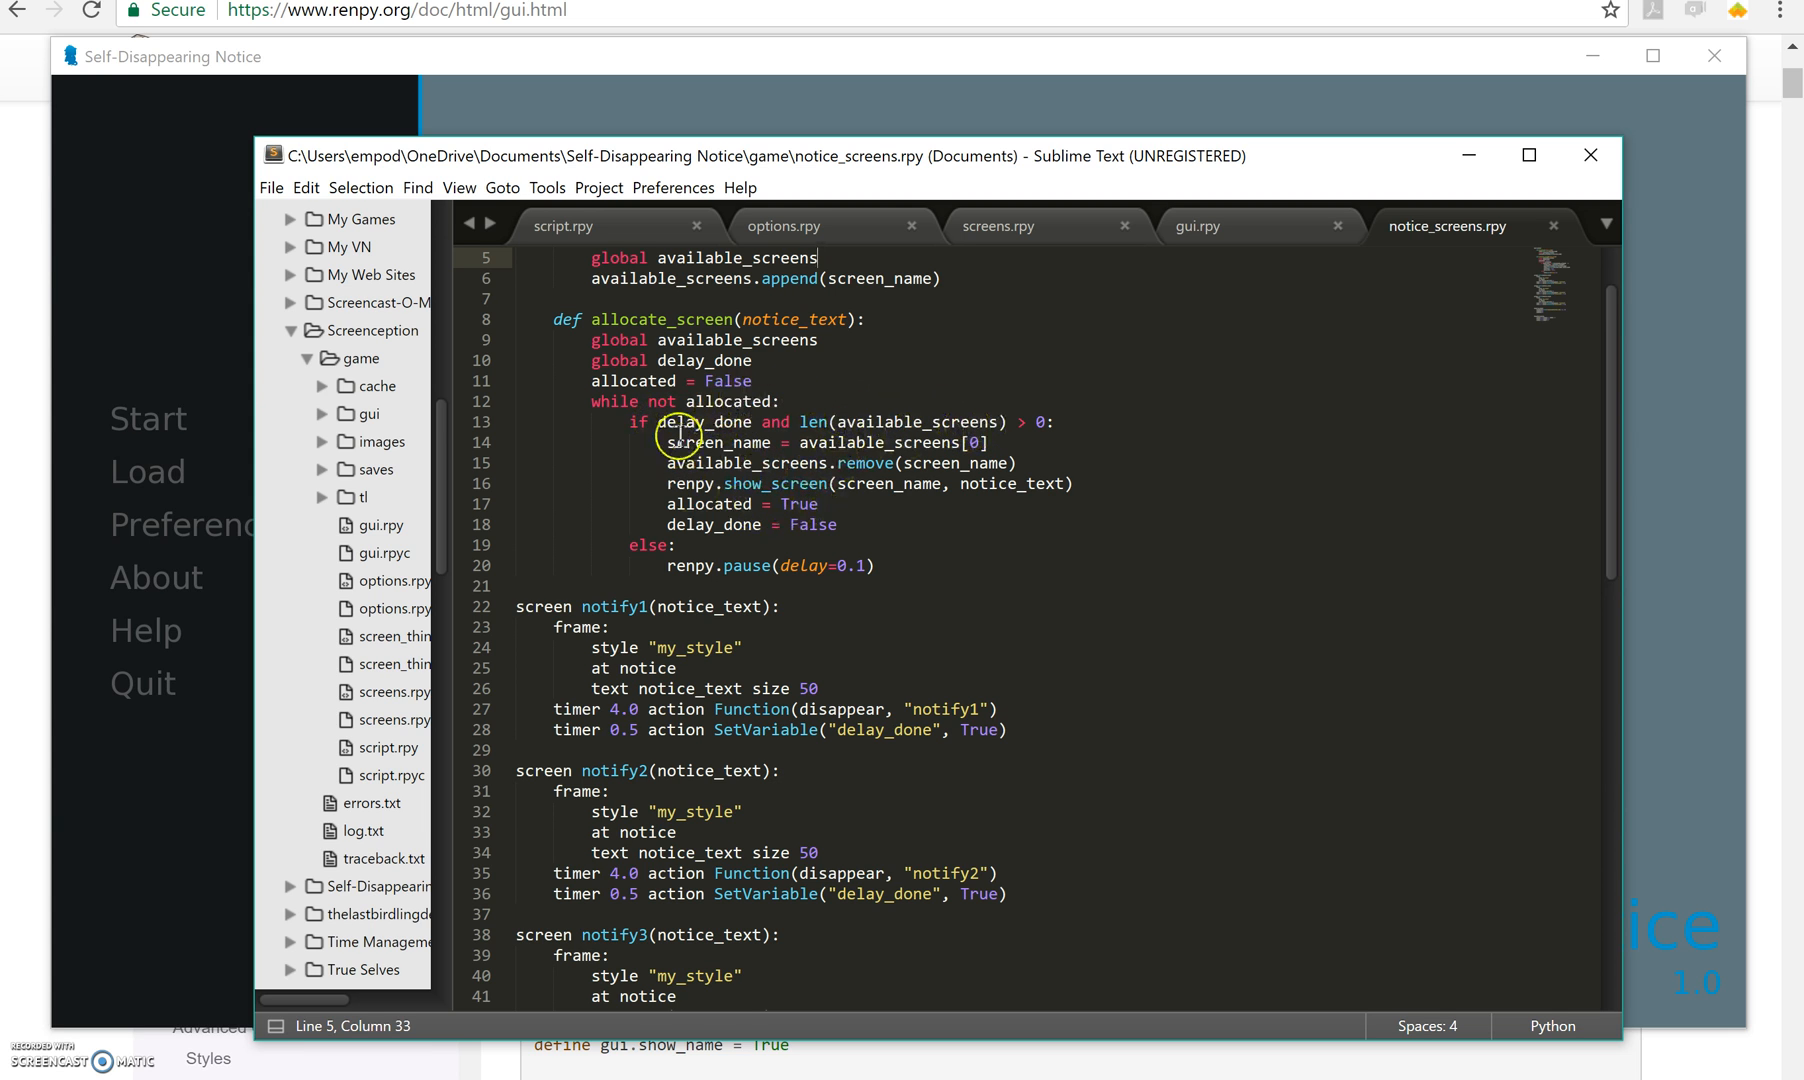
mouse_move(792, 501)
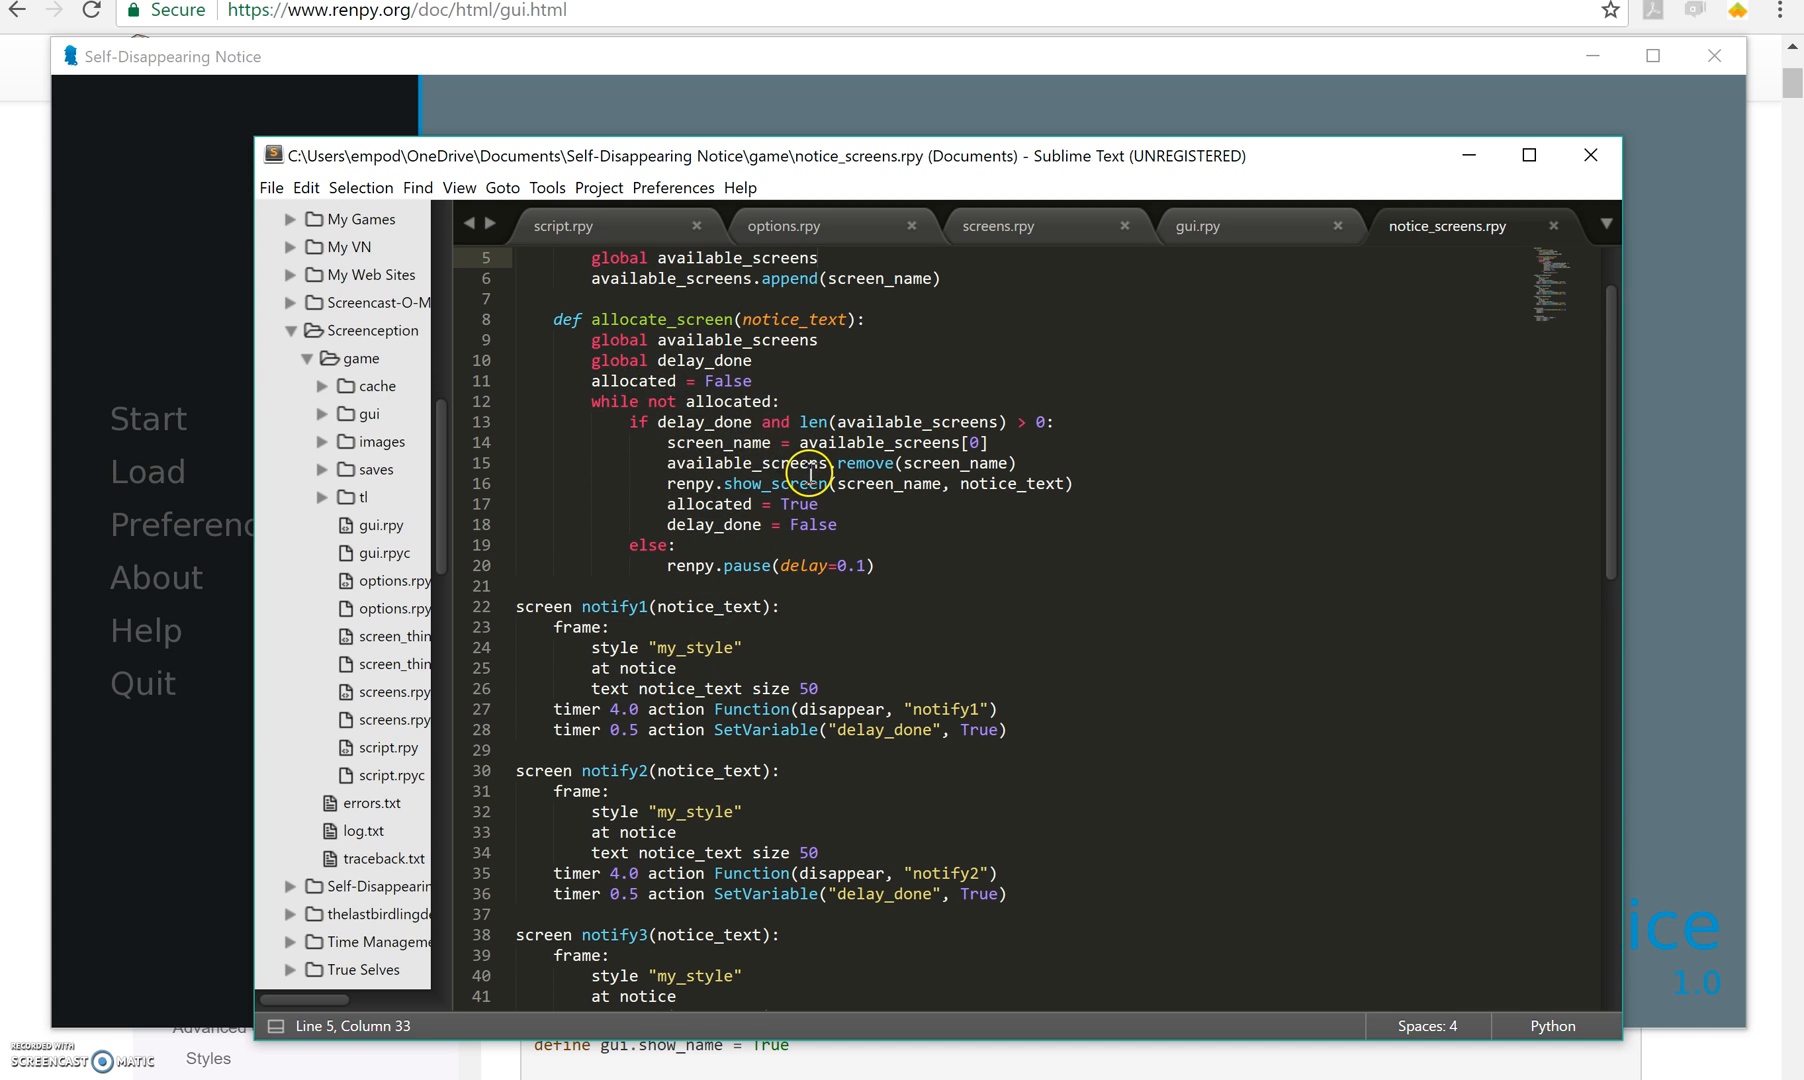
Remove 'delay_done and' from line 13's if condition, leaving len(available_screens) > 0.
click(757, 421)
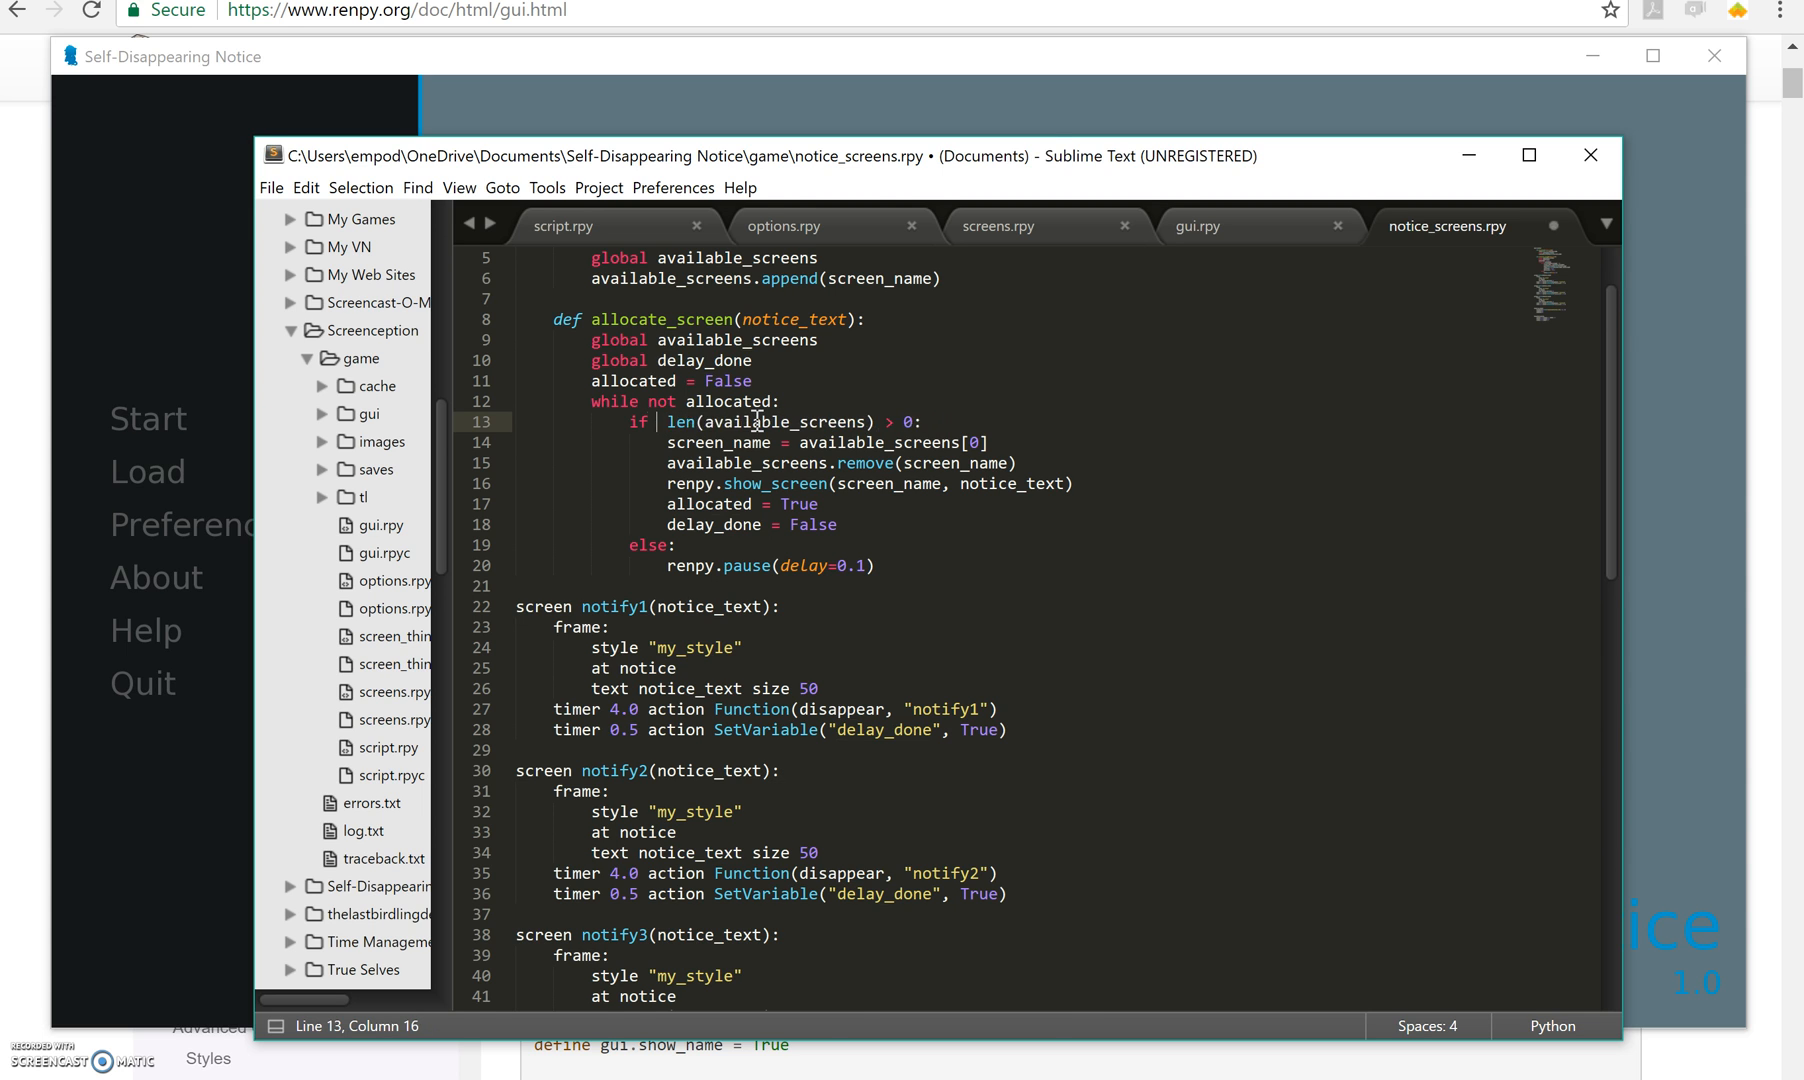
key(ctrl+s)
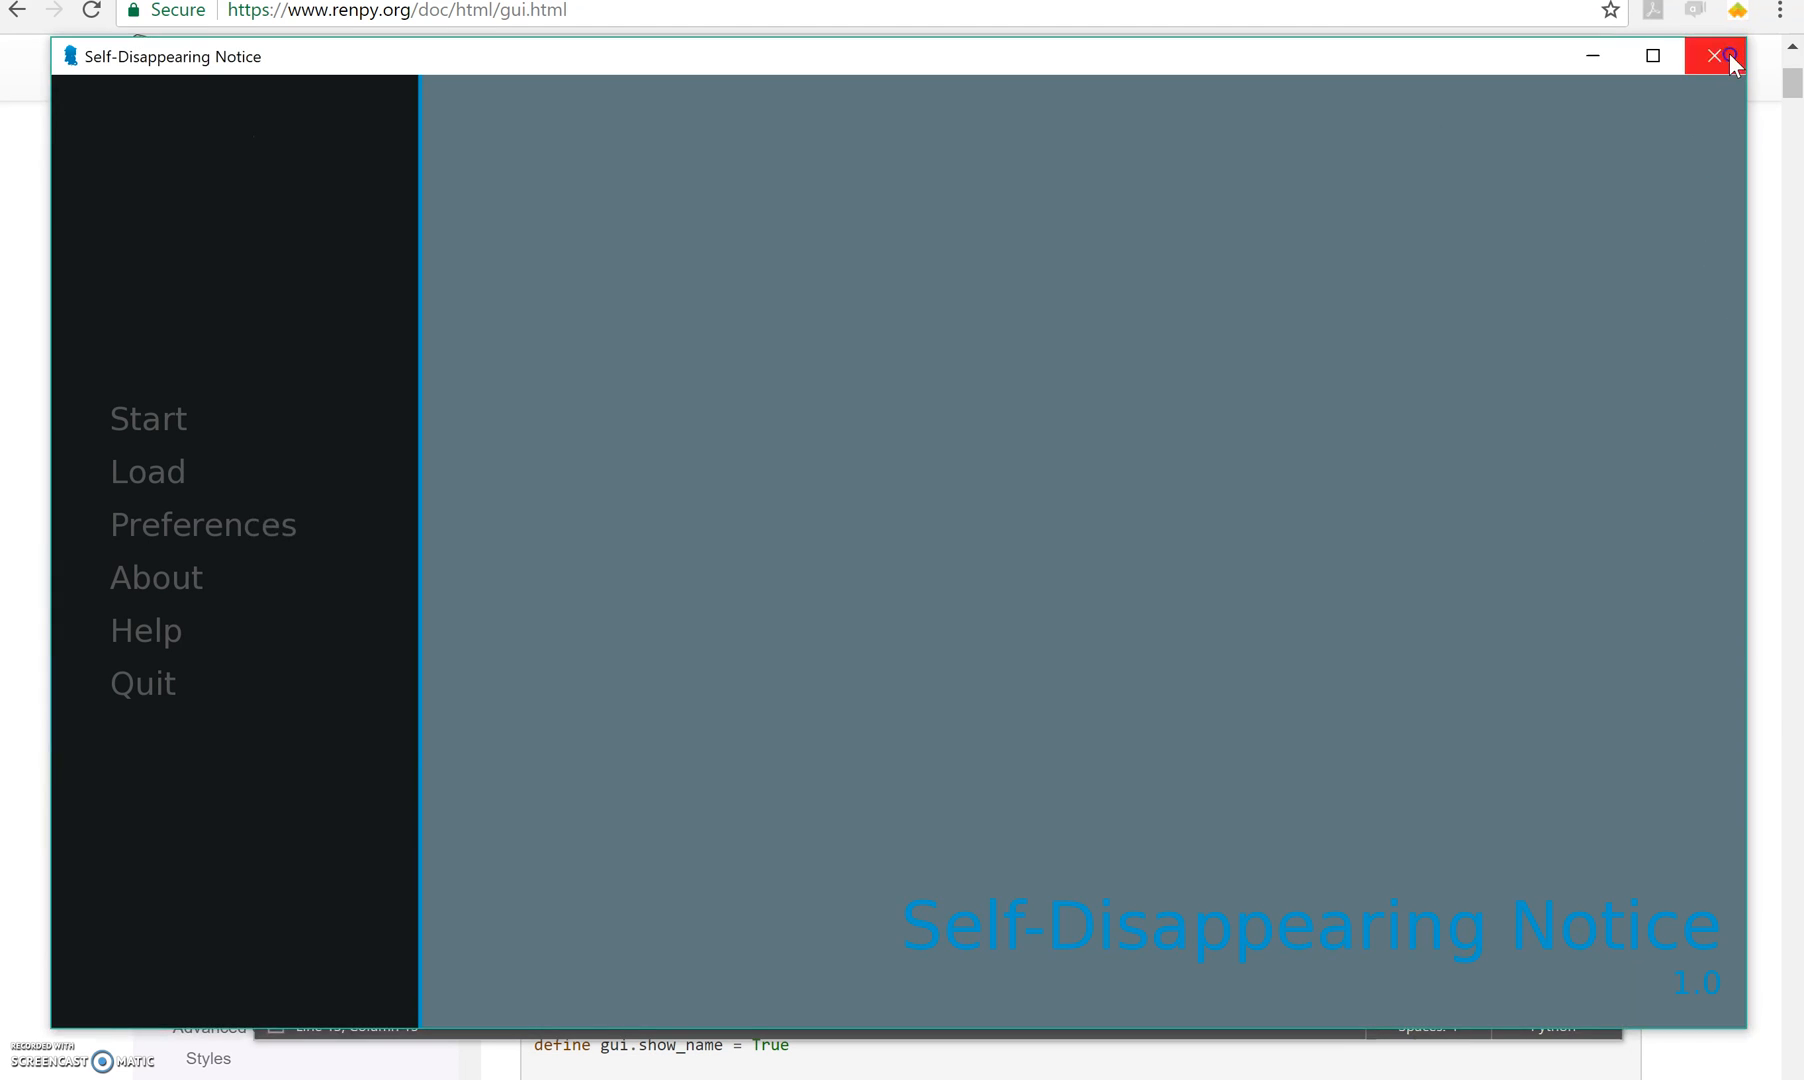
Close the running game and relaunch the Self-Disappearing Notice project.
click(1713, 55)
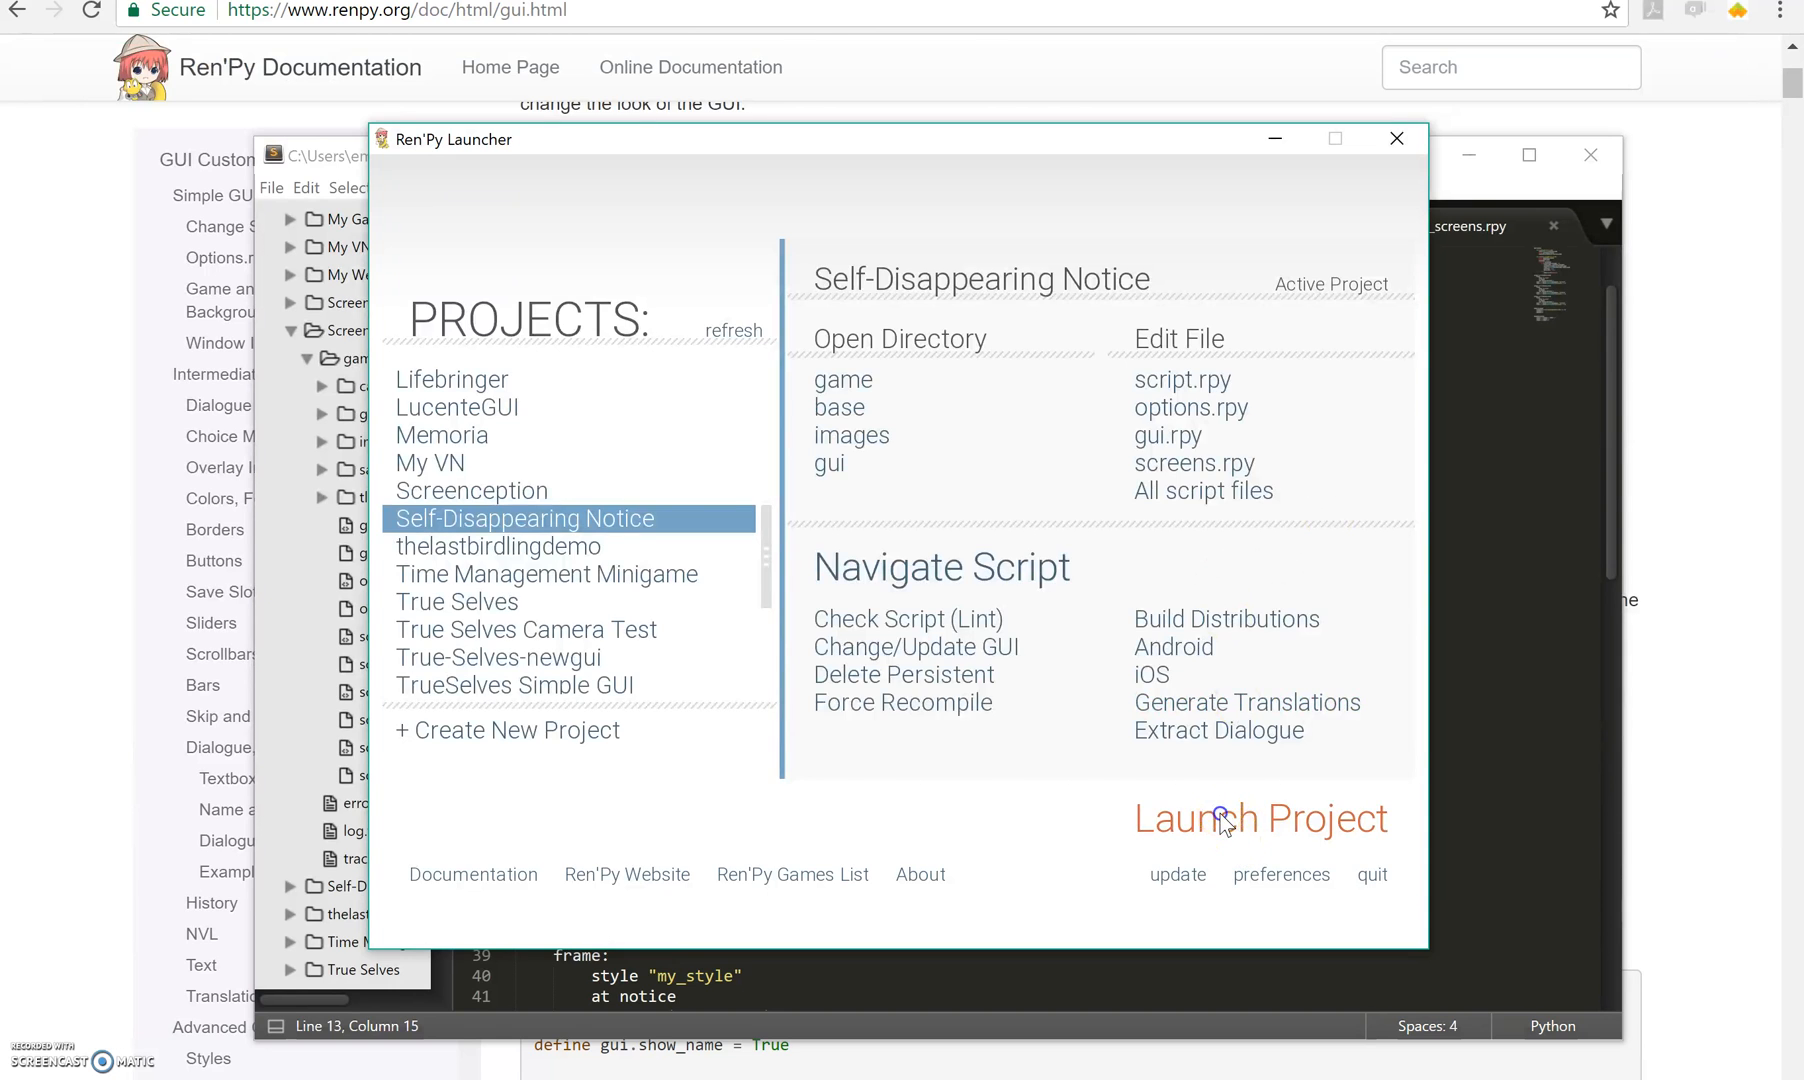
click(1259, 819)
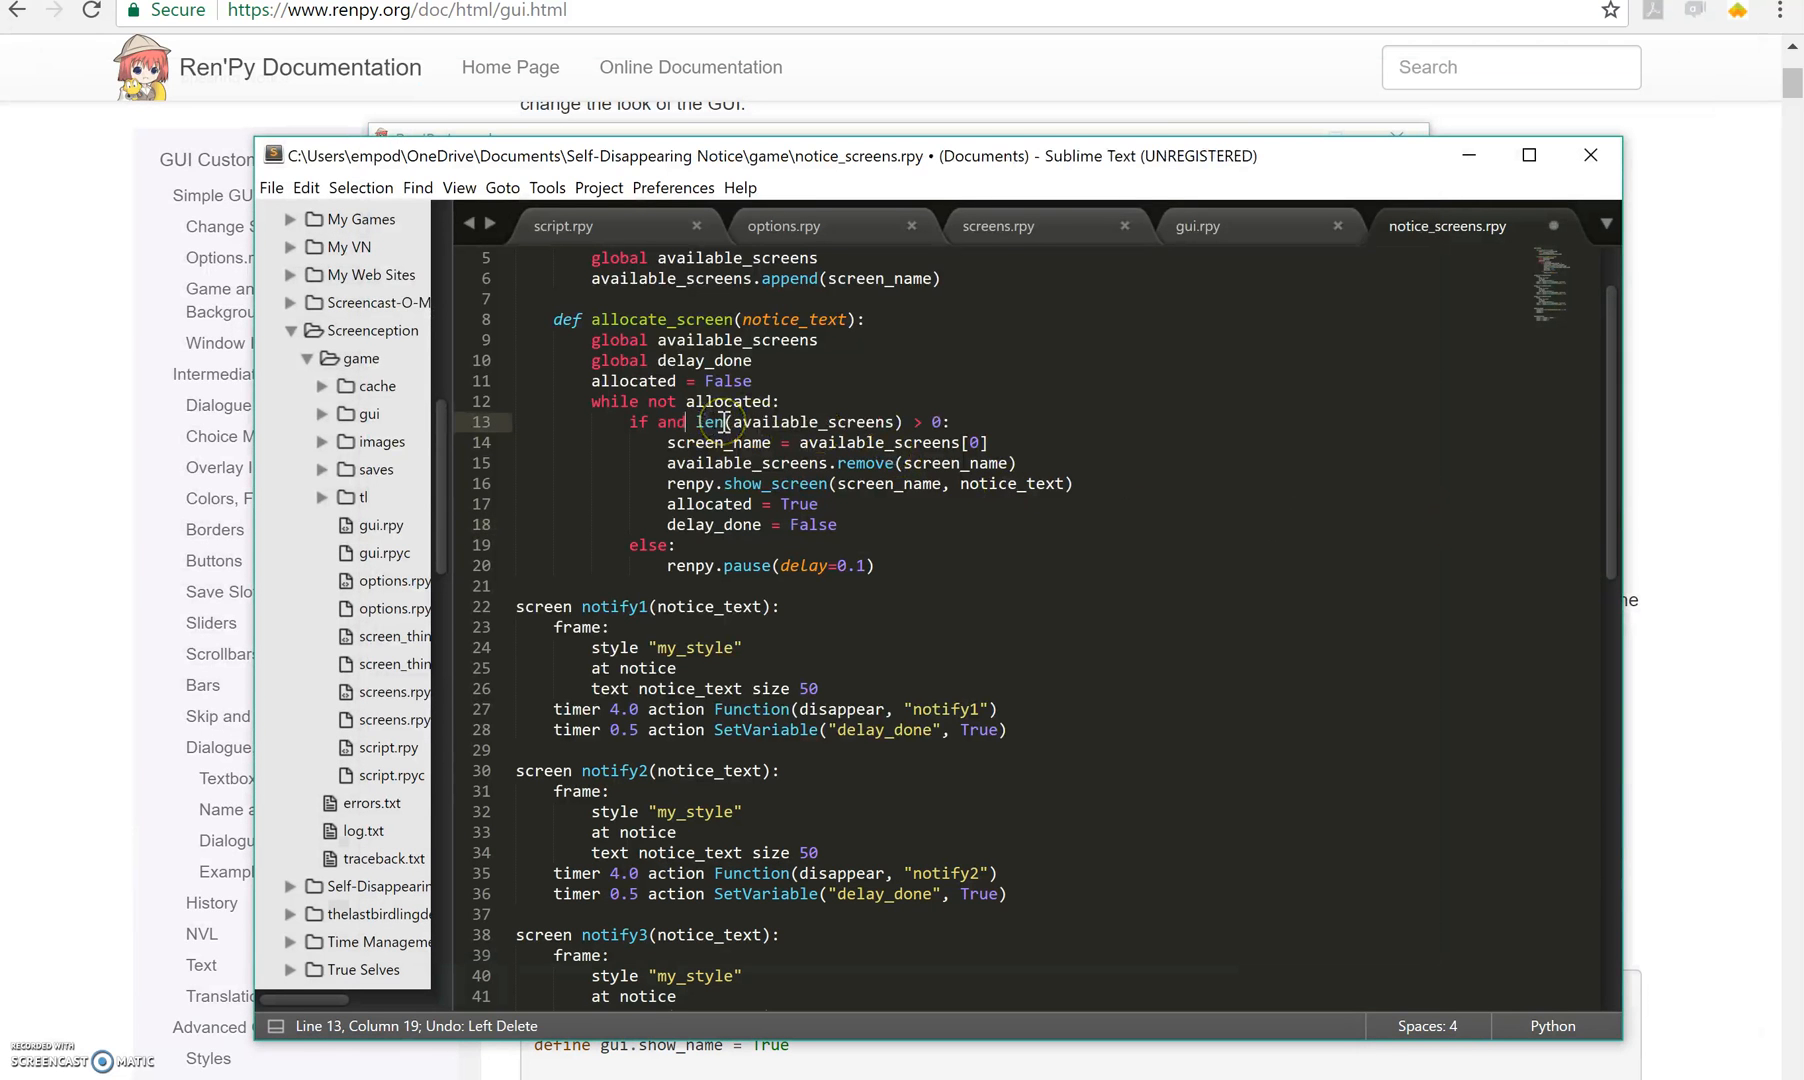
Restore delay_done in line 13's condition and review the notice transform's alignment and fade-out.
text(delay_done)
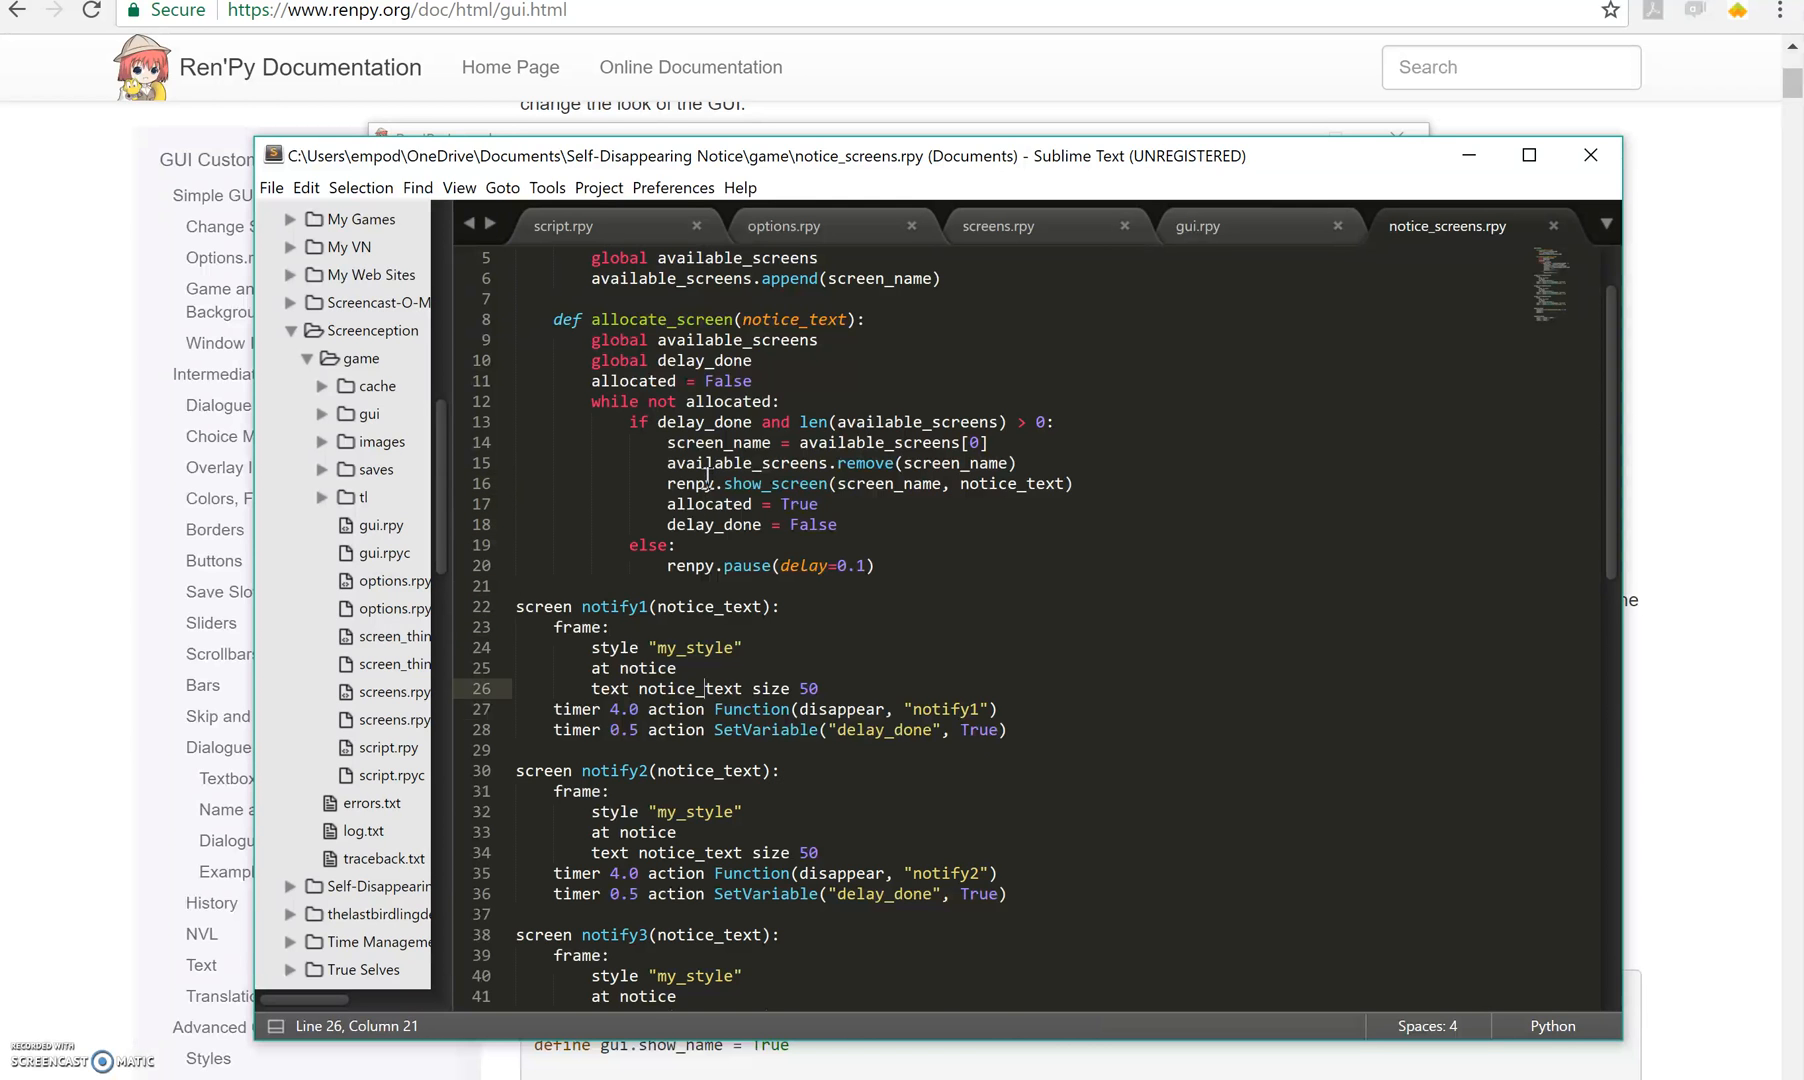
scroll(down, 3)
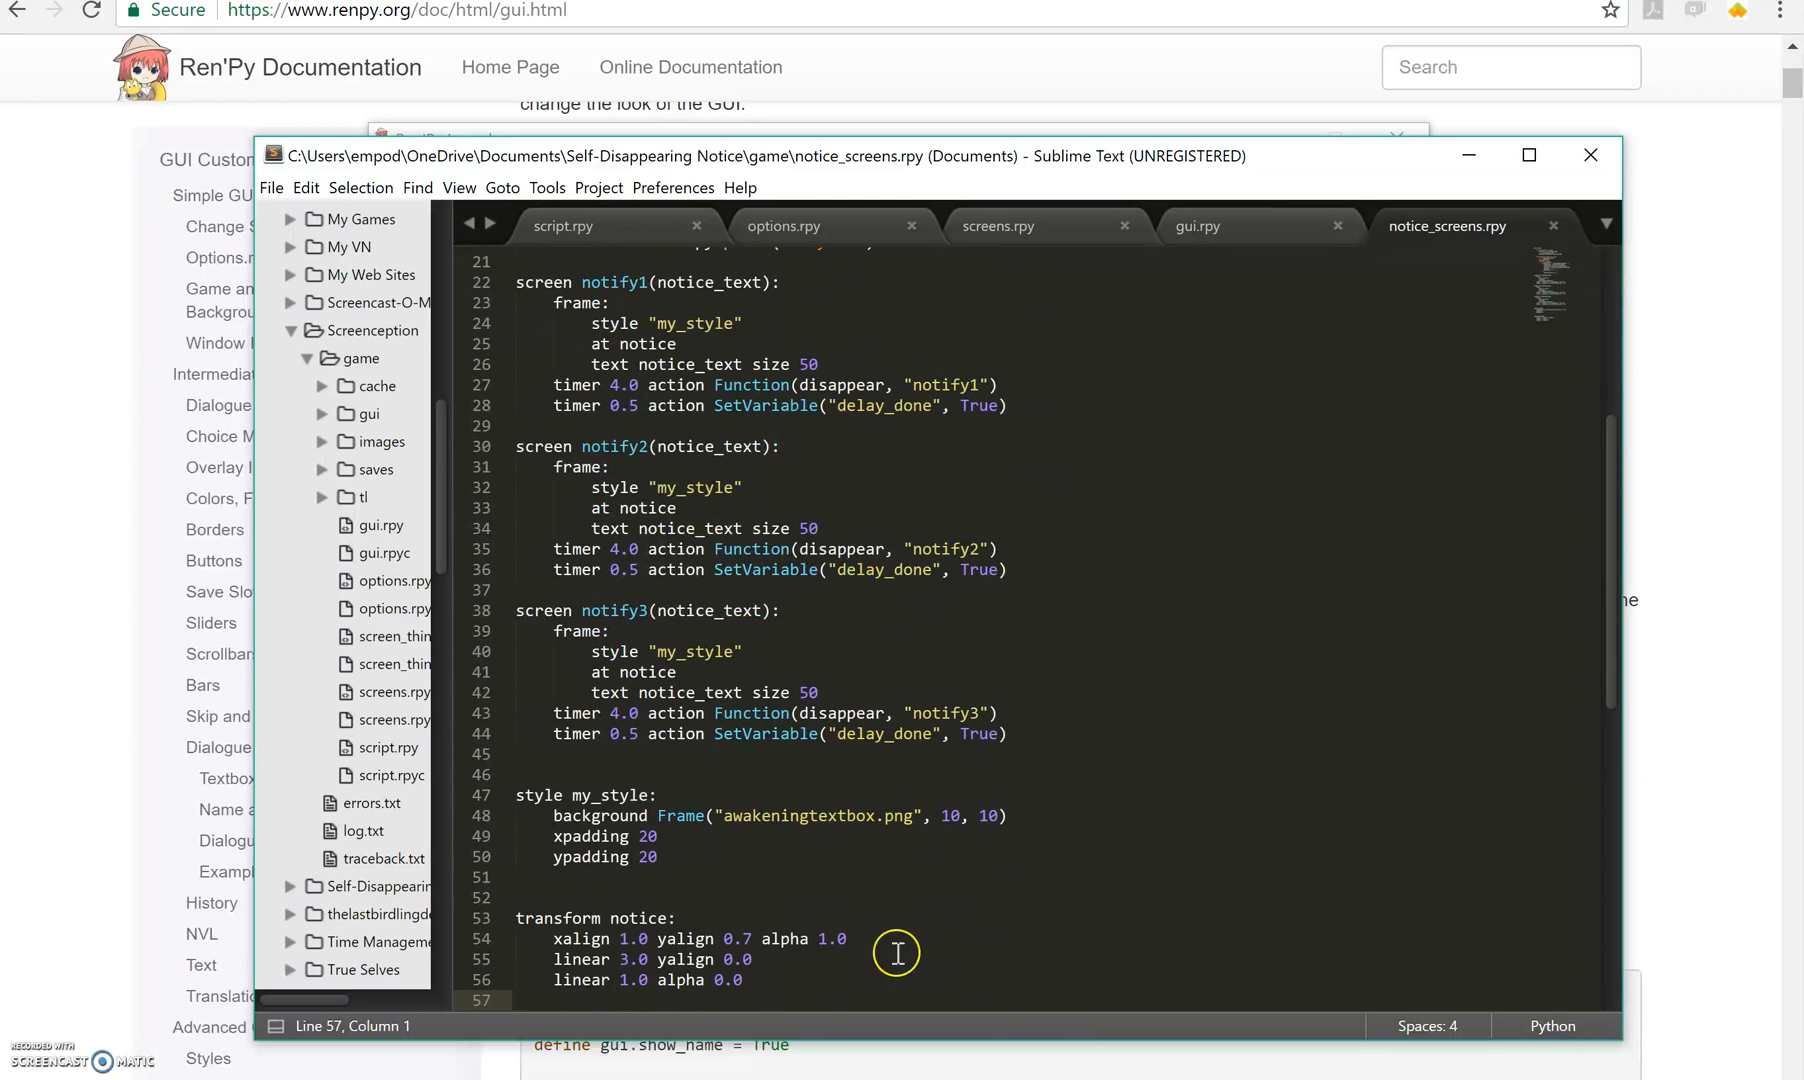
click(641, 939)
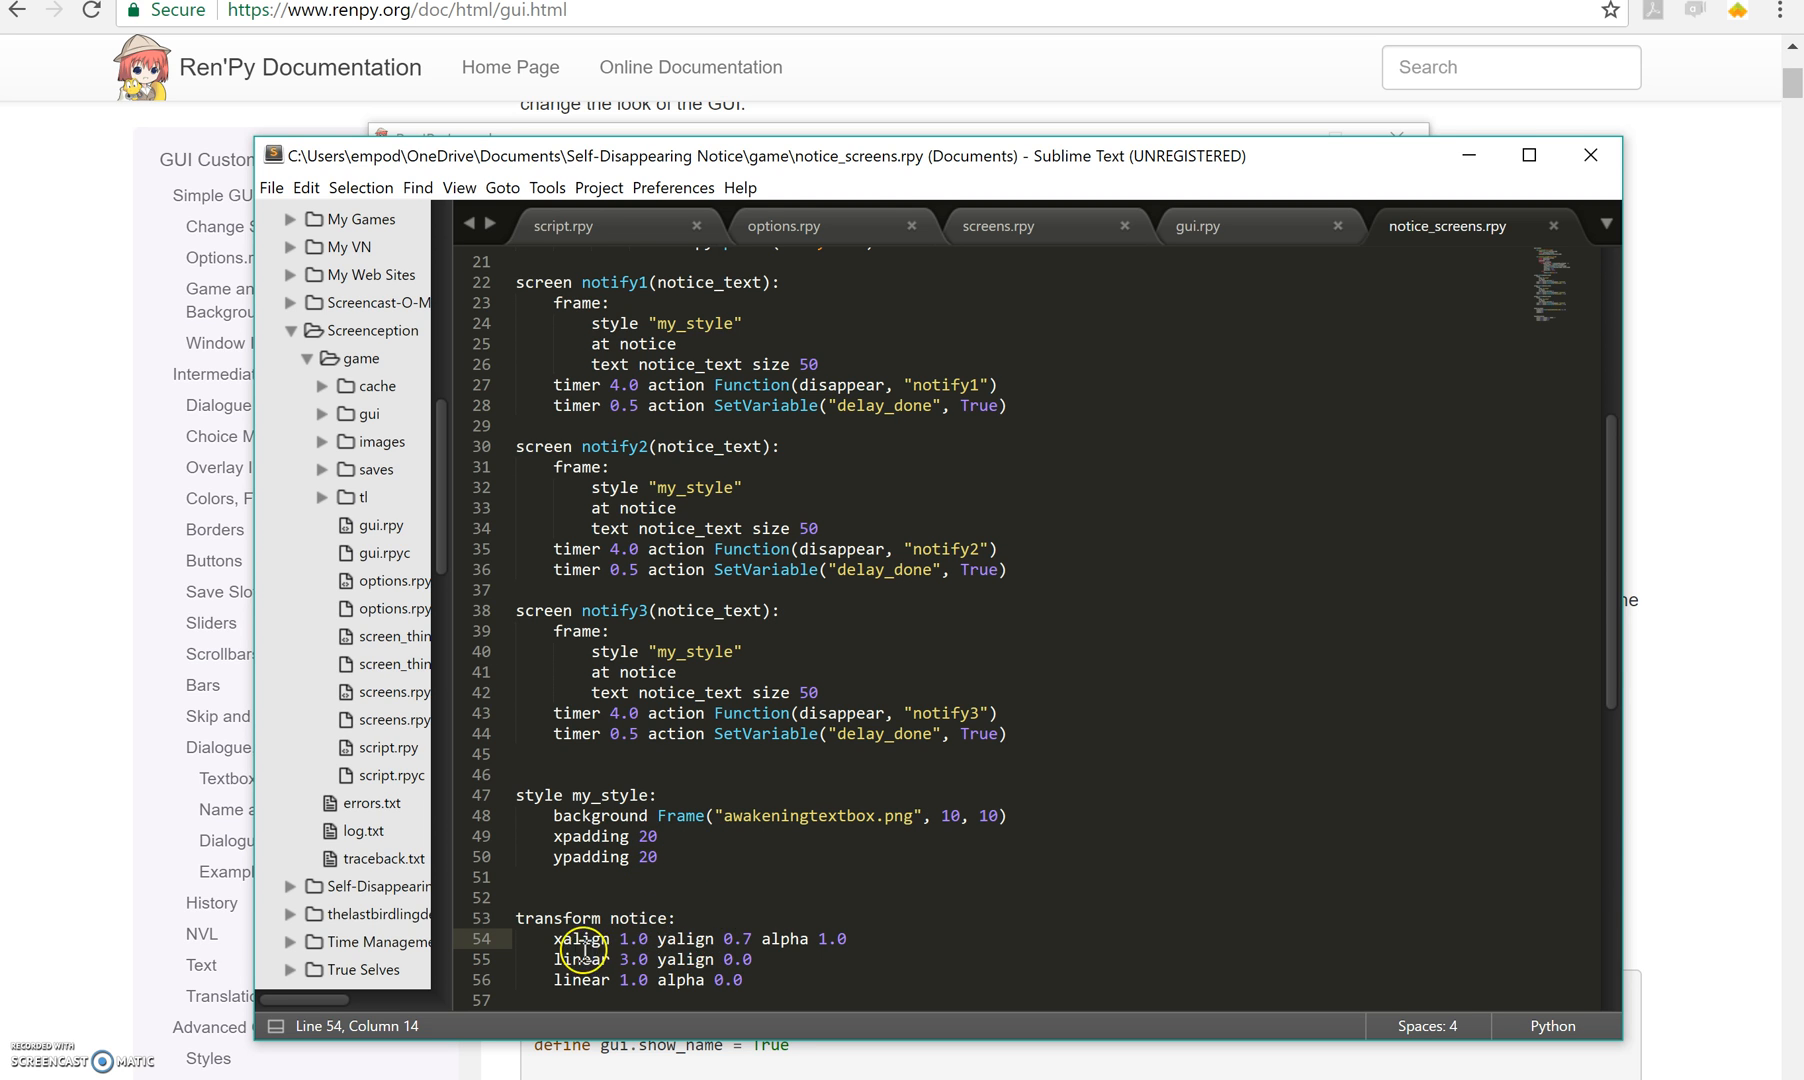
mouse_move(797, 944)
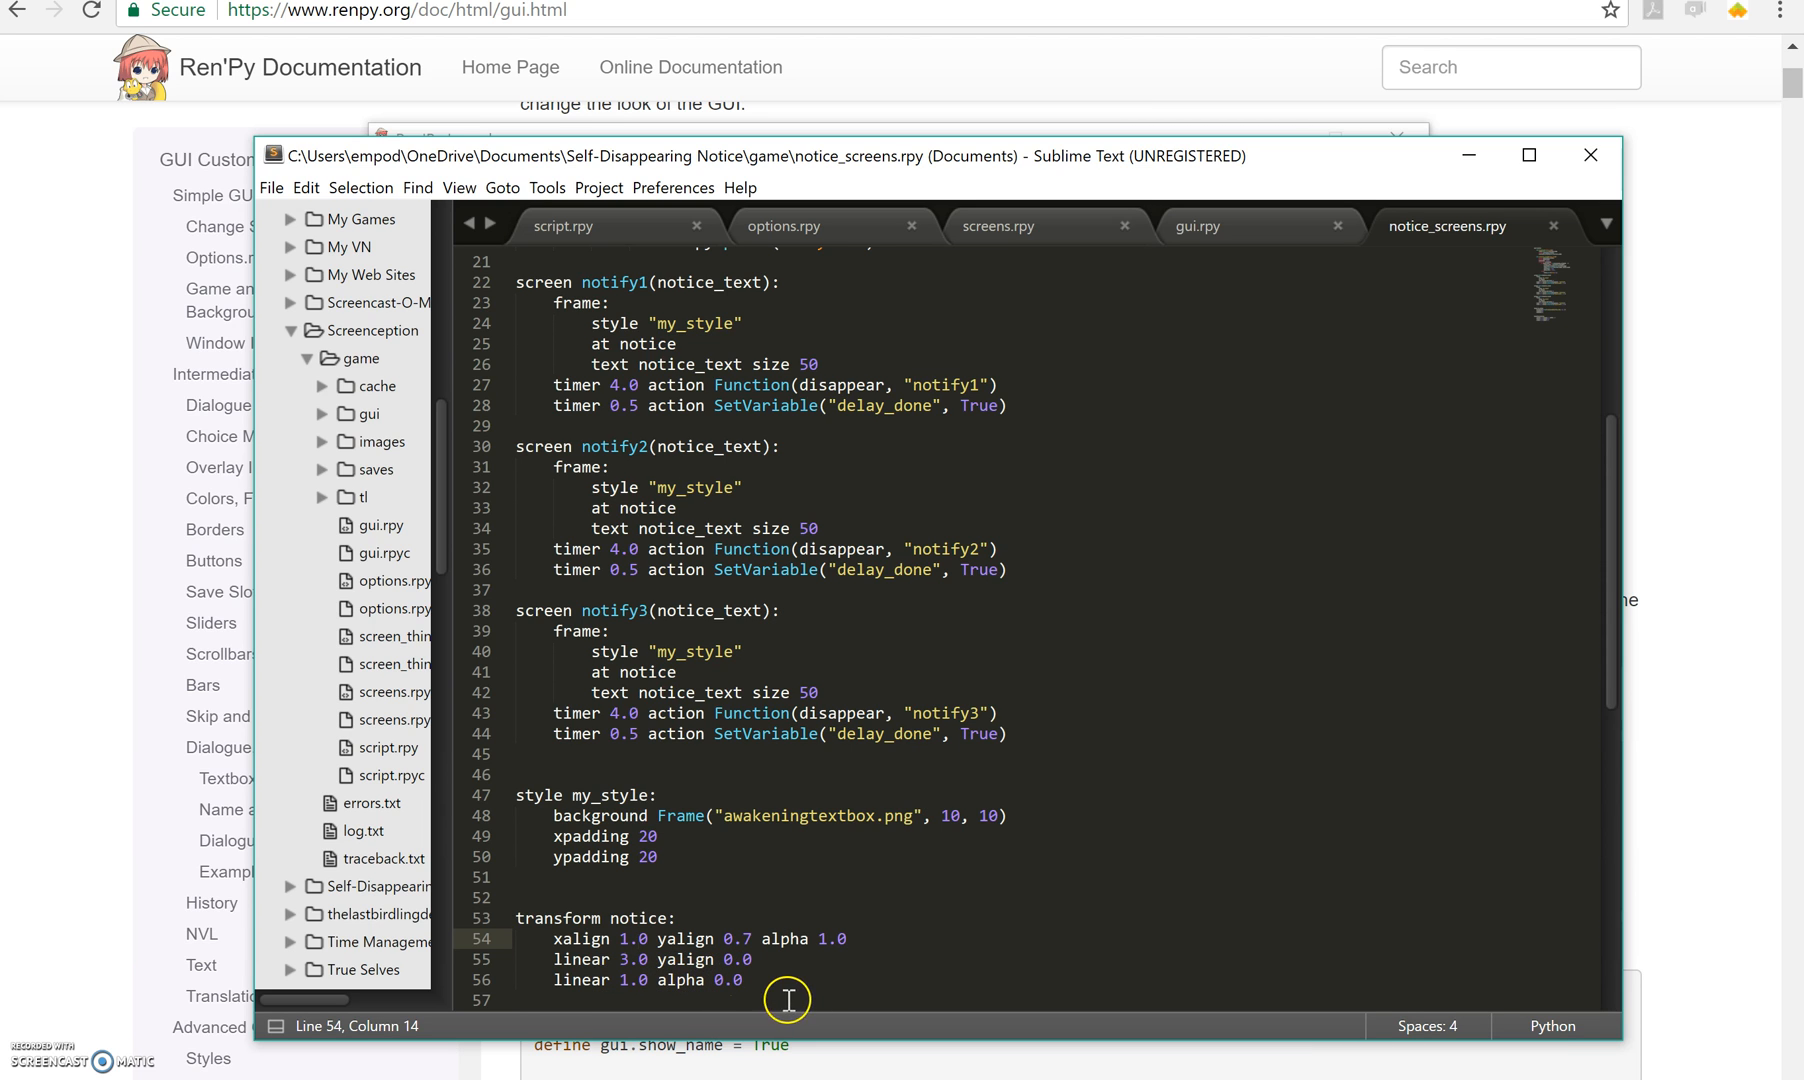
click(674, 918)
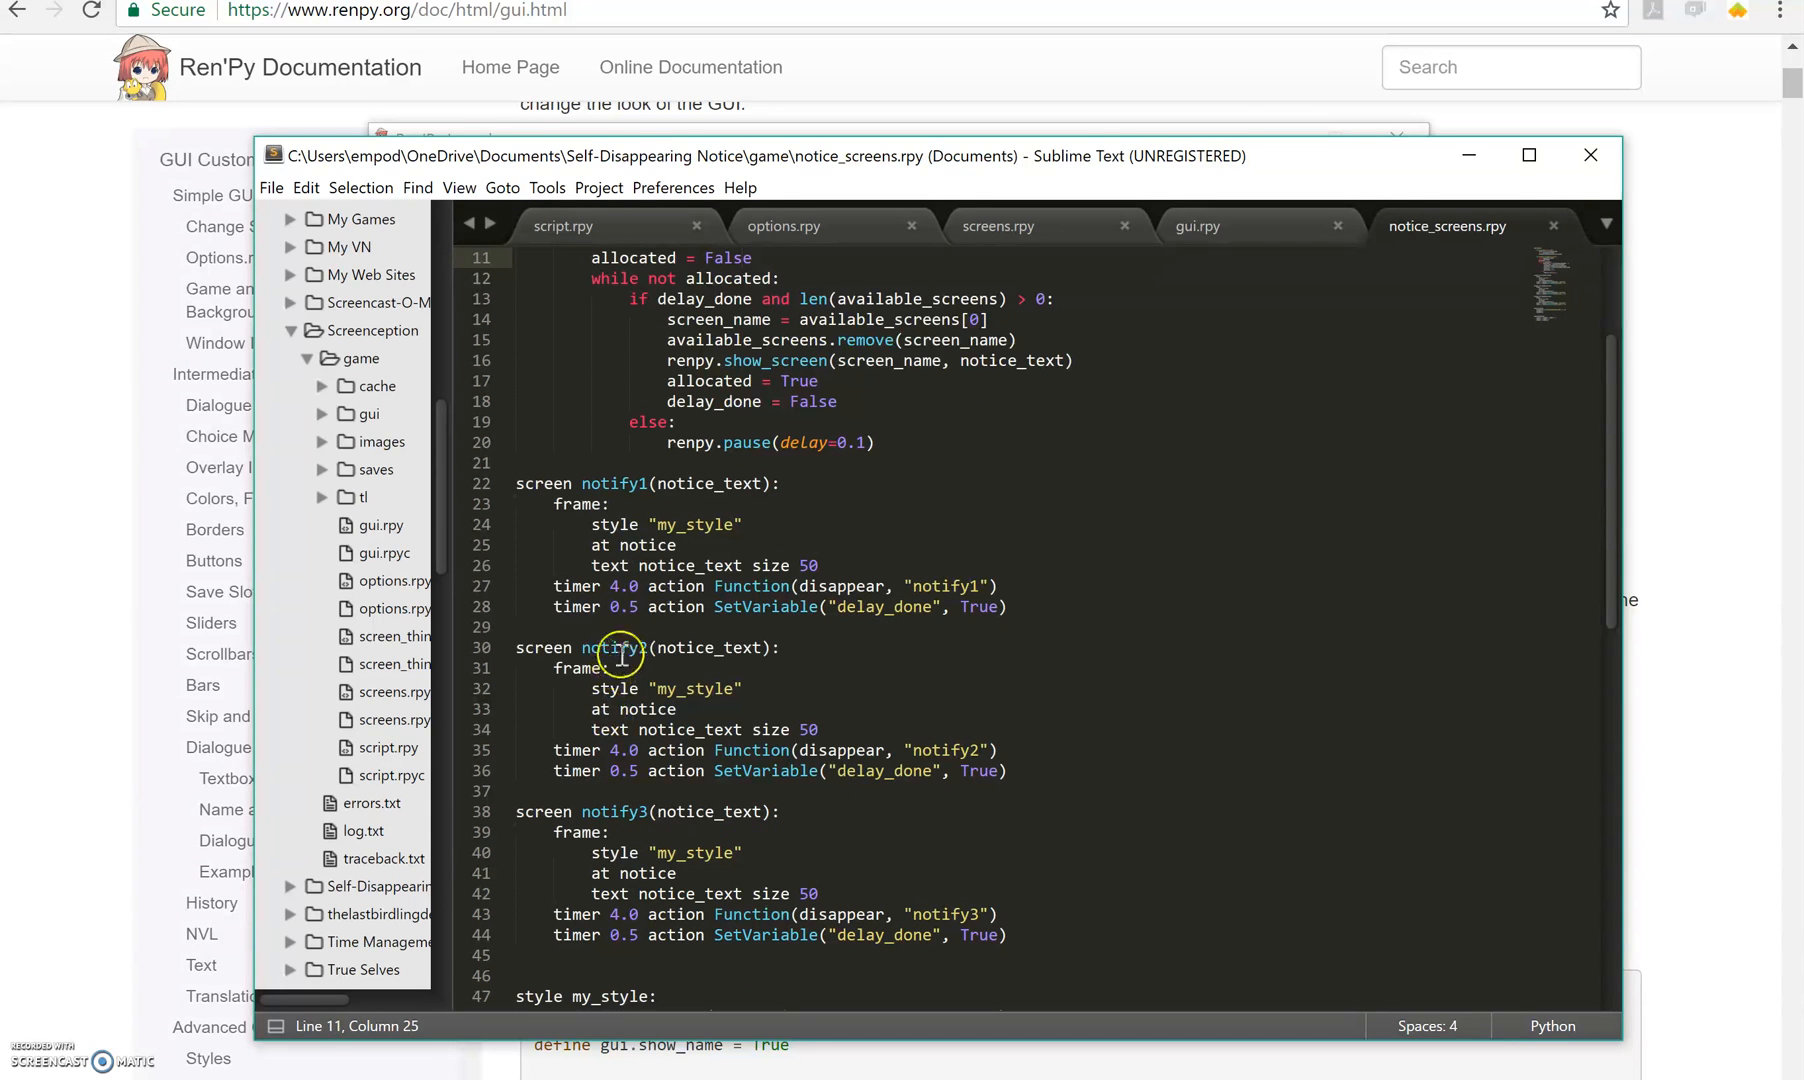
Walk through the notify2 screen, allocation flag and delay_done check, then relaunch the game.
click(629, 278)
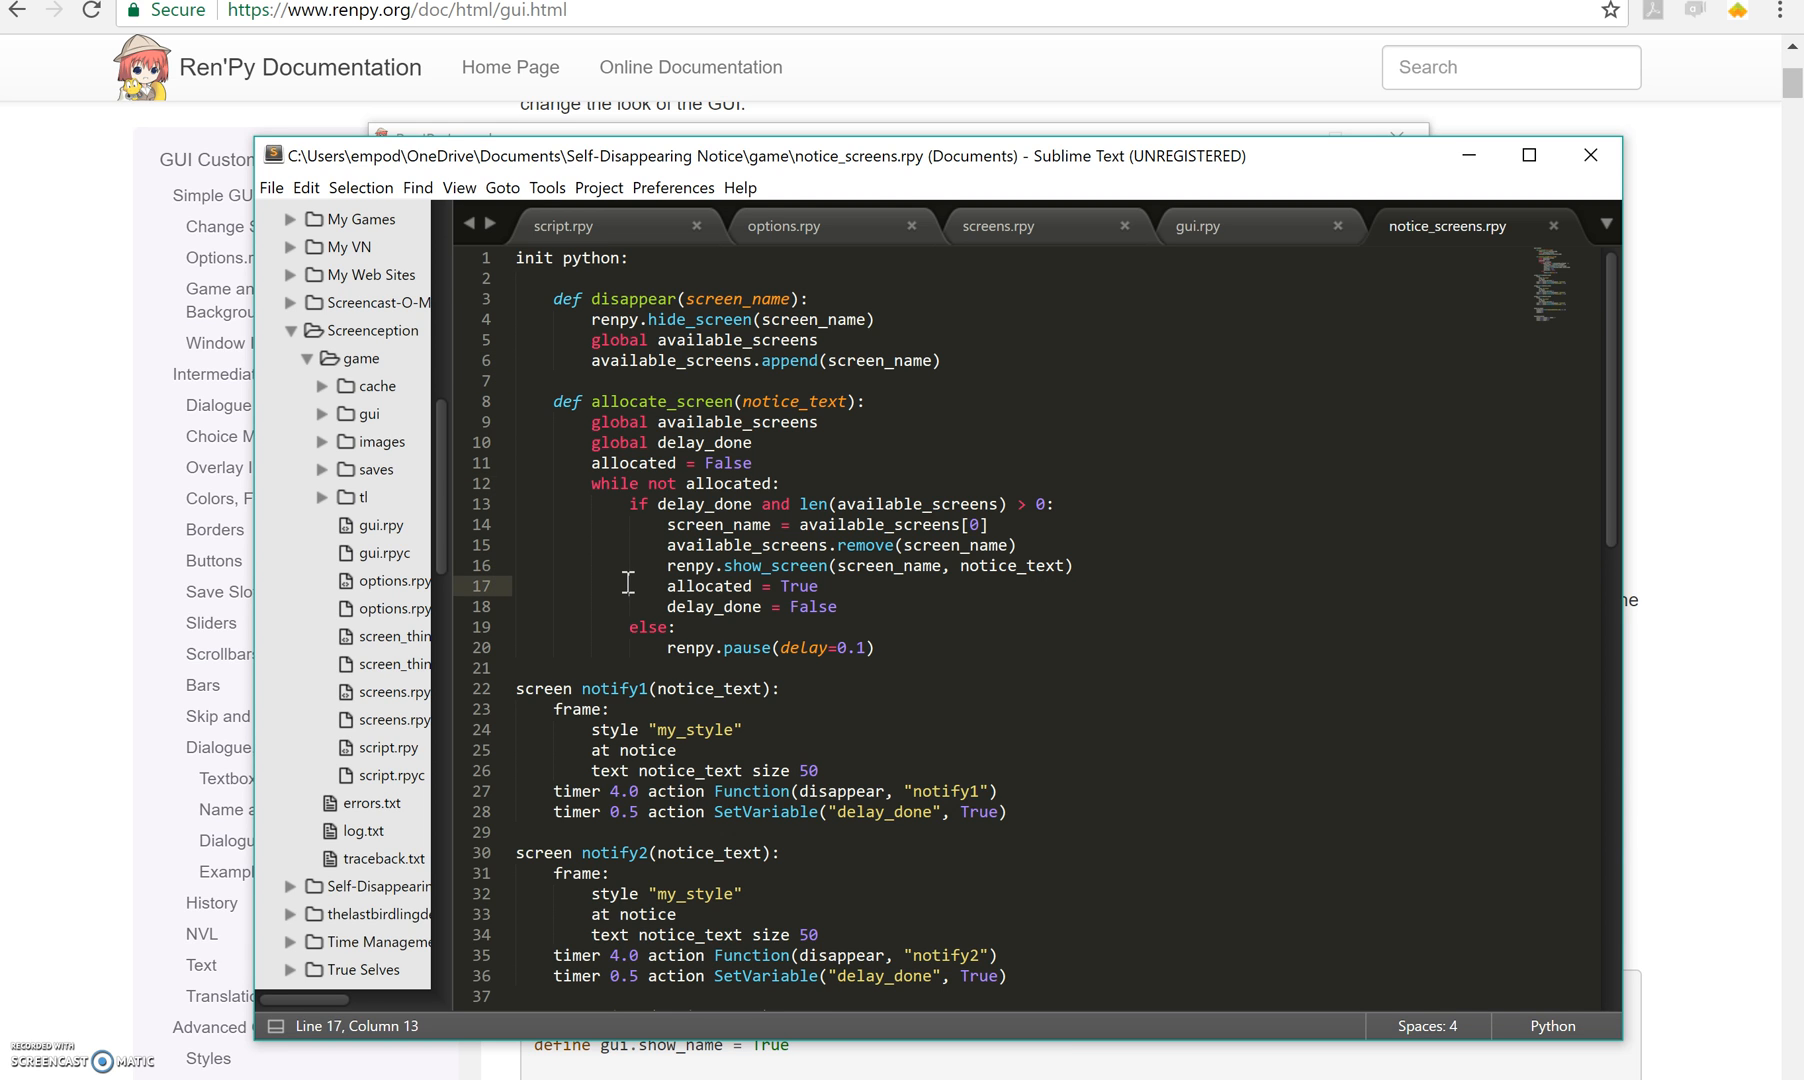
click(627, 811)
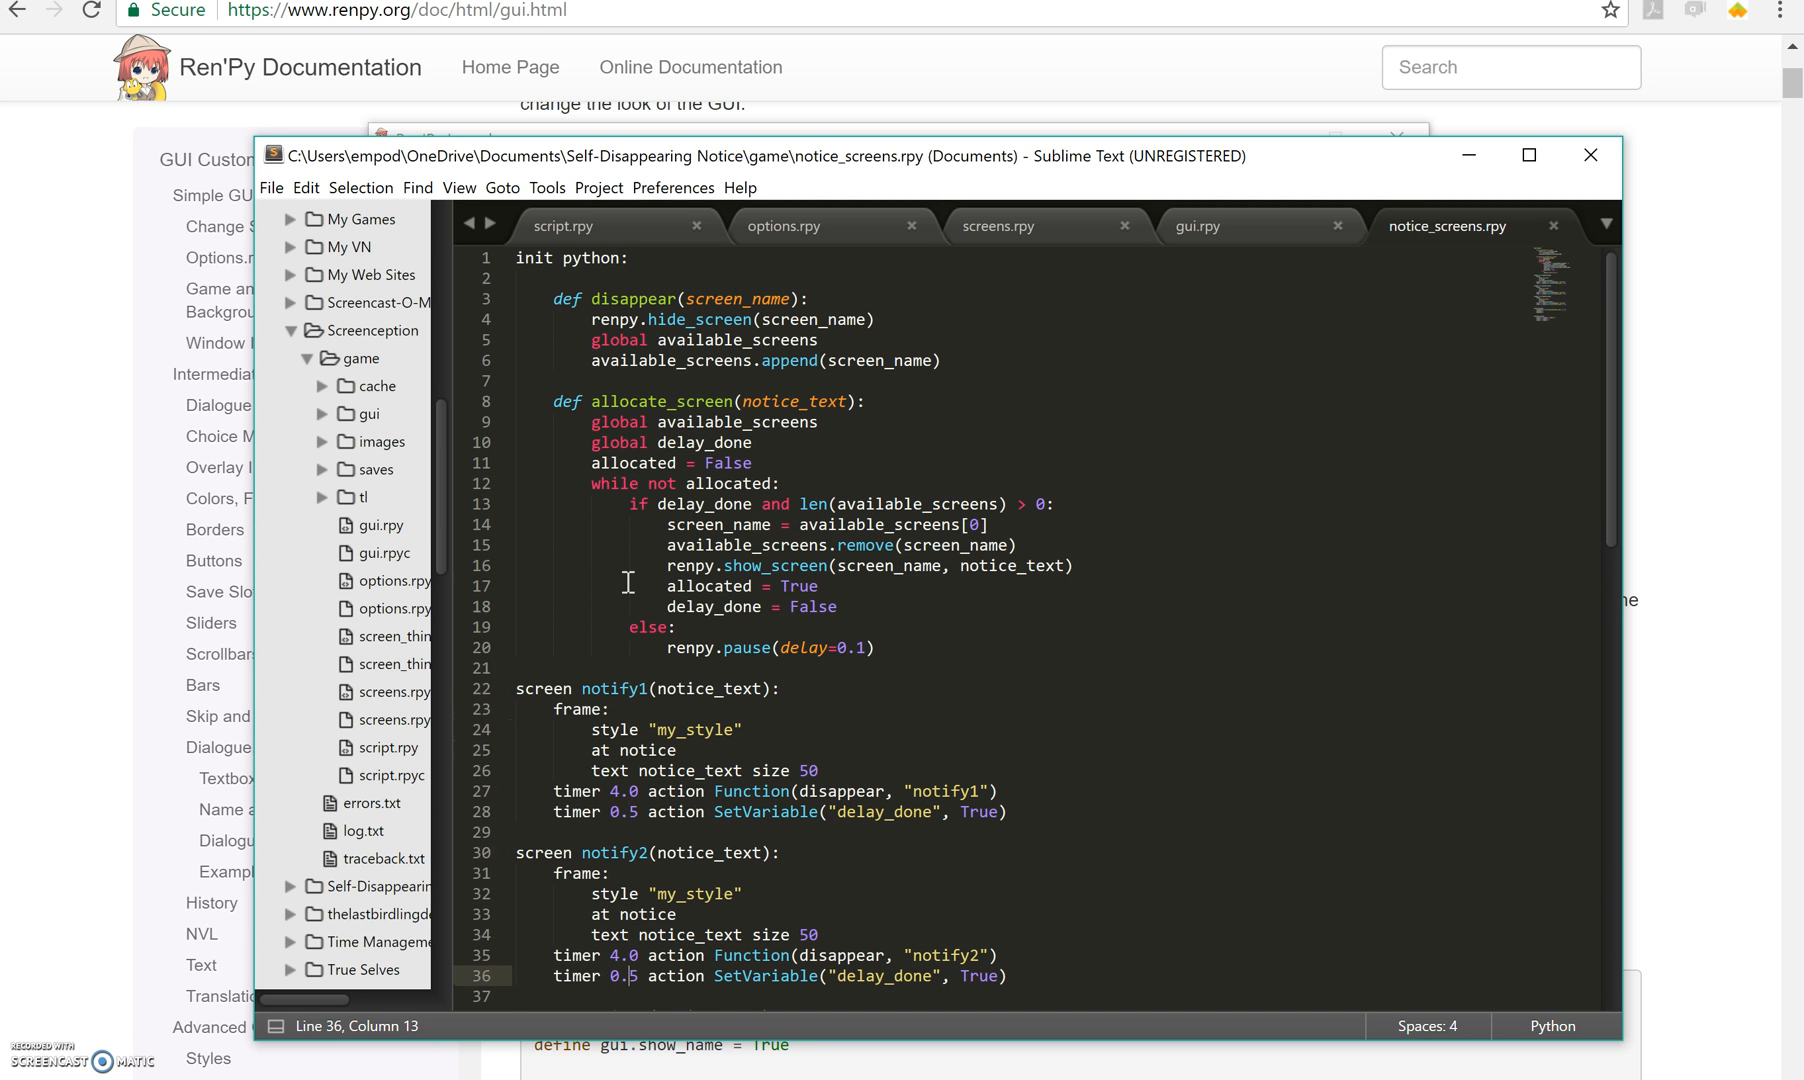
scroll(down, 3)
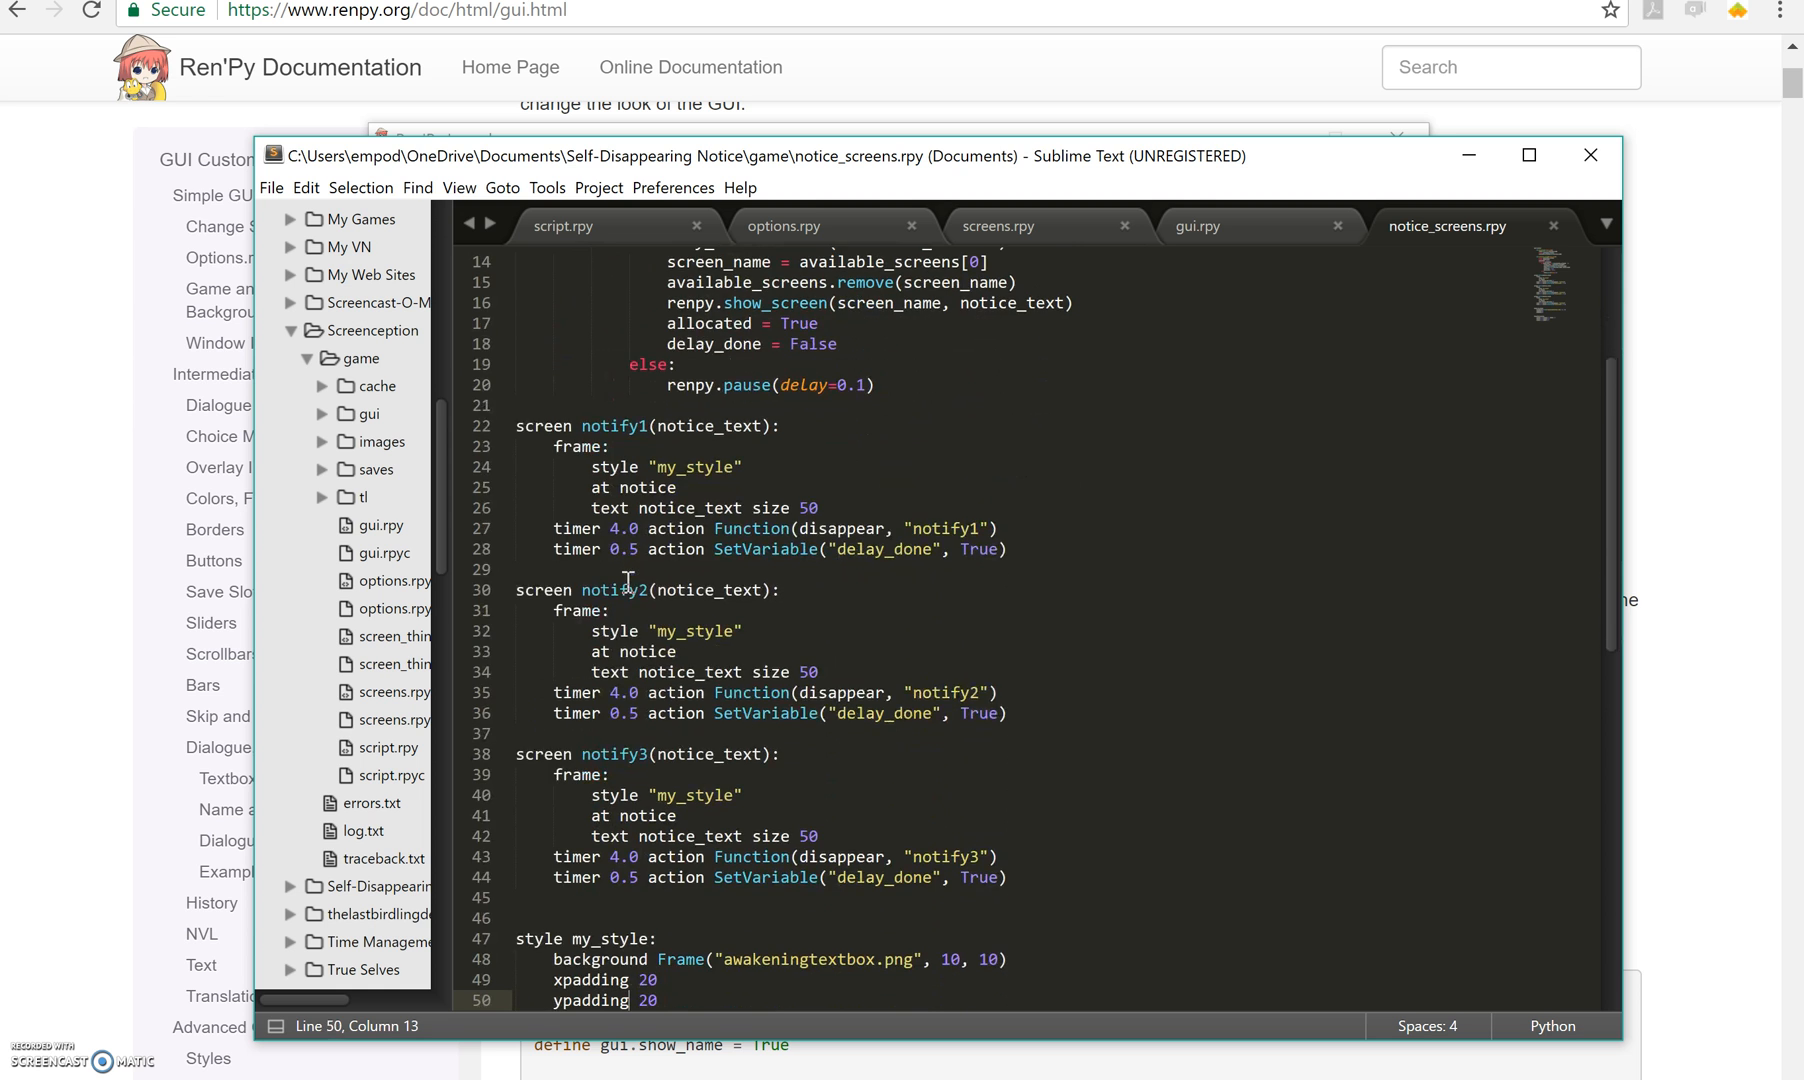
scroll(down, 3)
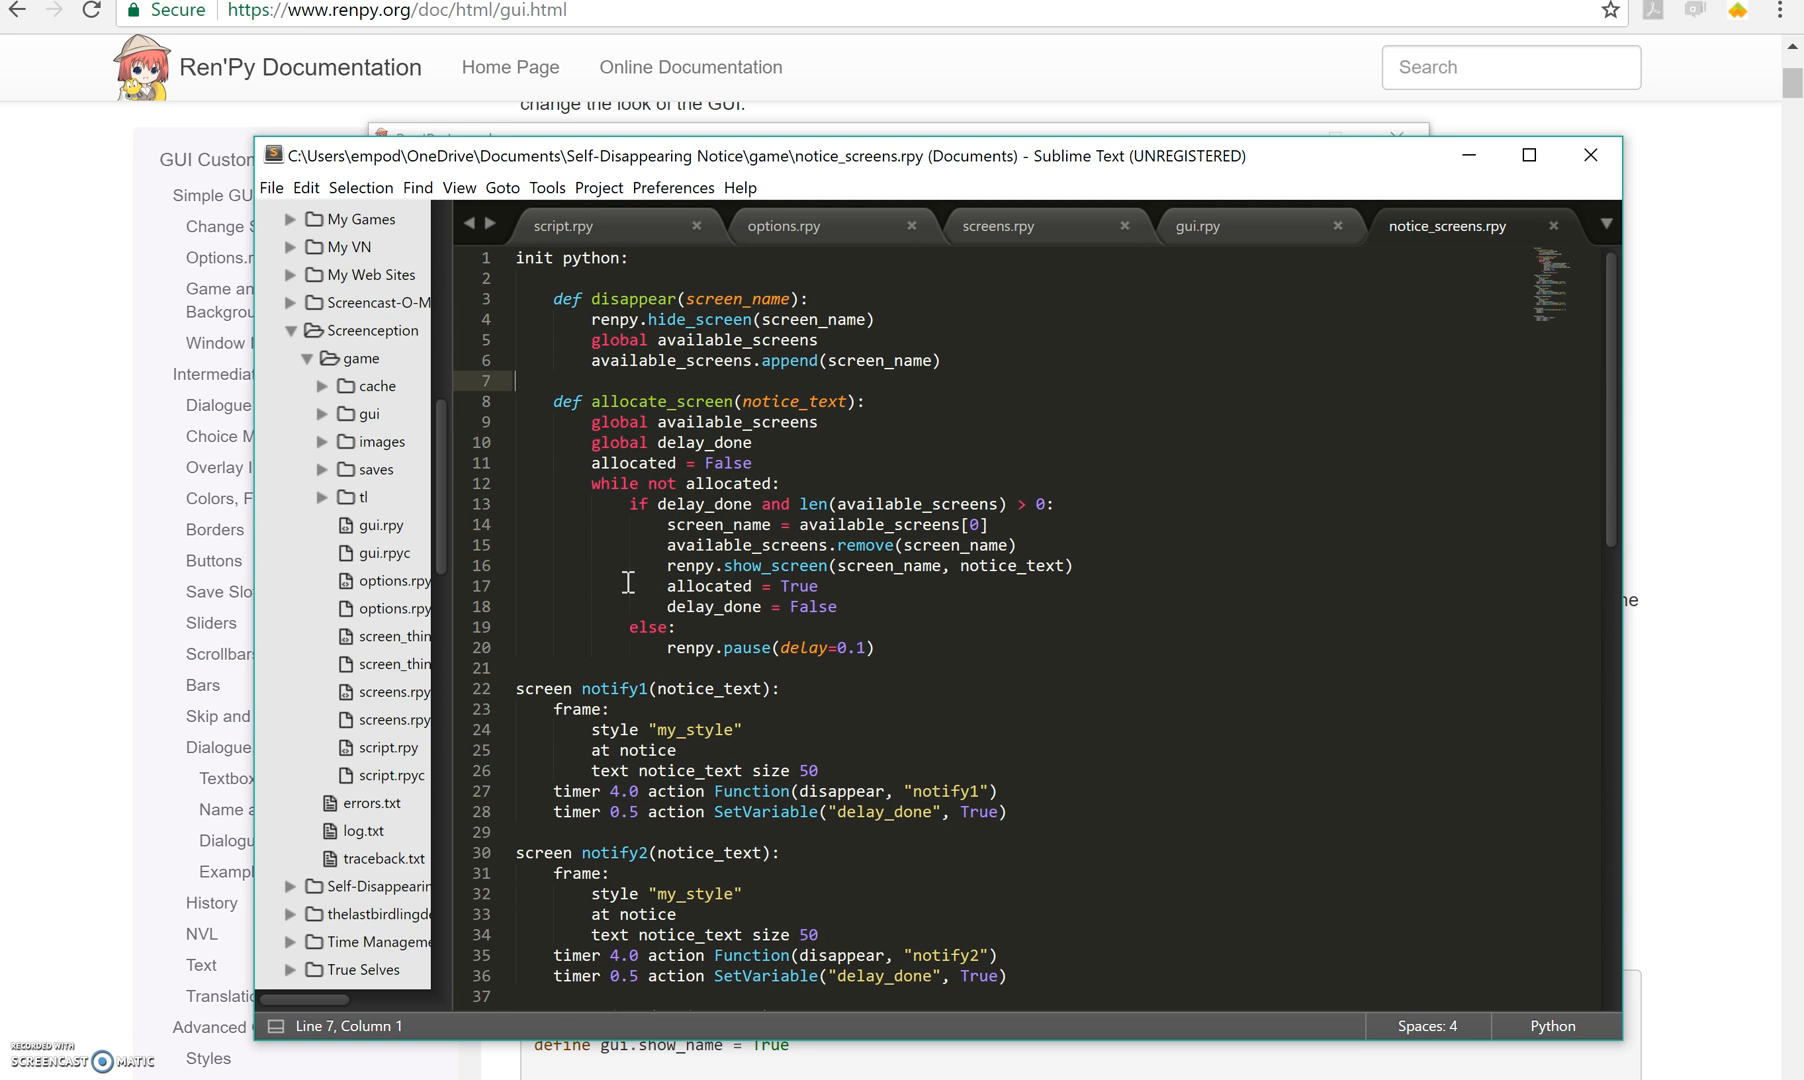
mouse_move(1063, 438)
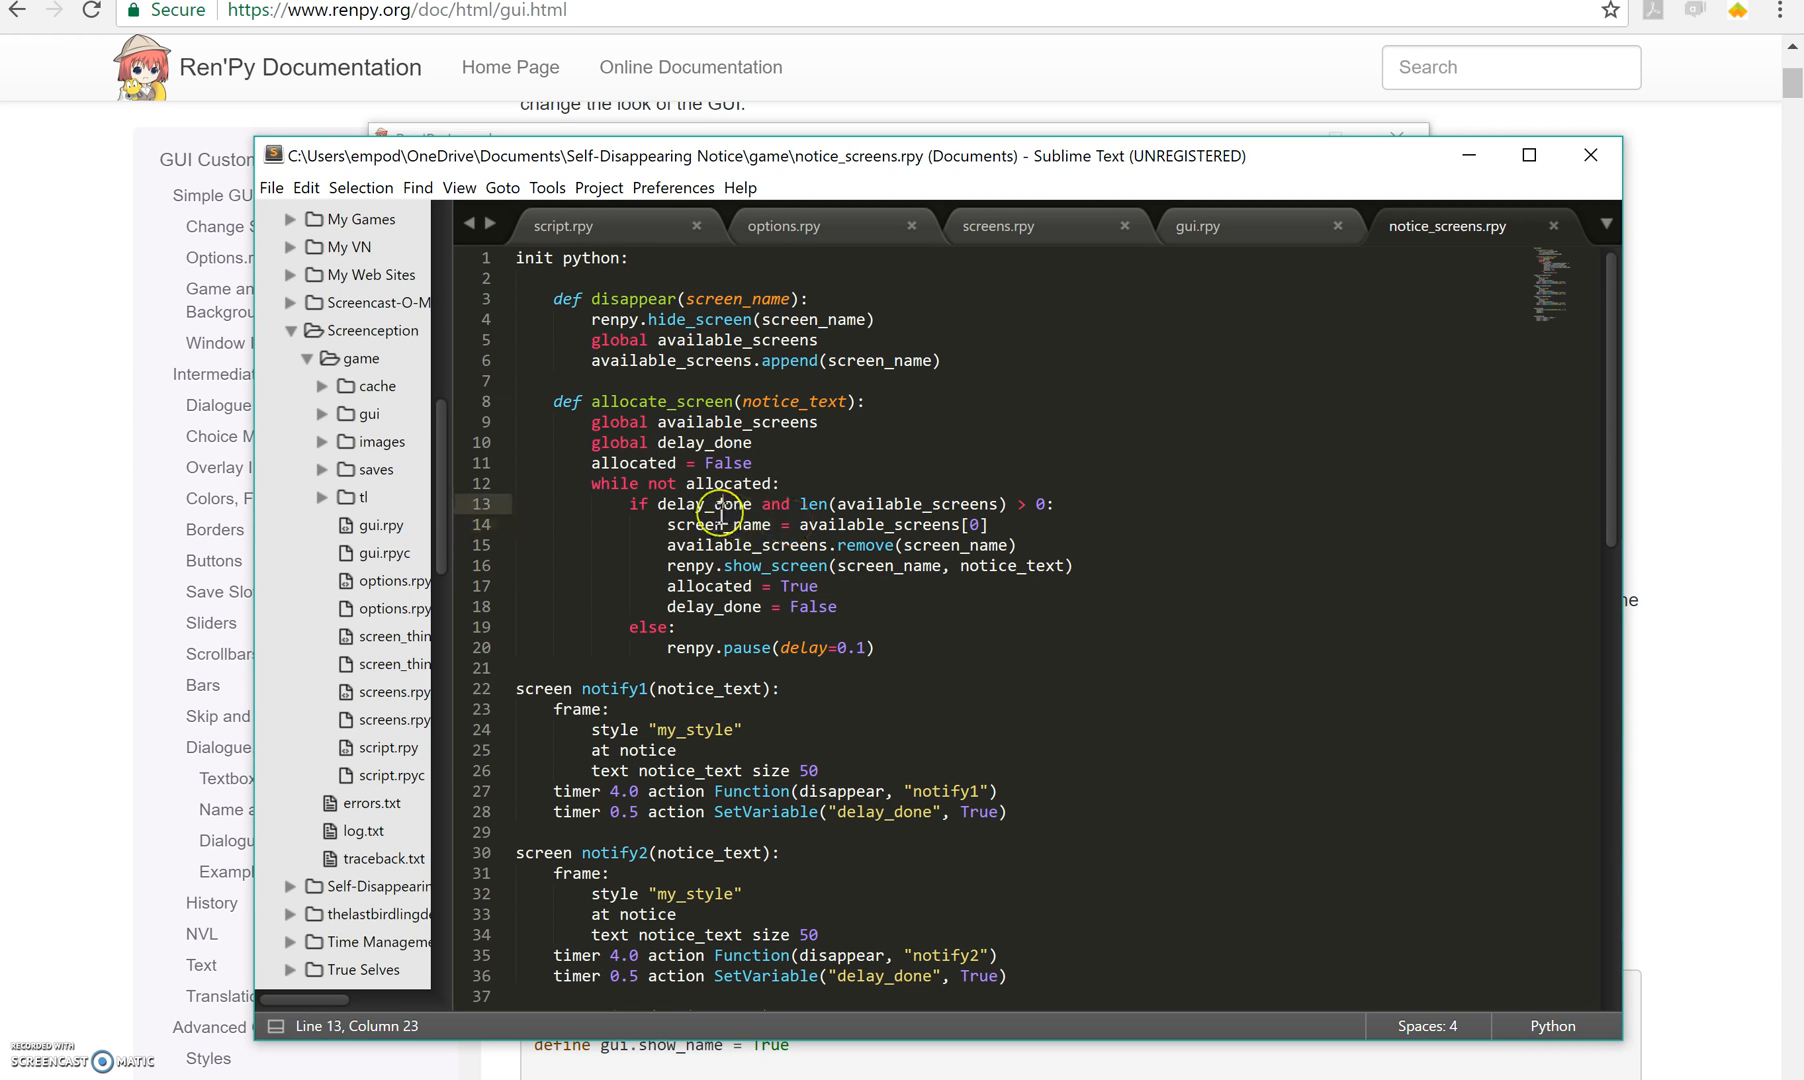
click(676, 627)
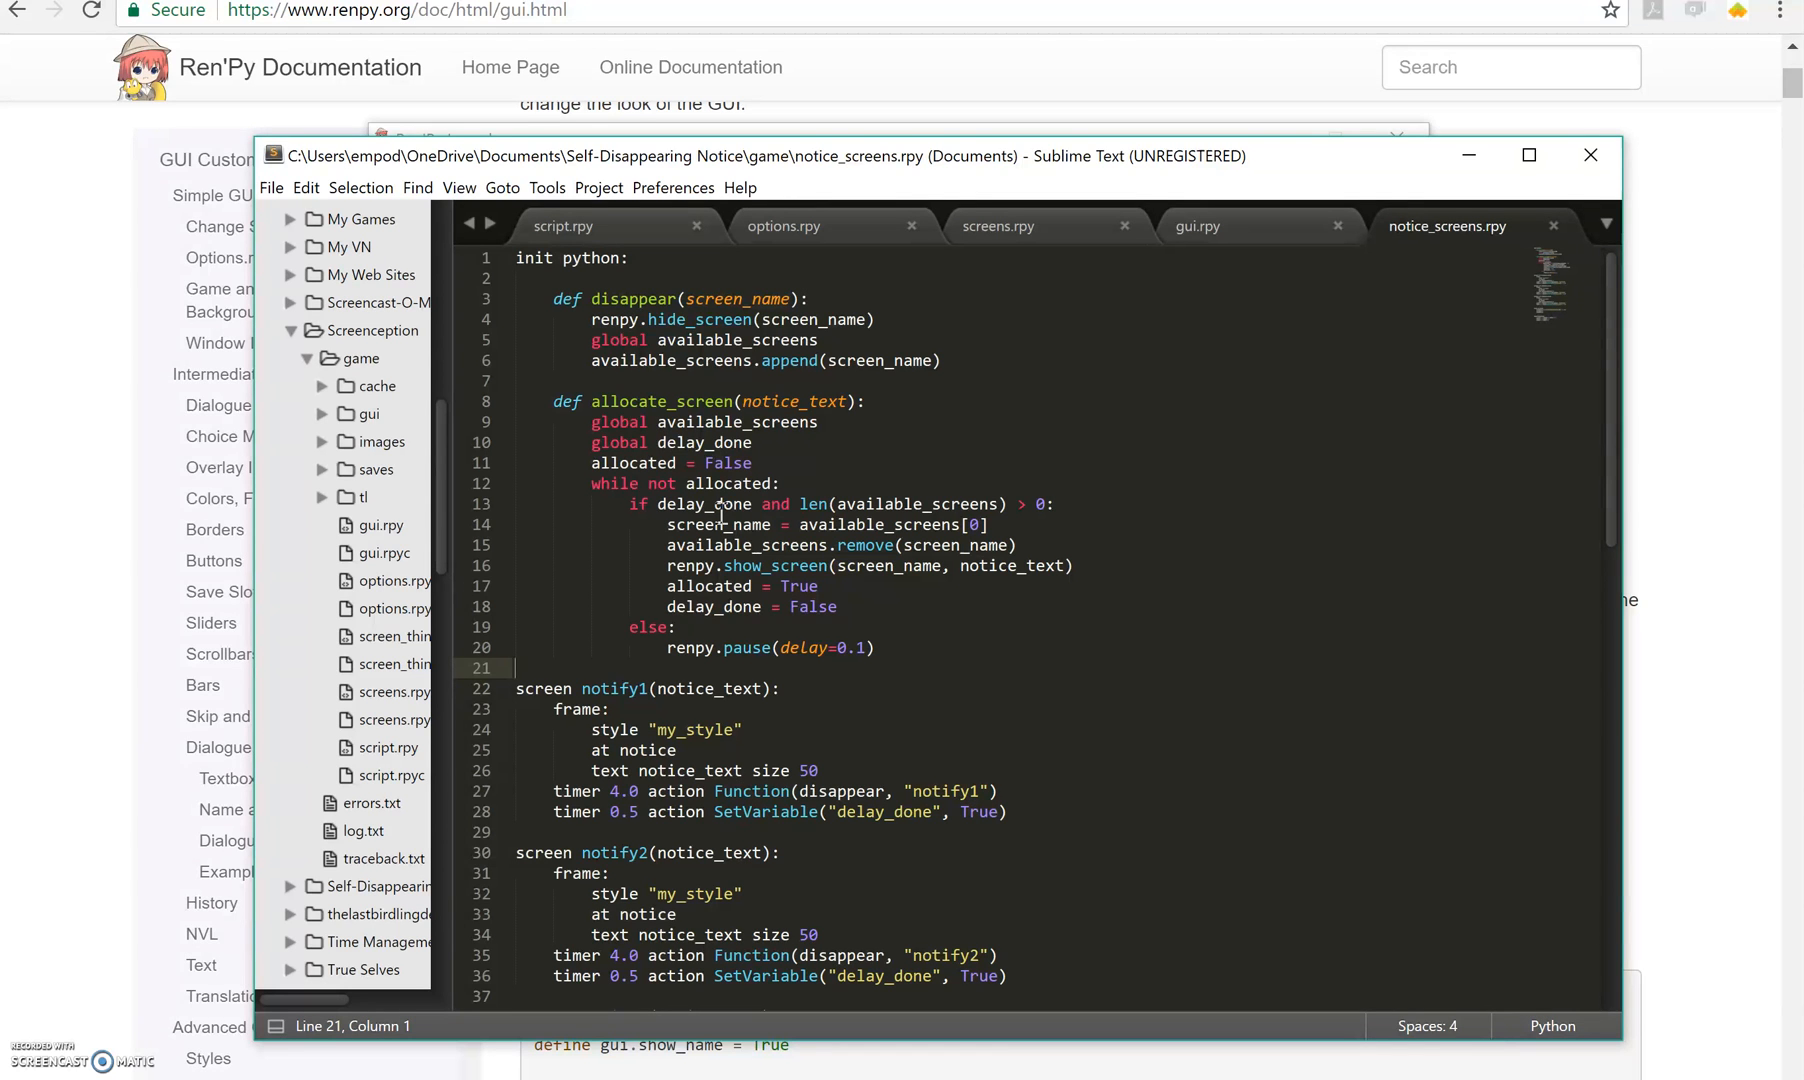
mouse_move(1147, 702)
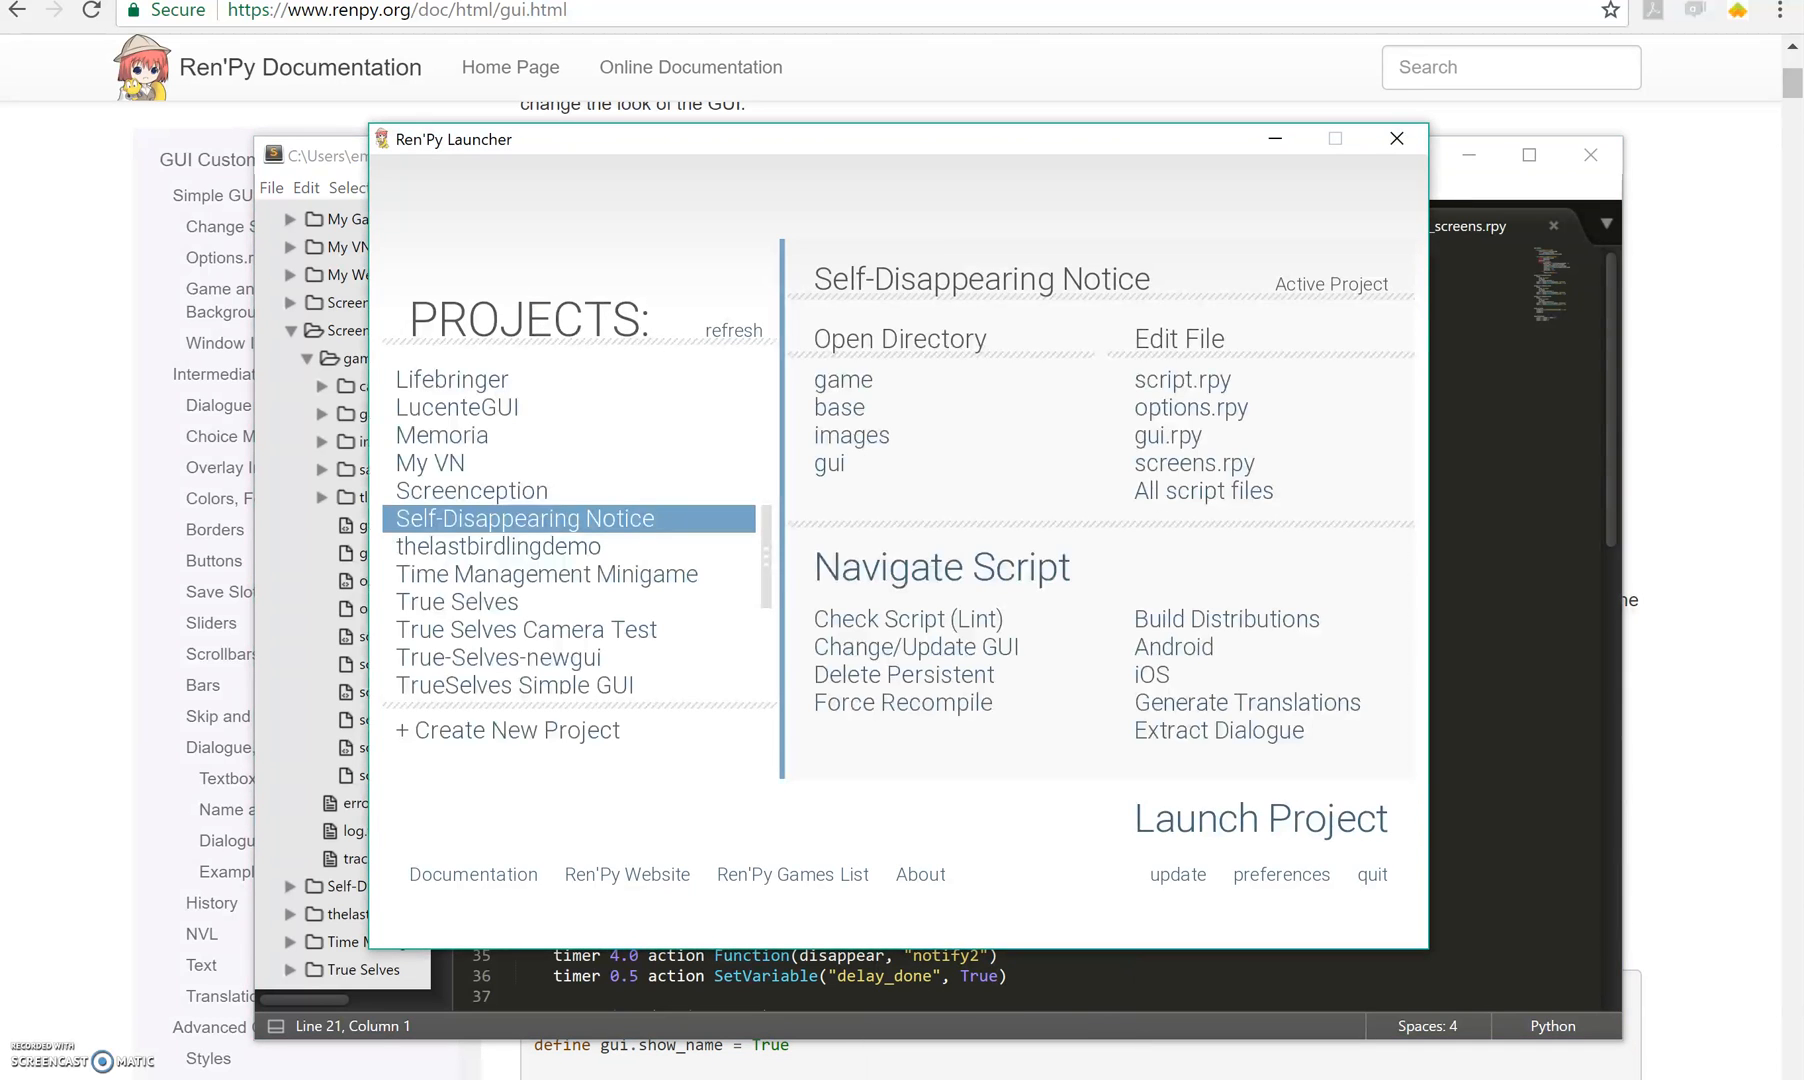
click(1258, 818)
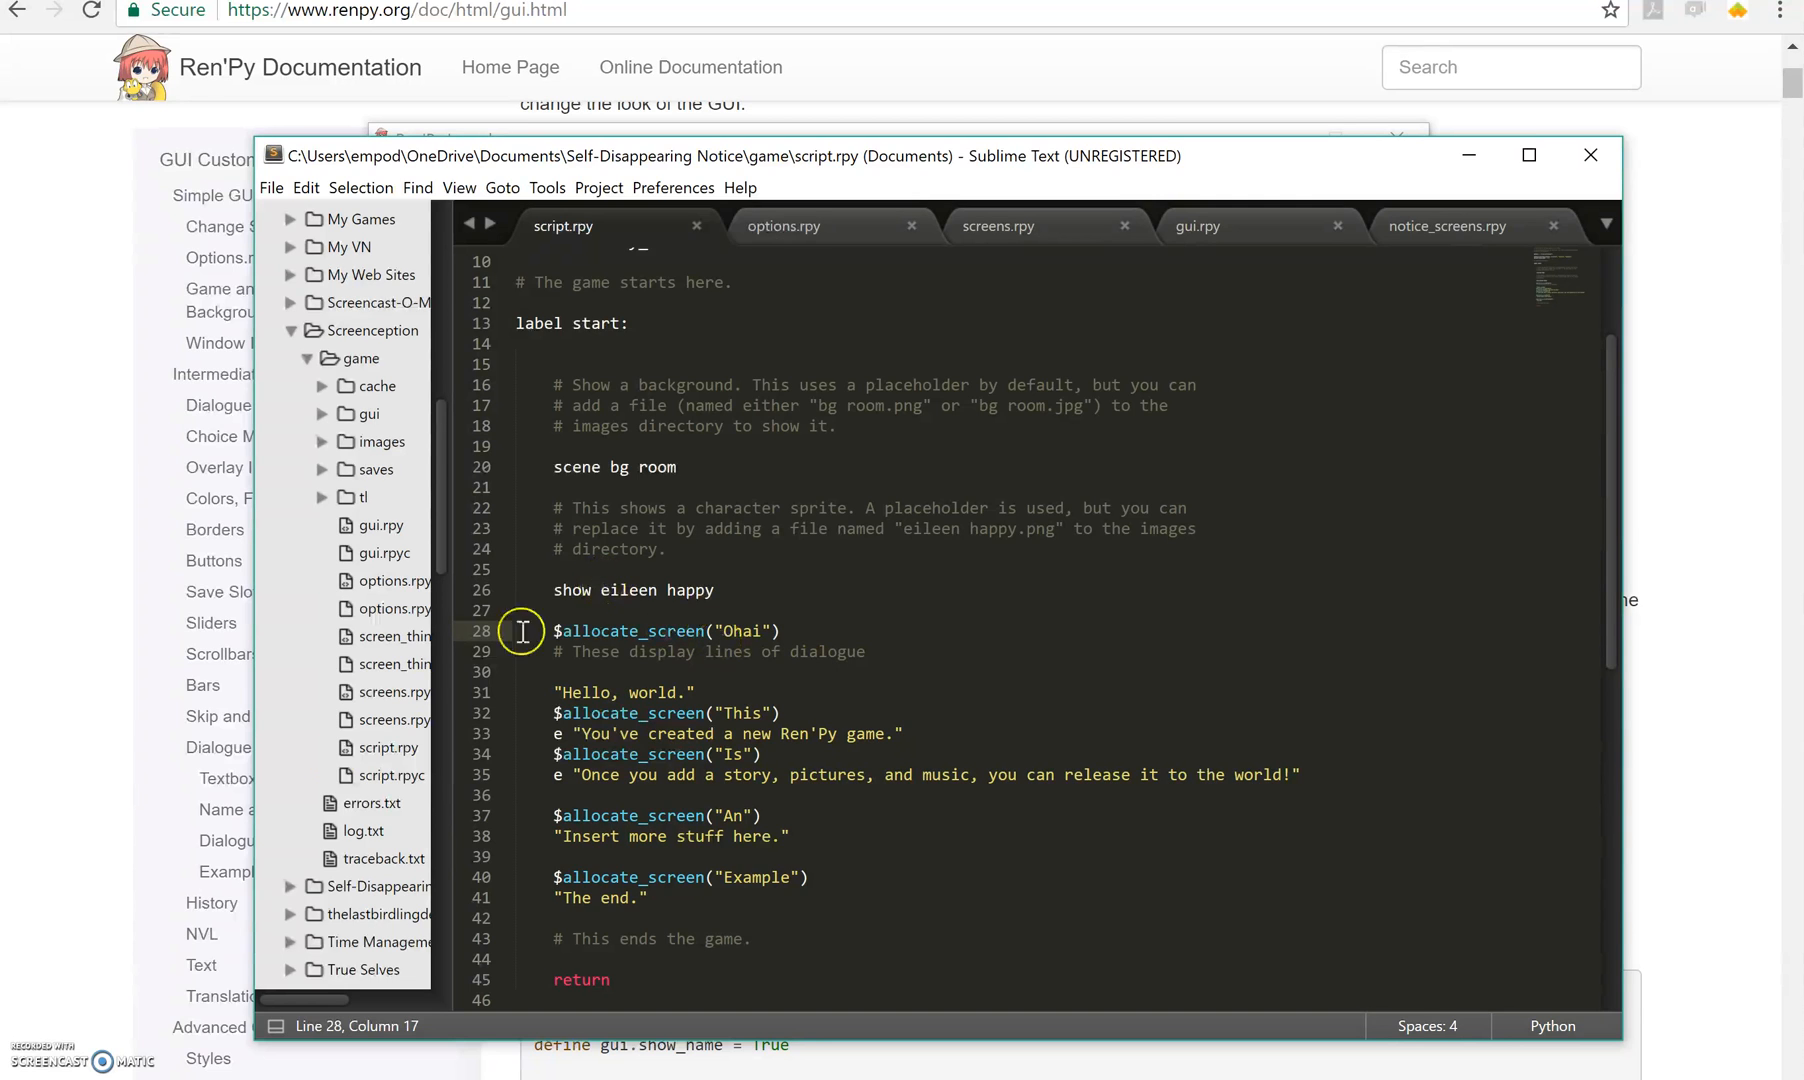
click(711, 581)
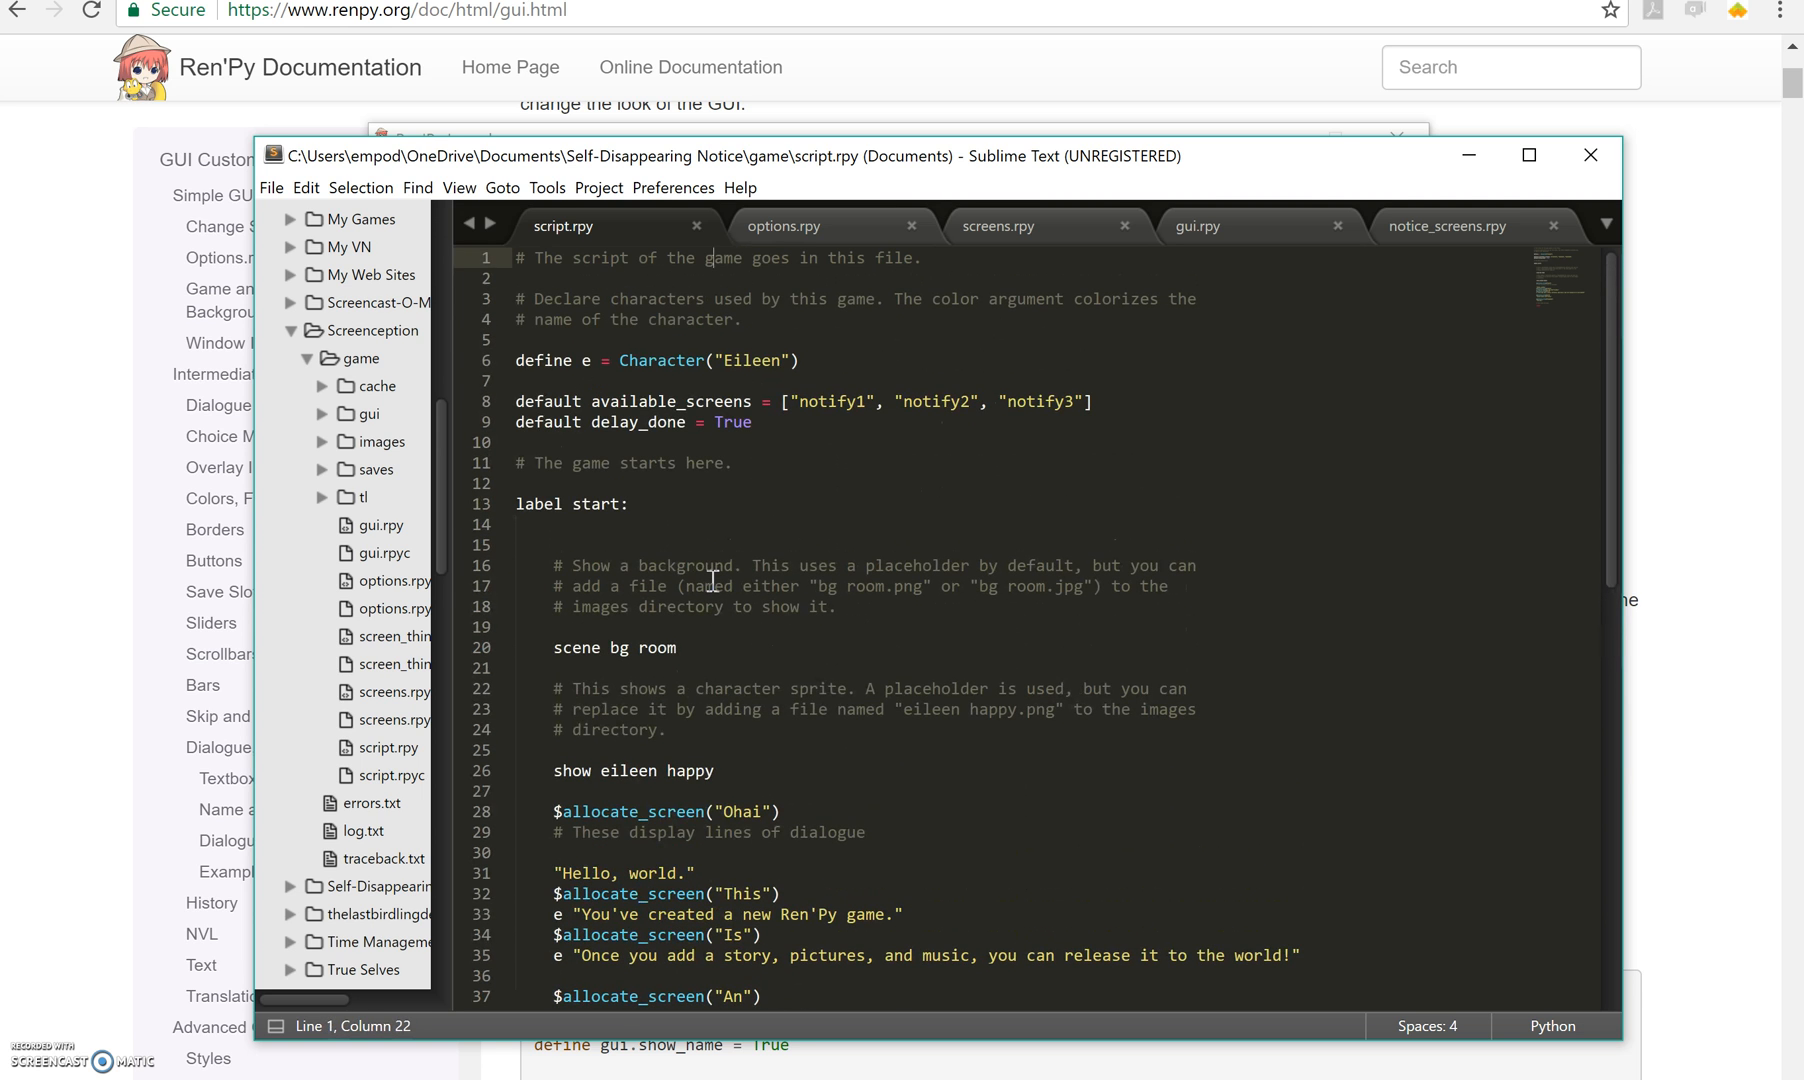
mouse_move(1172, 449)
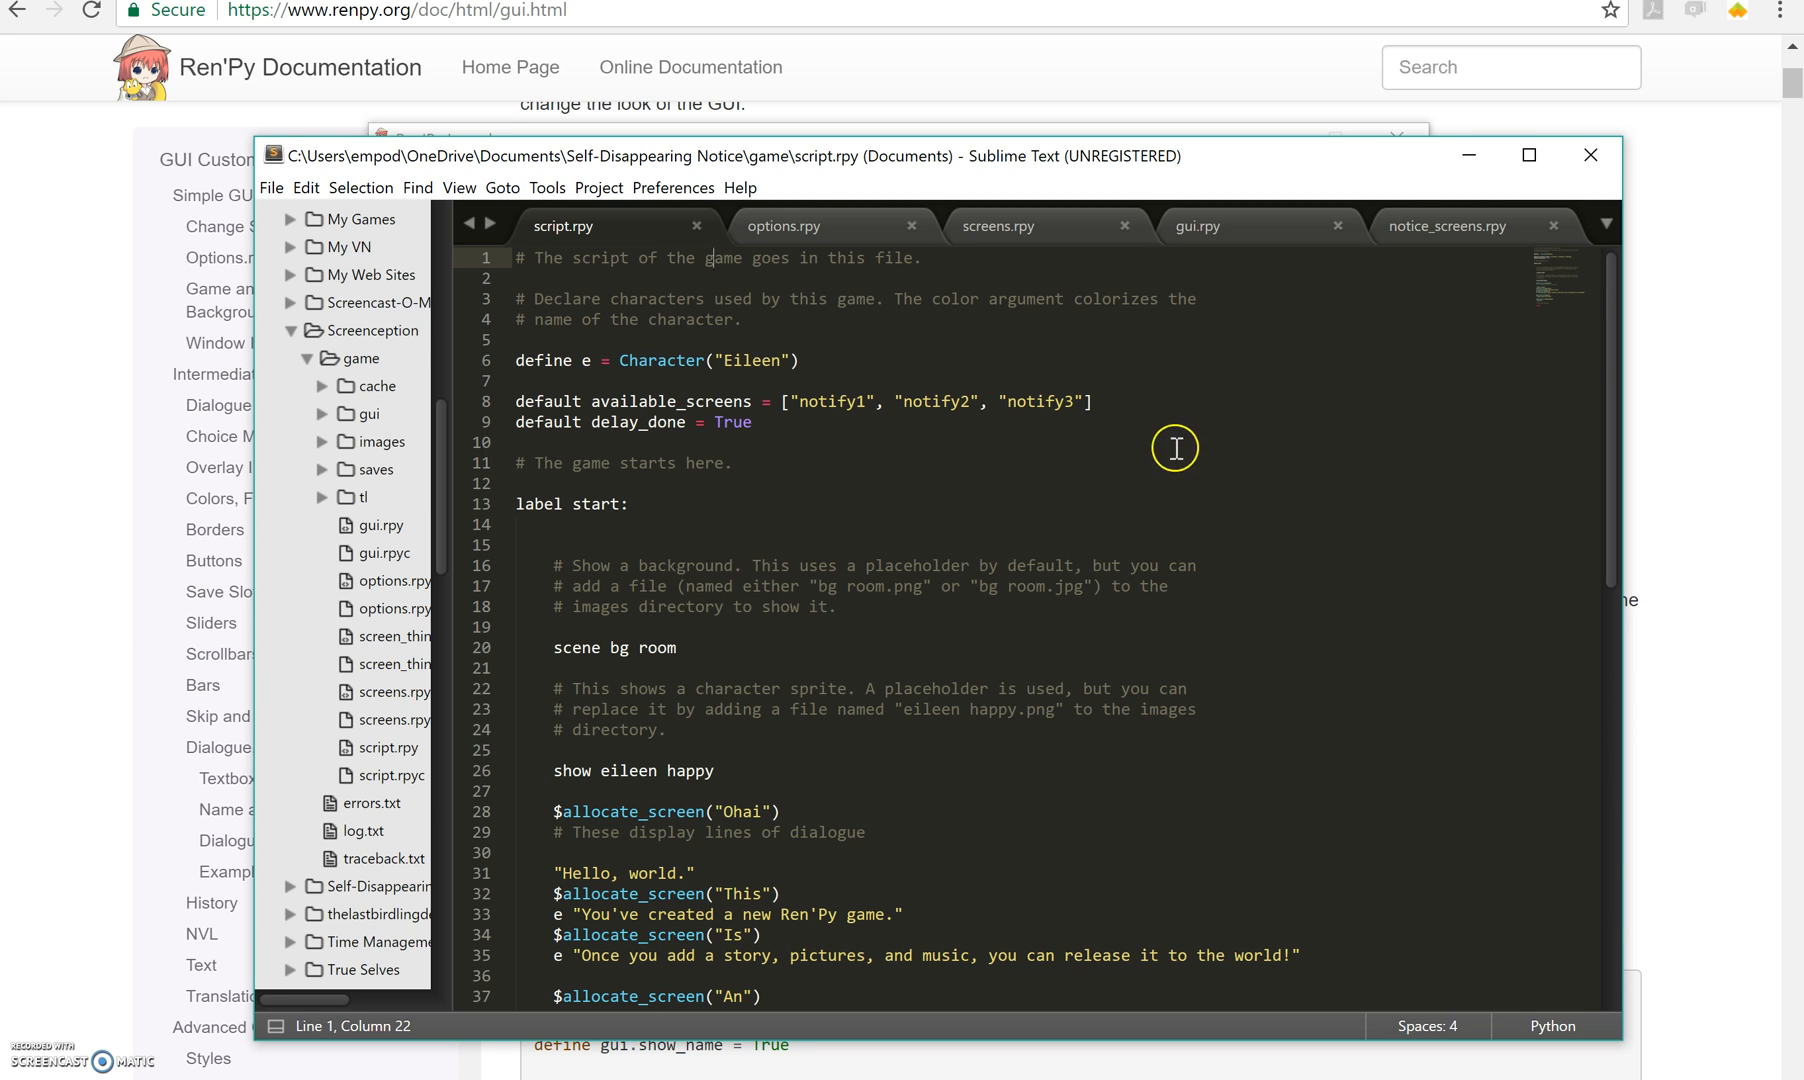
mouse_move(212, 901)
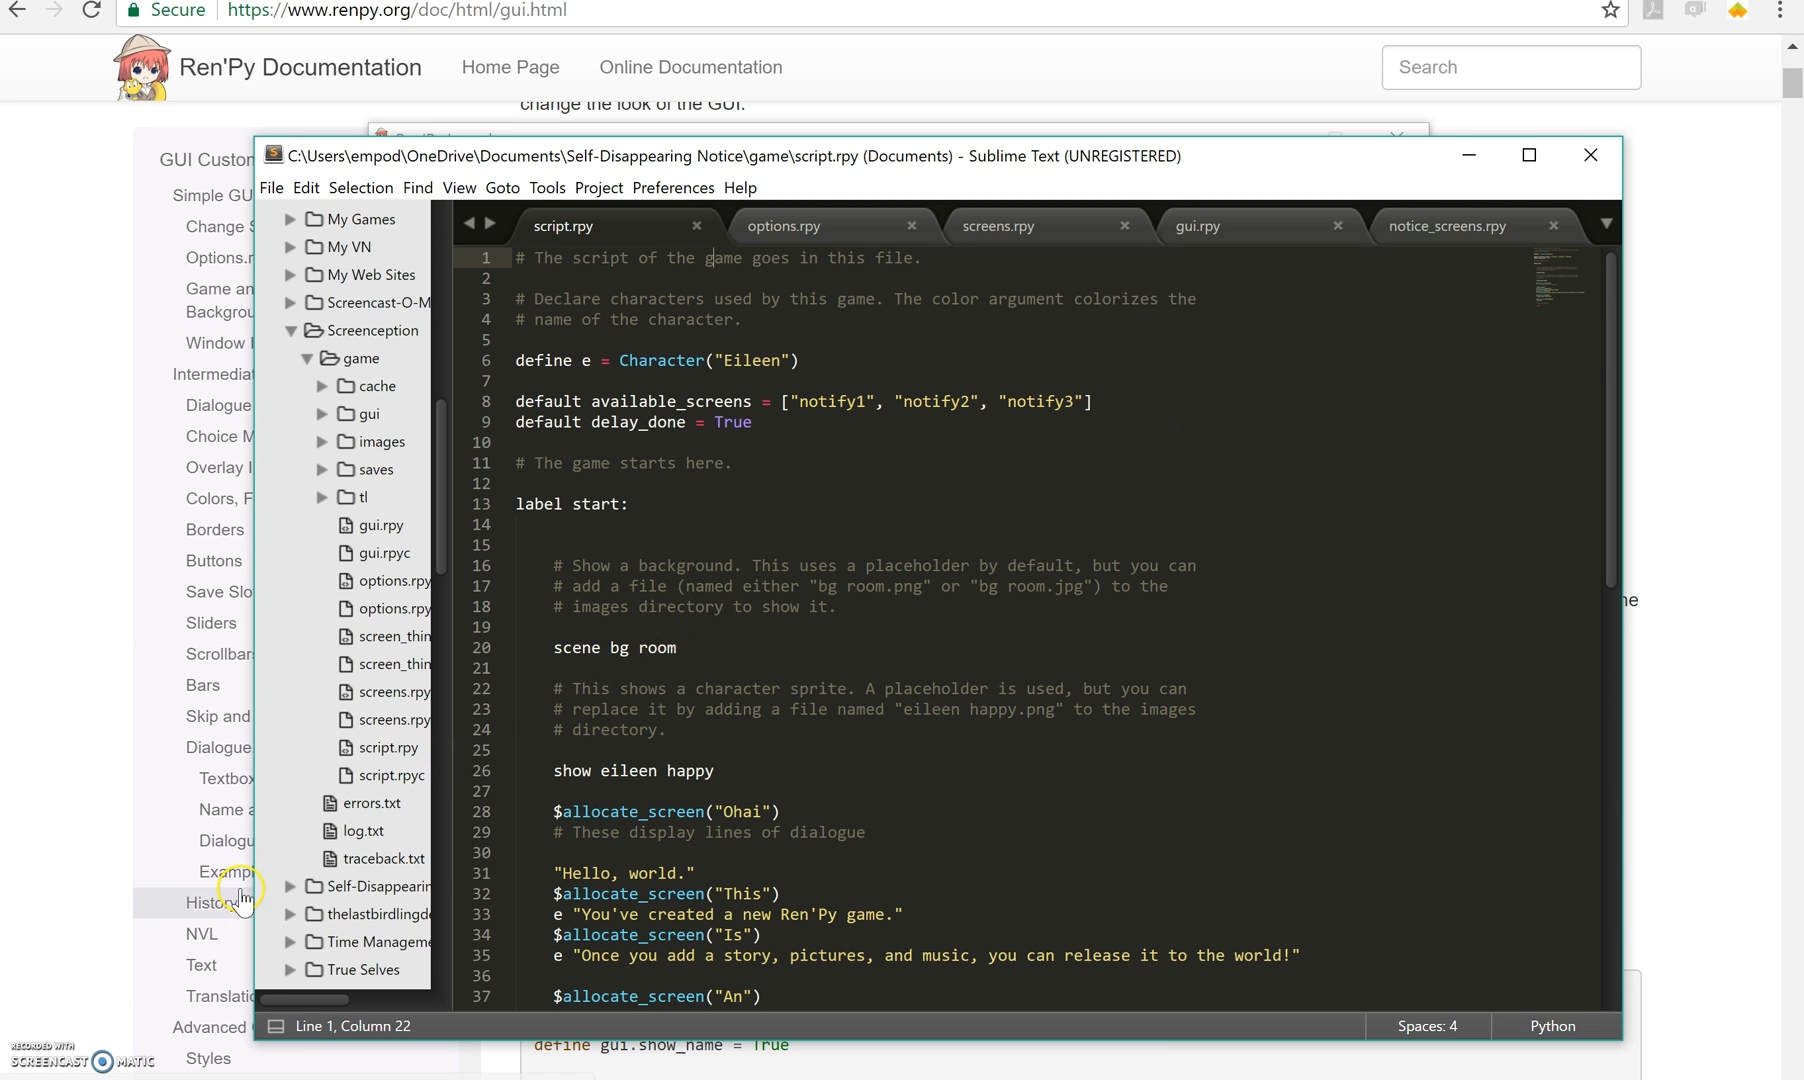
mouse_move(109, 983)
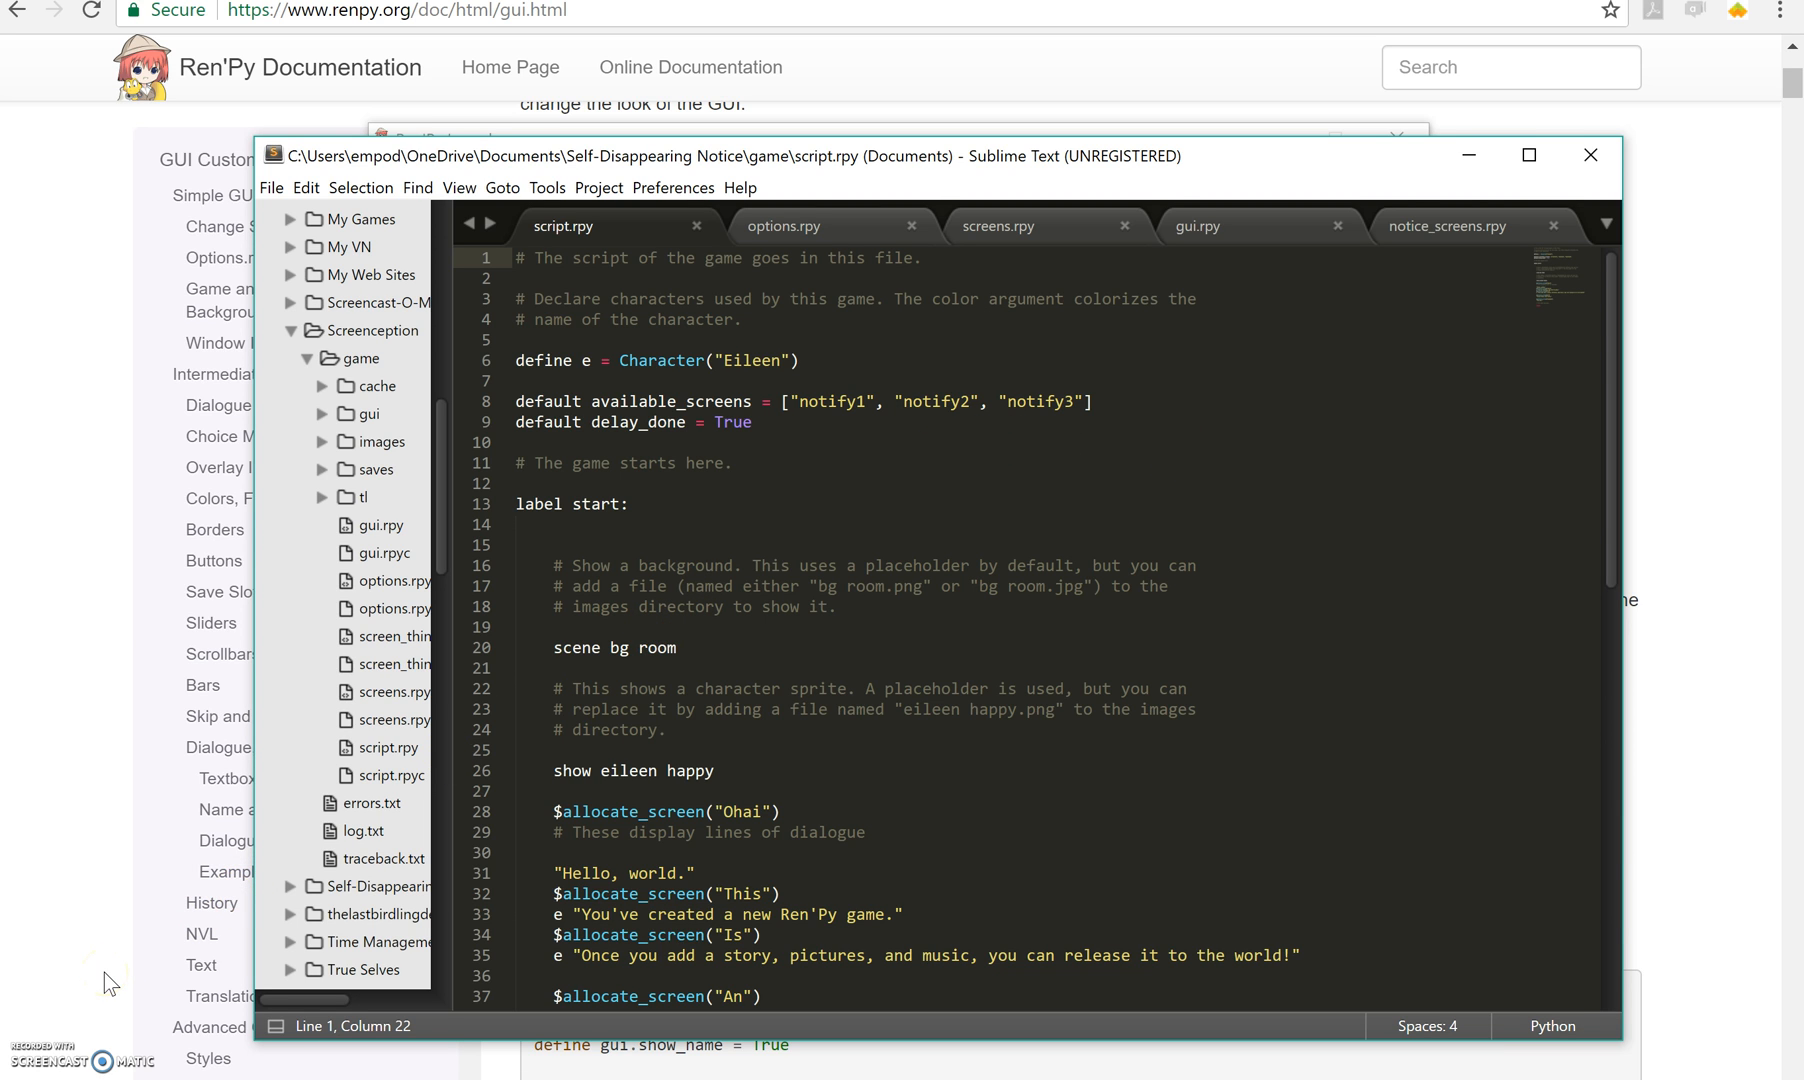